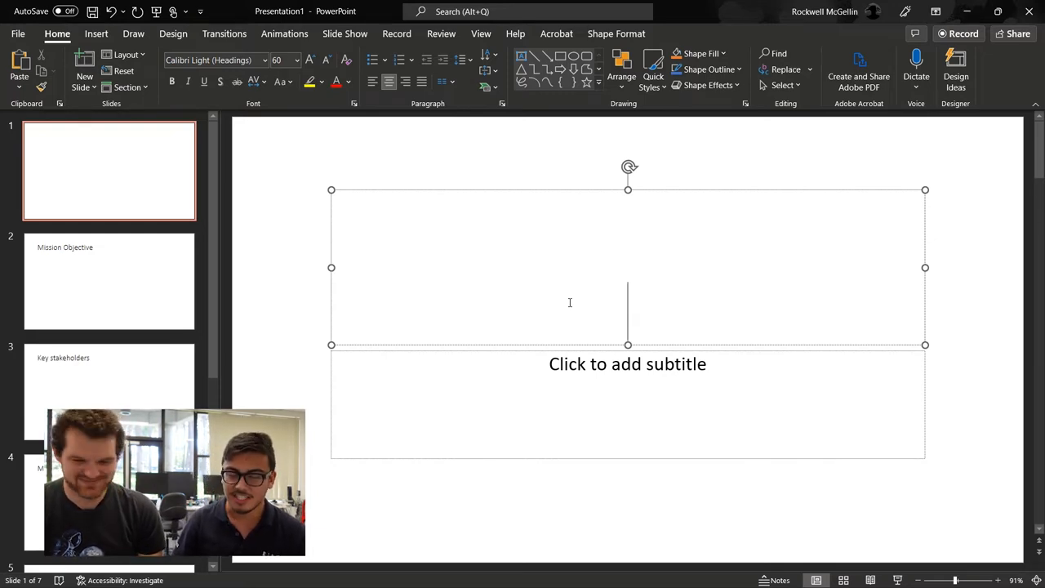
Make slide 1's title read 'Sea Monkeys In Space (SMIS)'
text(Sea Monke)
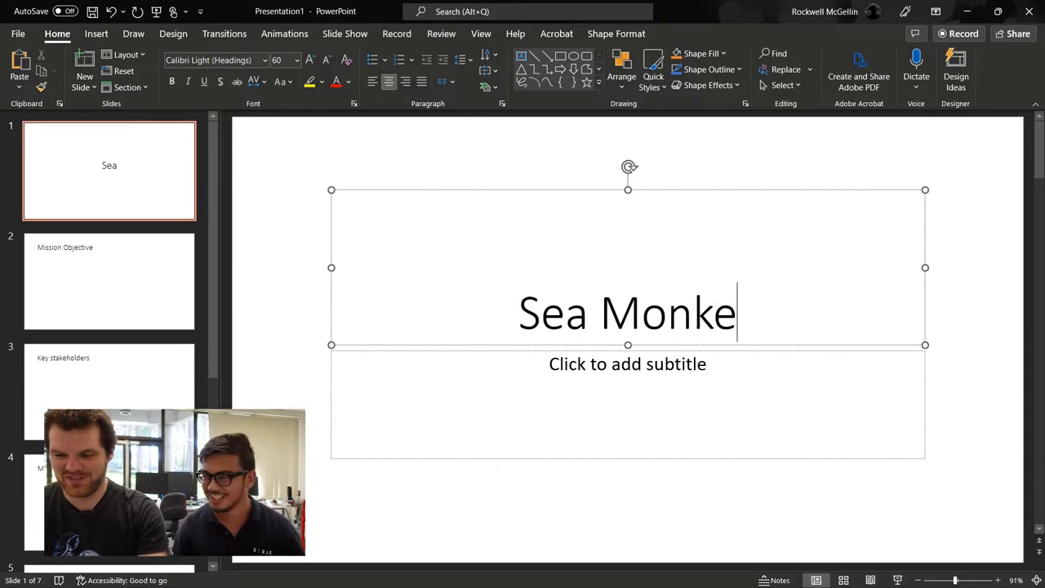
text(y)
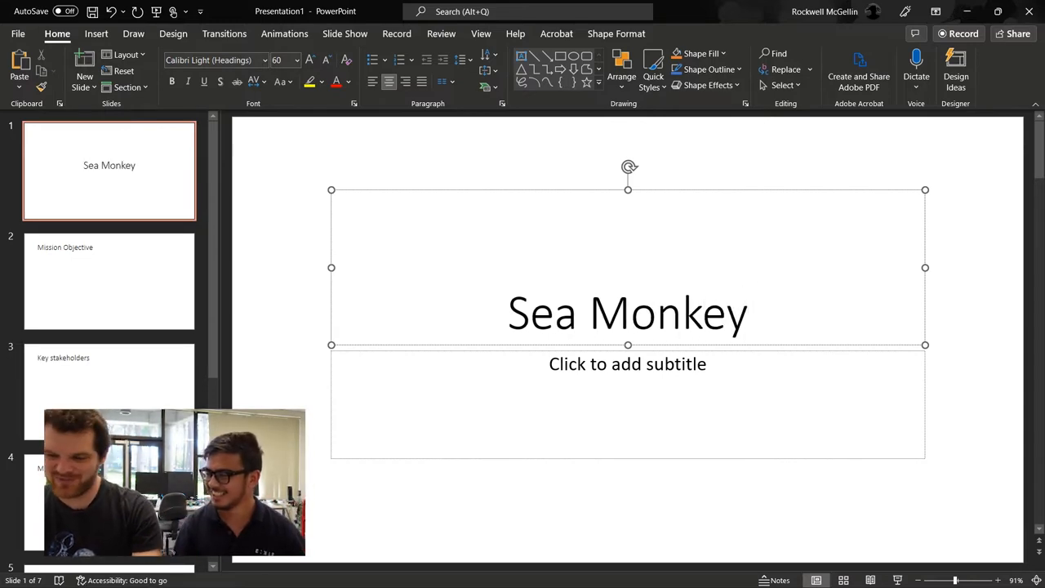
text(s In Space)
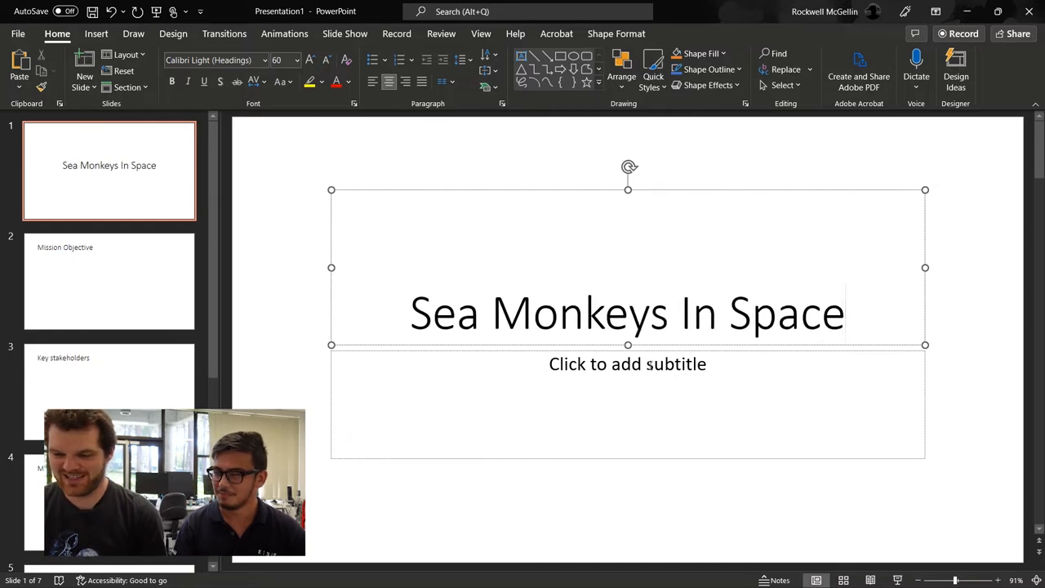
click(852, 313)
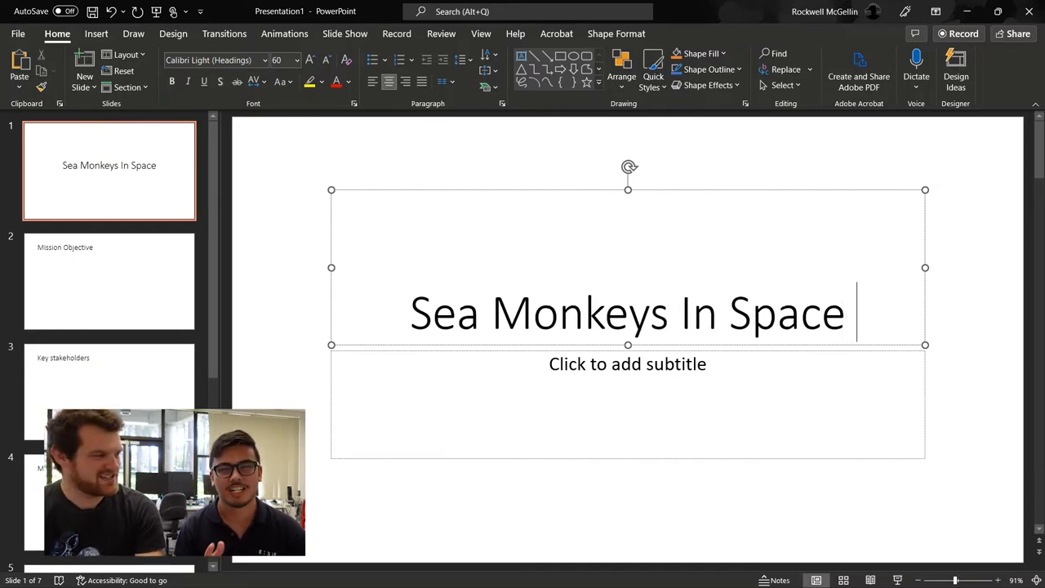
text(()
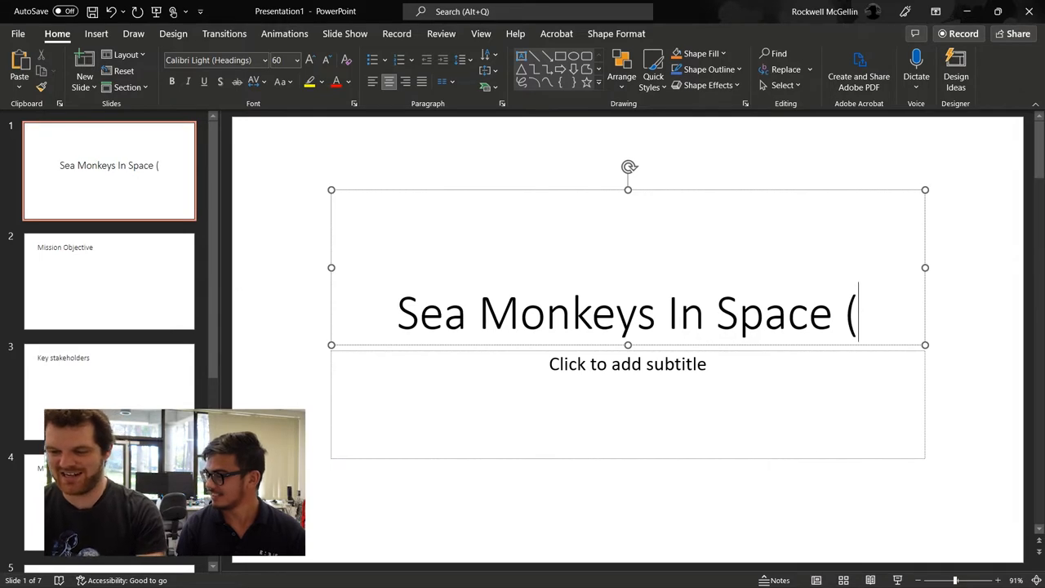
text(SMIS)
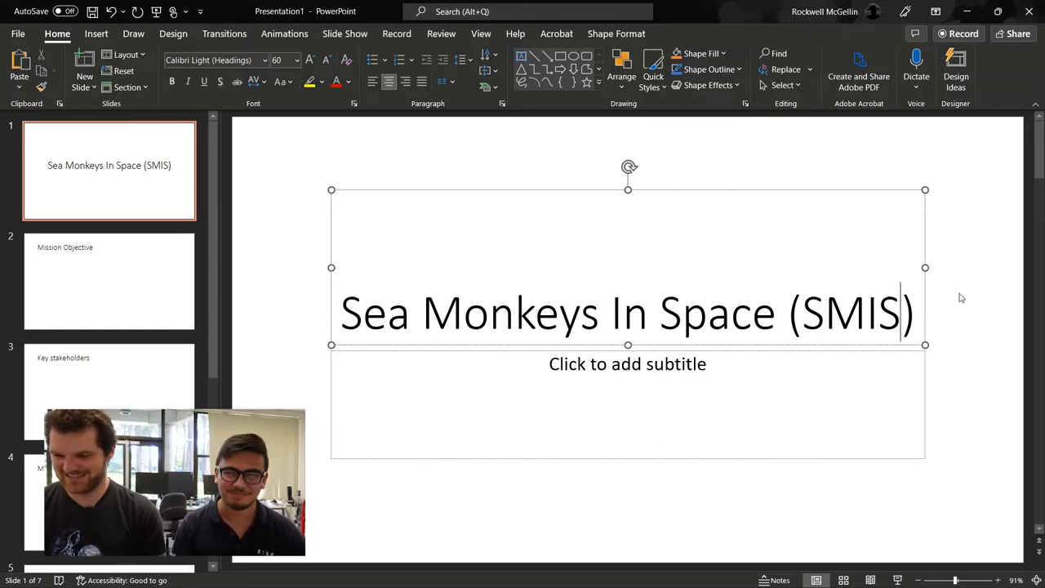
click(108, 281)
text(sea monkeys)
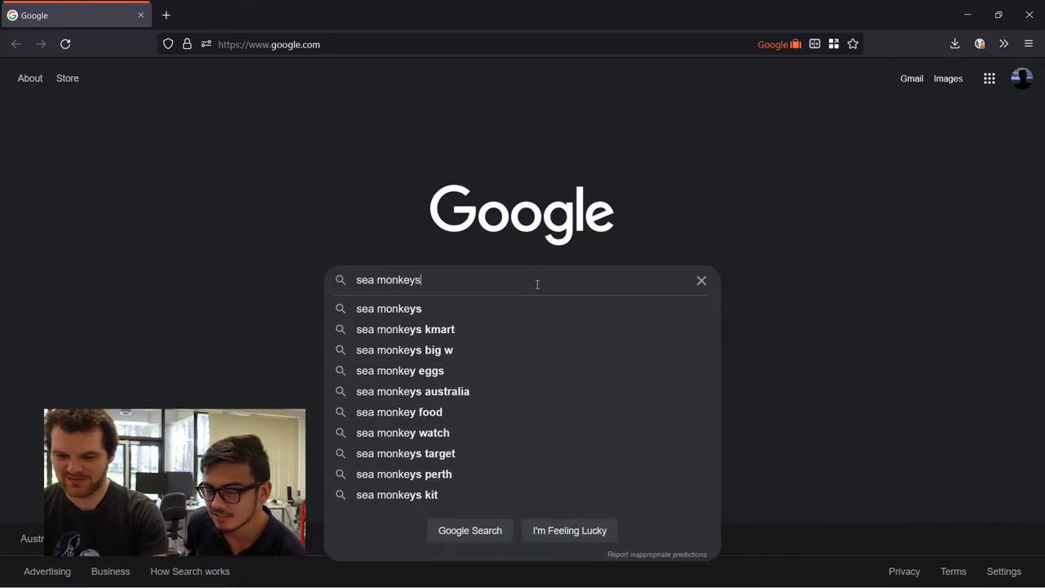
Search Google for 'sea monkeys in space' and look through the results
key(Return)
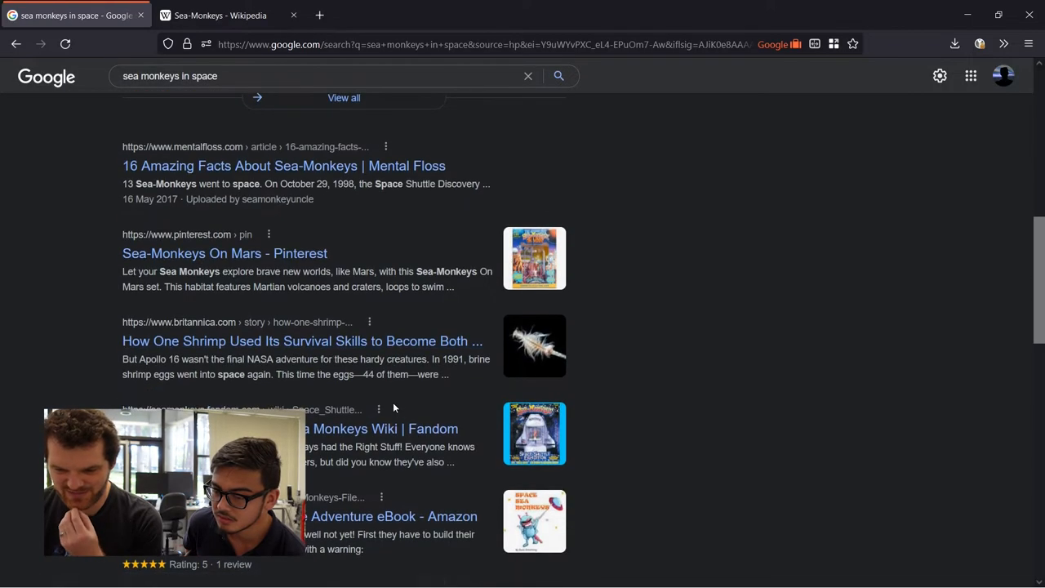
mouse_move(180, 356)
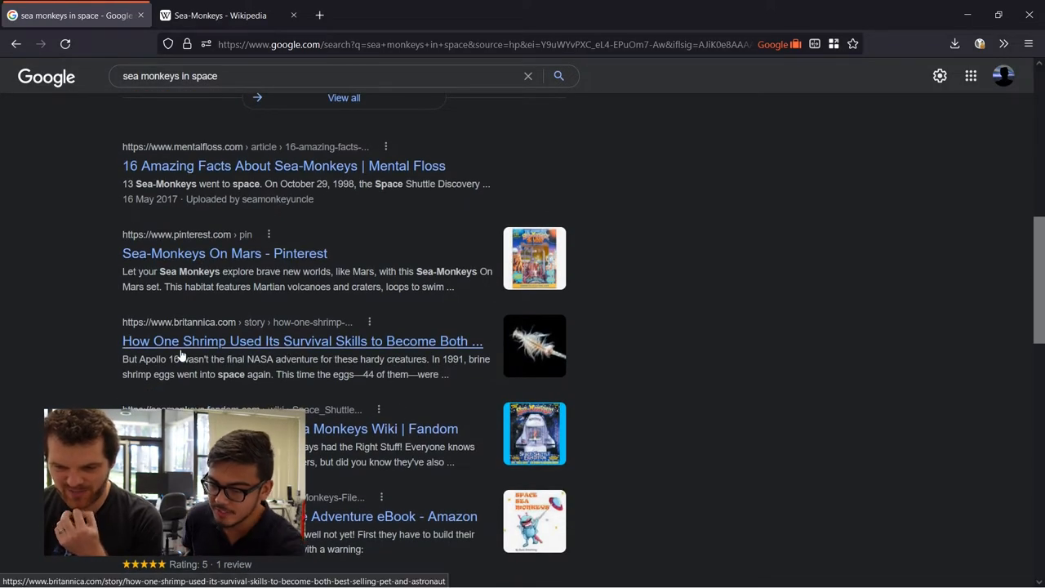
scroll(down, 3)
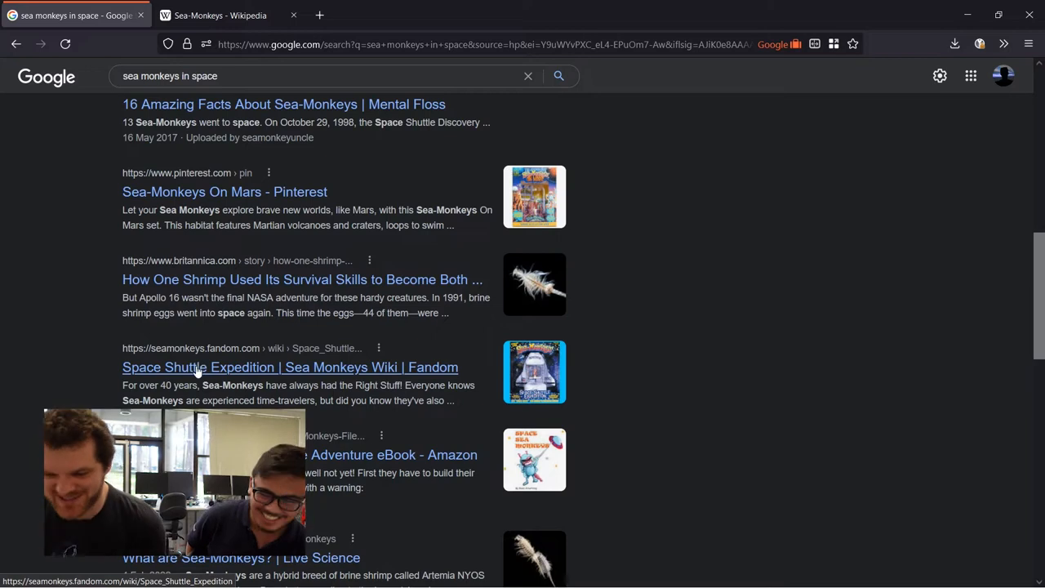
Read the Britannica brine-shrimp astronauts article through its Apollo 16 and shuttle experiments
click(302, 278)
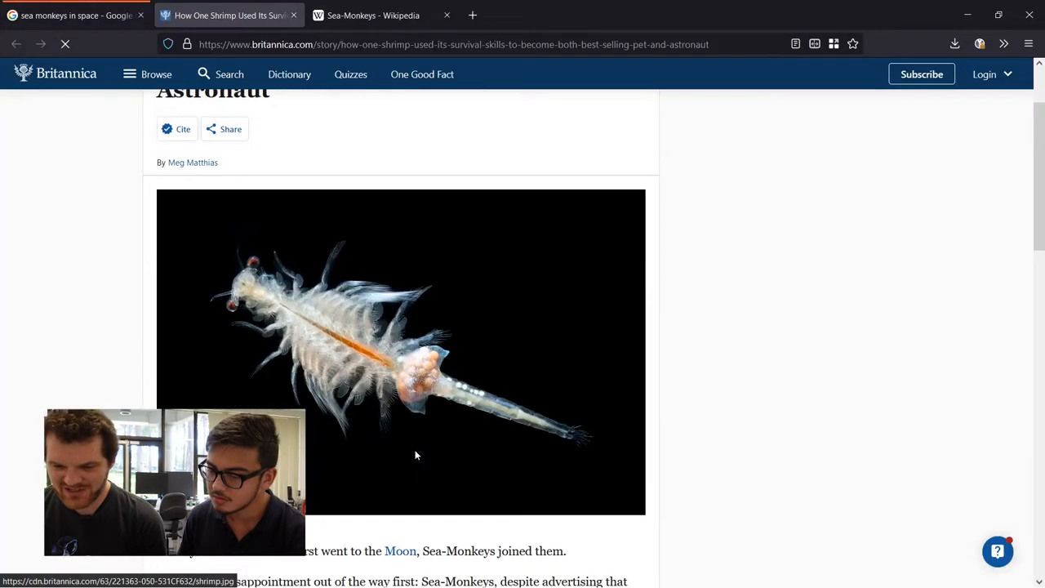
scroll(down, 3)
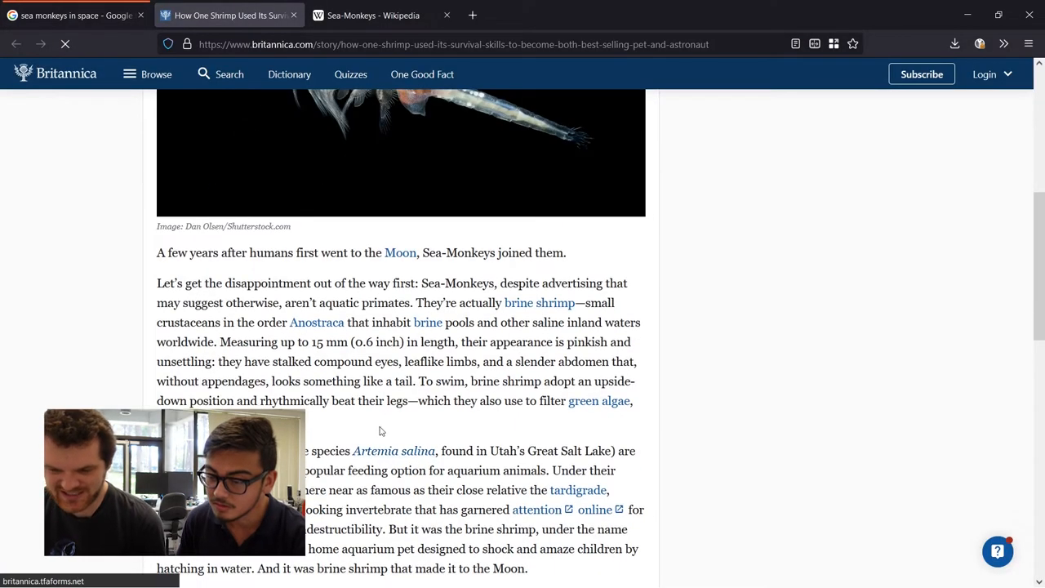
scroll(down, 3)
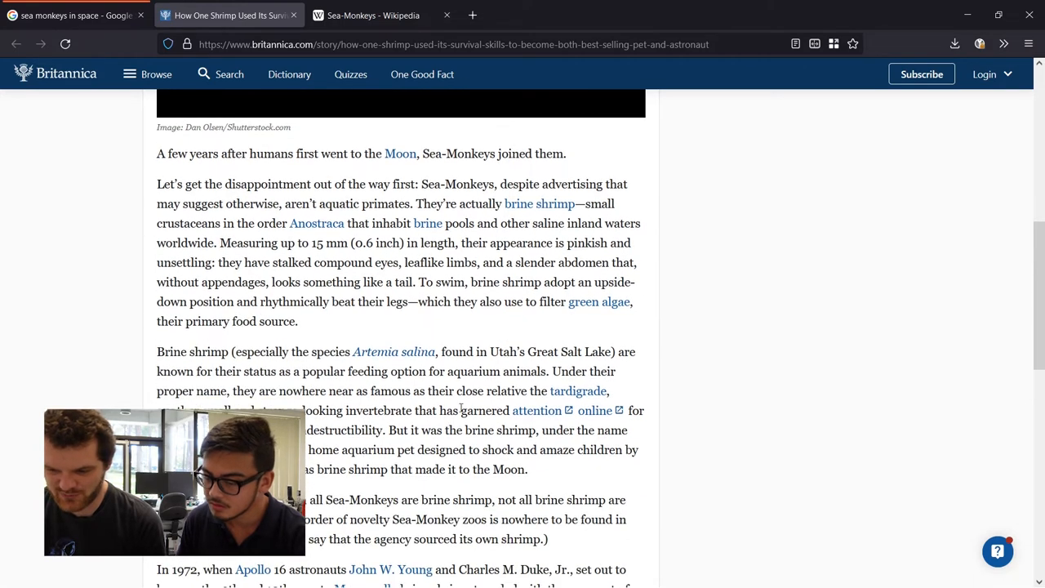
scroll(down, 3)
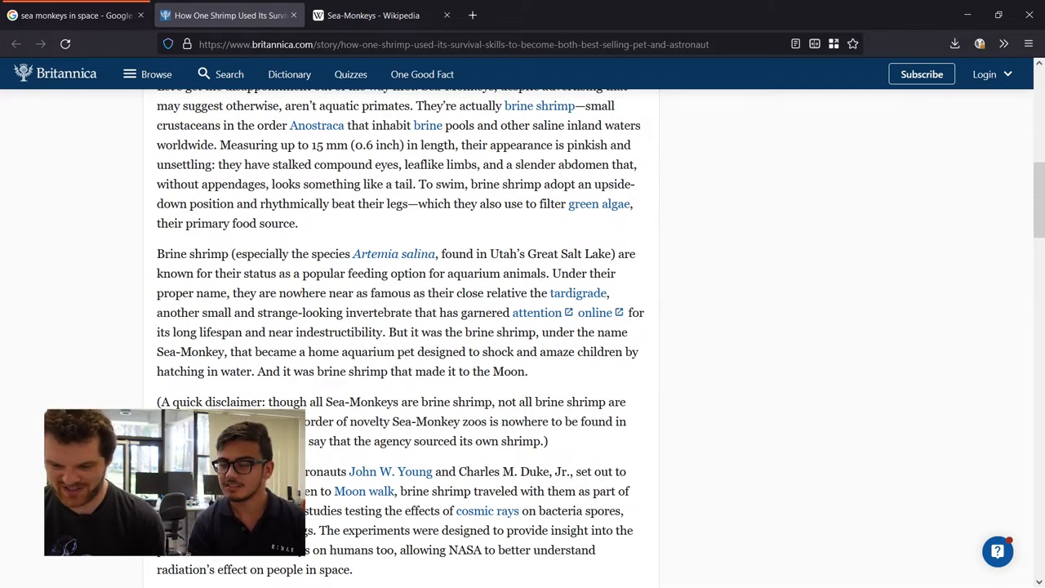
scroll(down, 3)
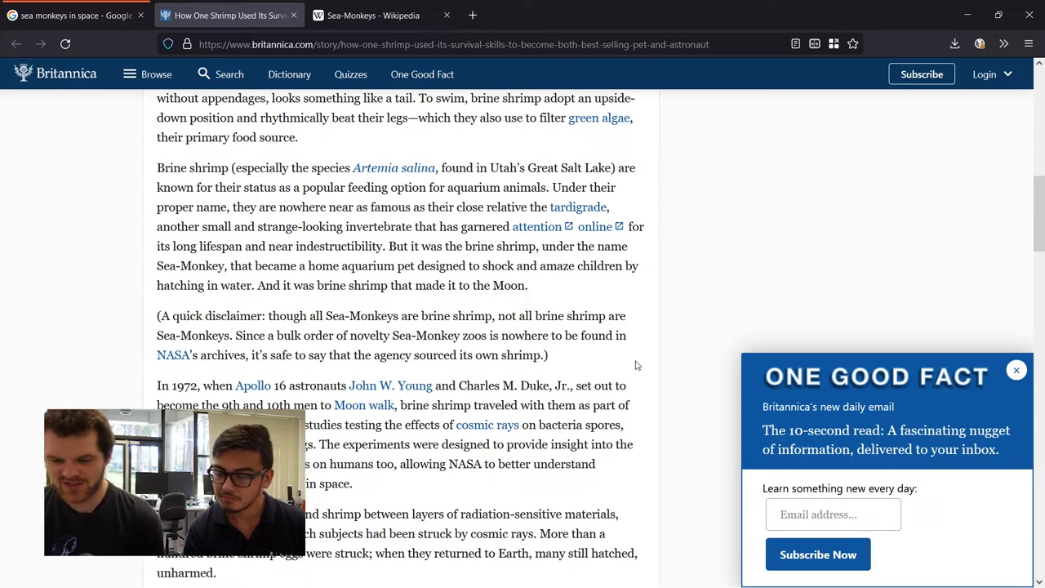
scroll(down, 3)
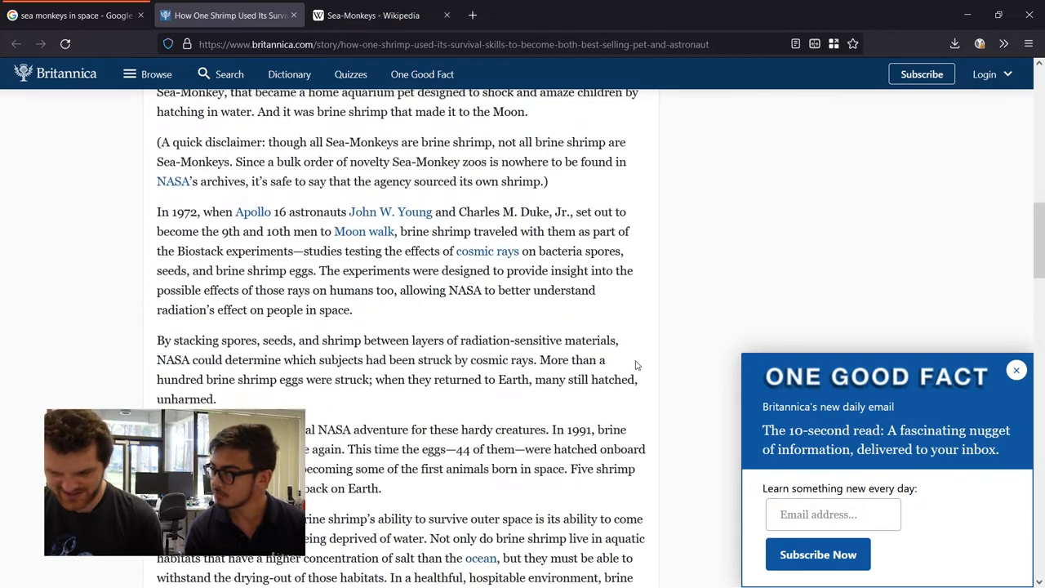
scroll(down, 3)
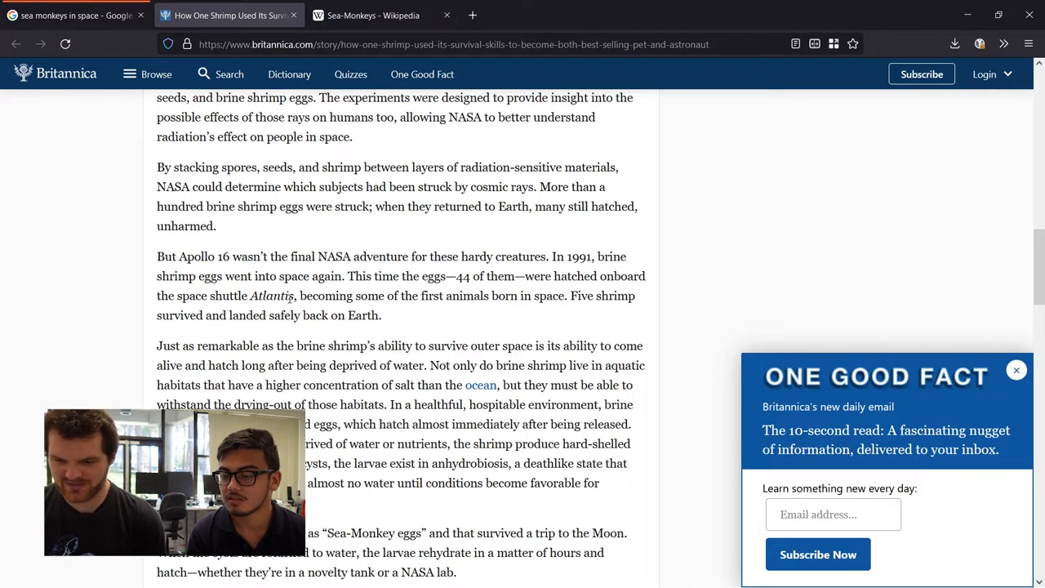
mouse_move(340, 425)
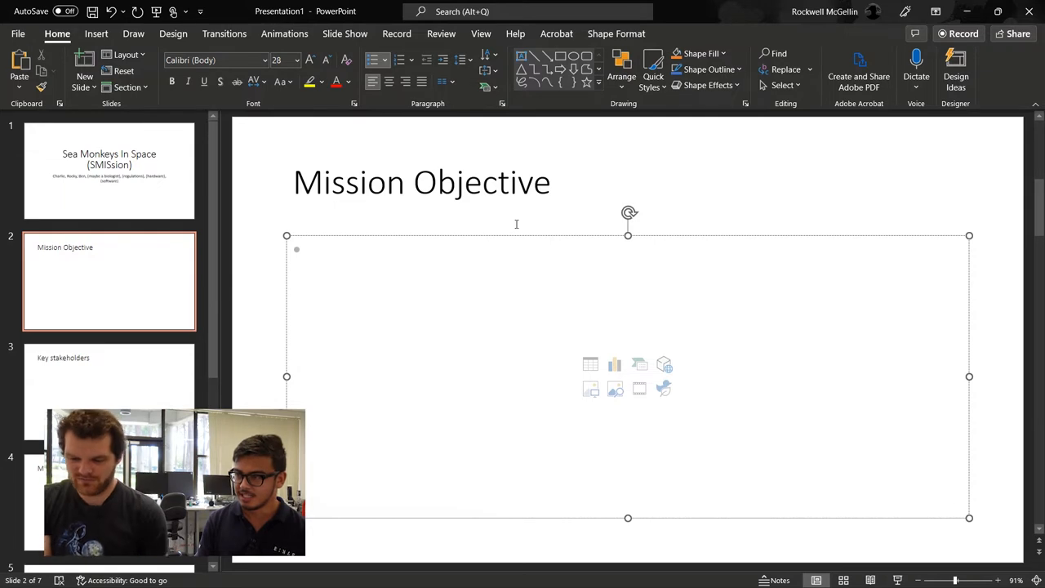
Write the objective: demonstrate an enclosure that will allow sea monkeys to survive in a free-flying spacecraft
text(Build an enc)
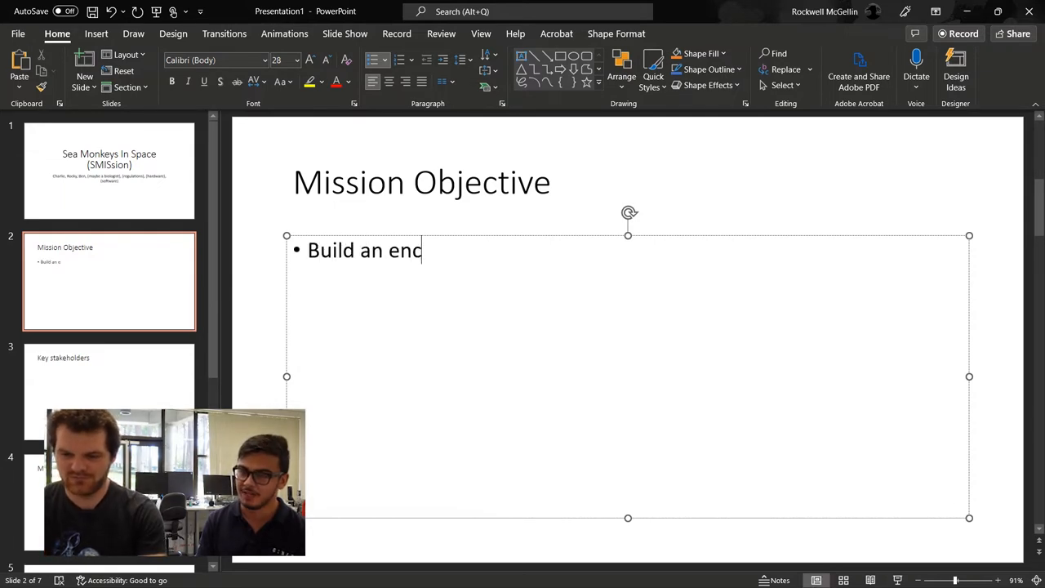
text(losure)
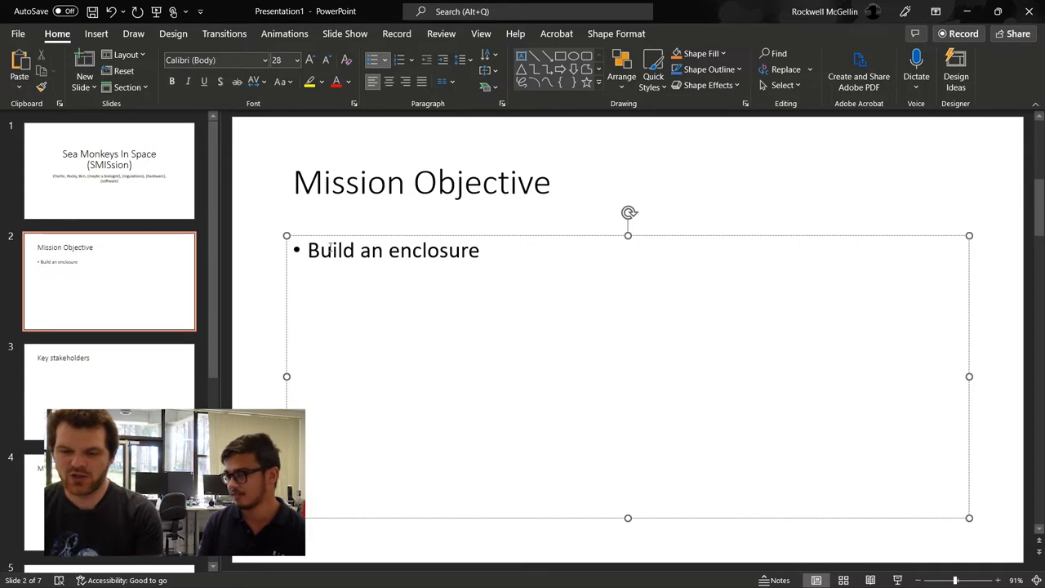
double_click(330, 250)
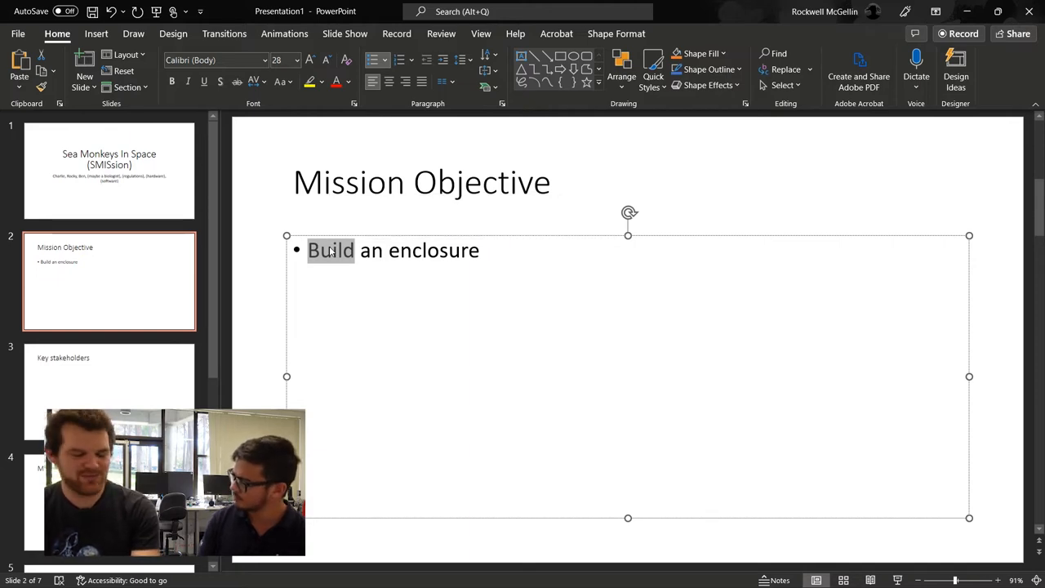
text(Demonstrat)
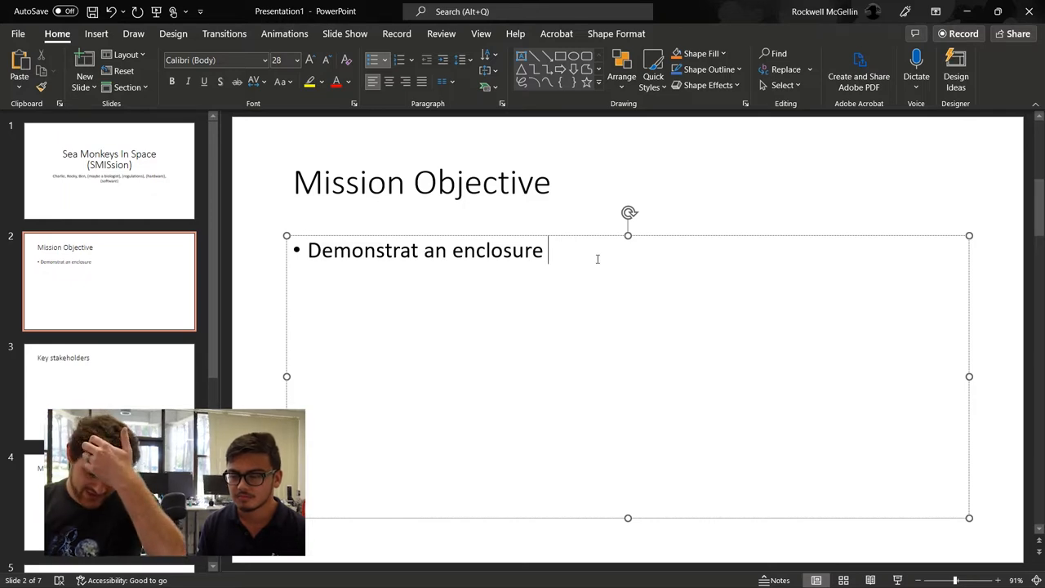
text(that will allow)
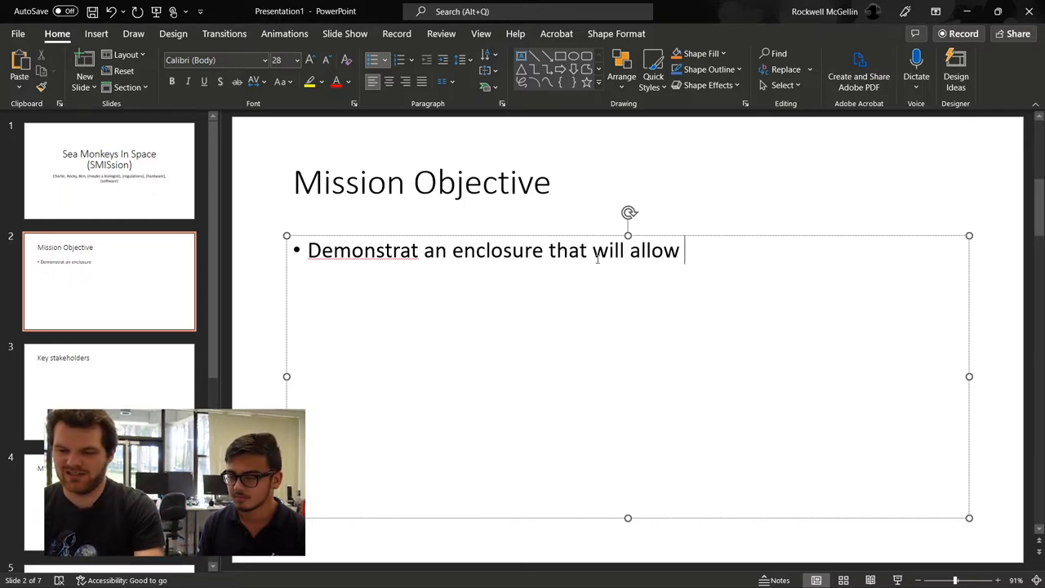
text(sea monkeys)
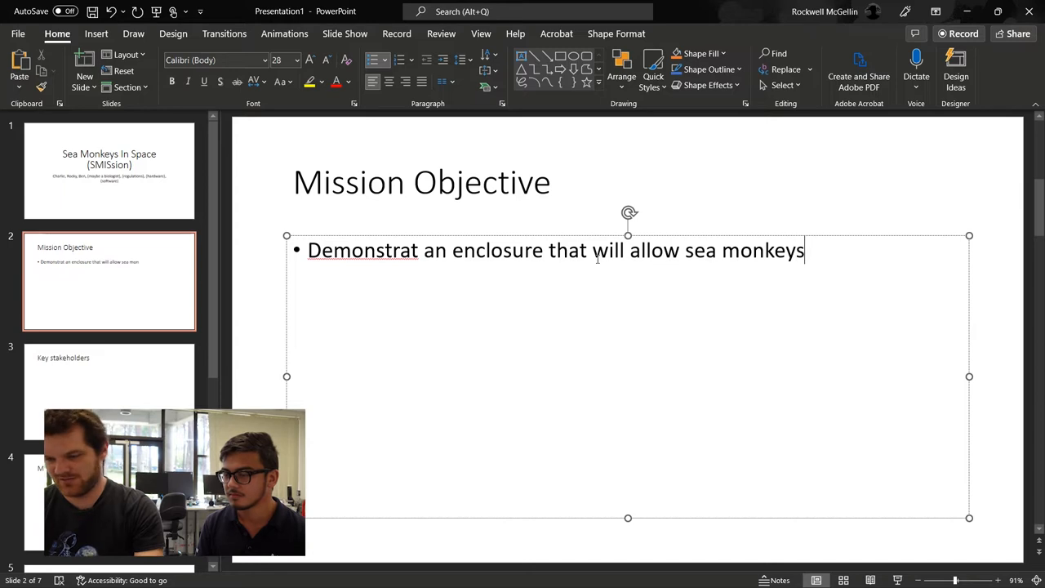
text(to)
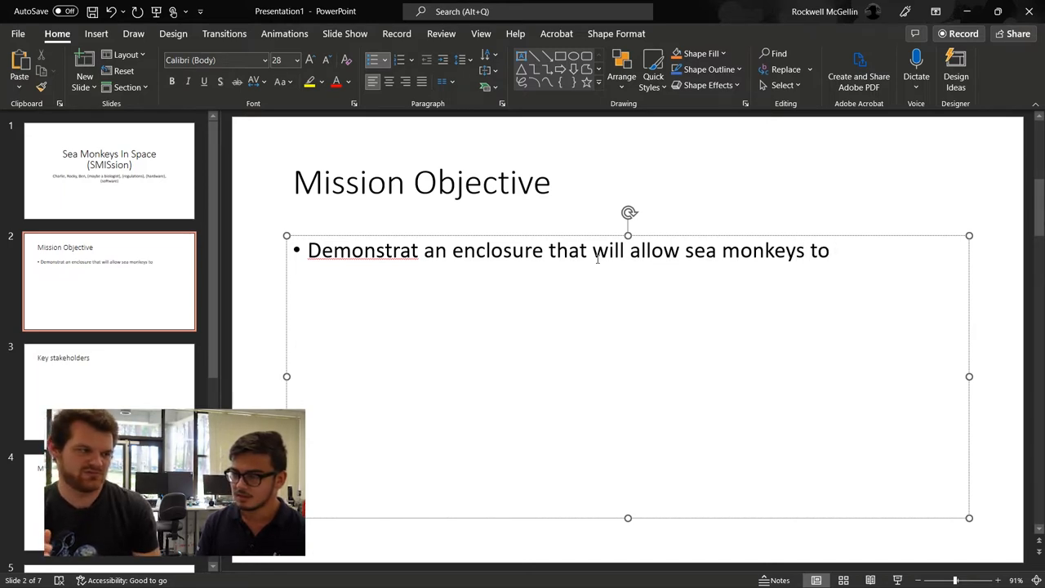
text(survive in a free)
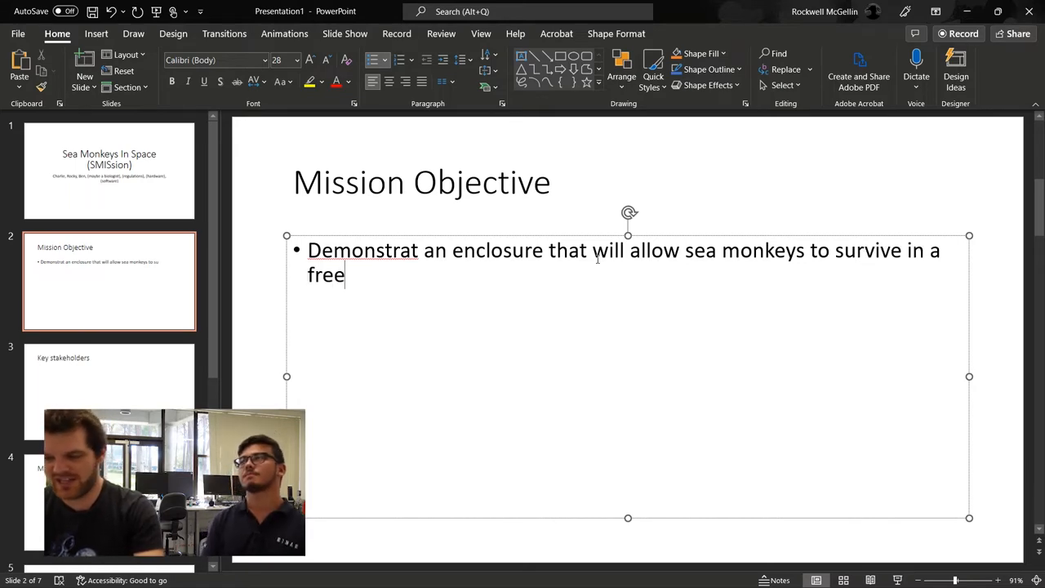
text(-flying spaced)
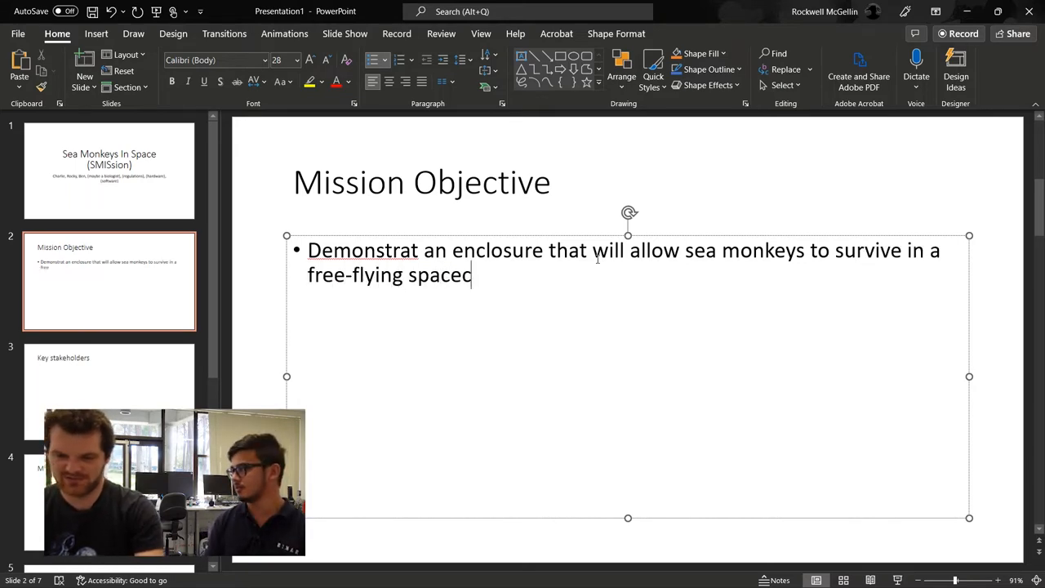
text(raft)
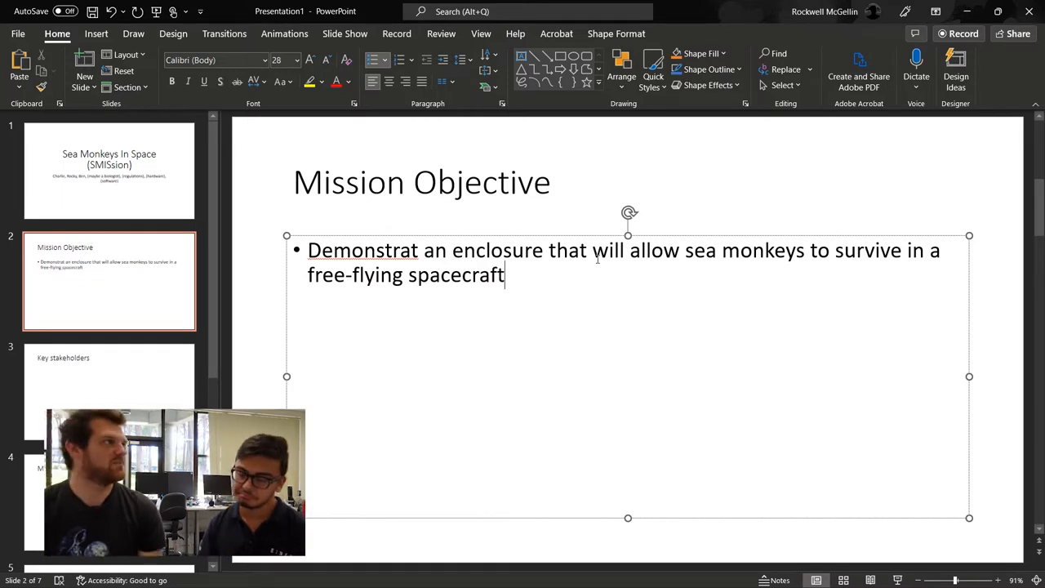
Replace the word 'enclosure' with 'life support system' in the objective bullet
double_click(508, 250)
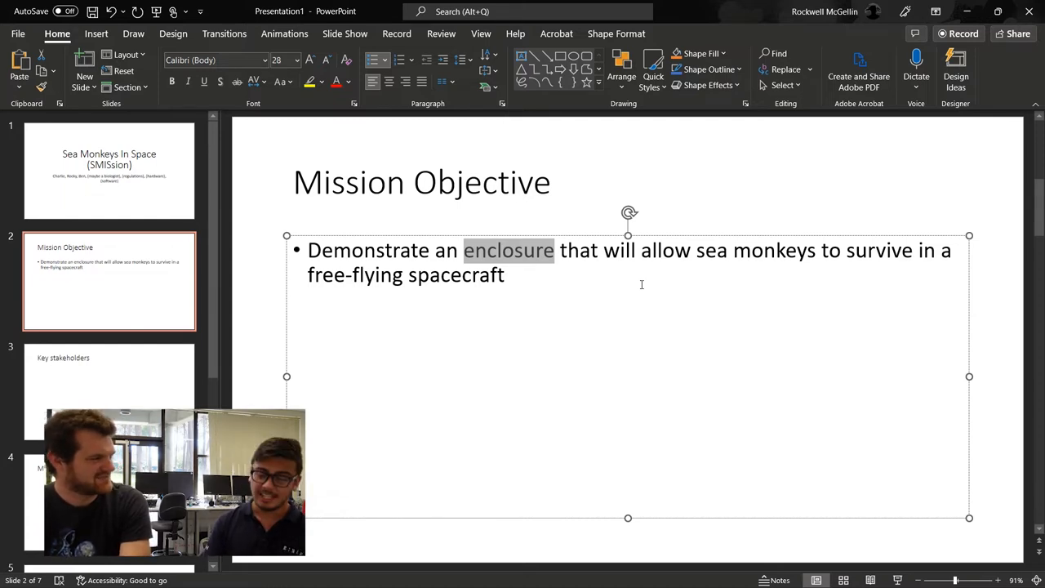
key(Delete)
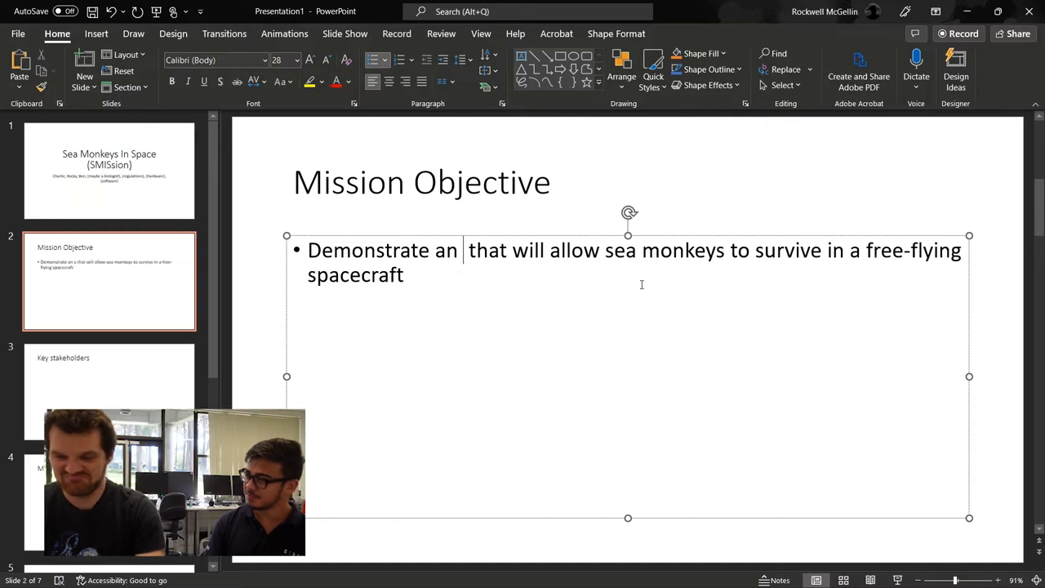
text(life su)
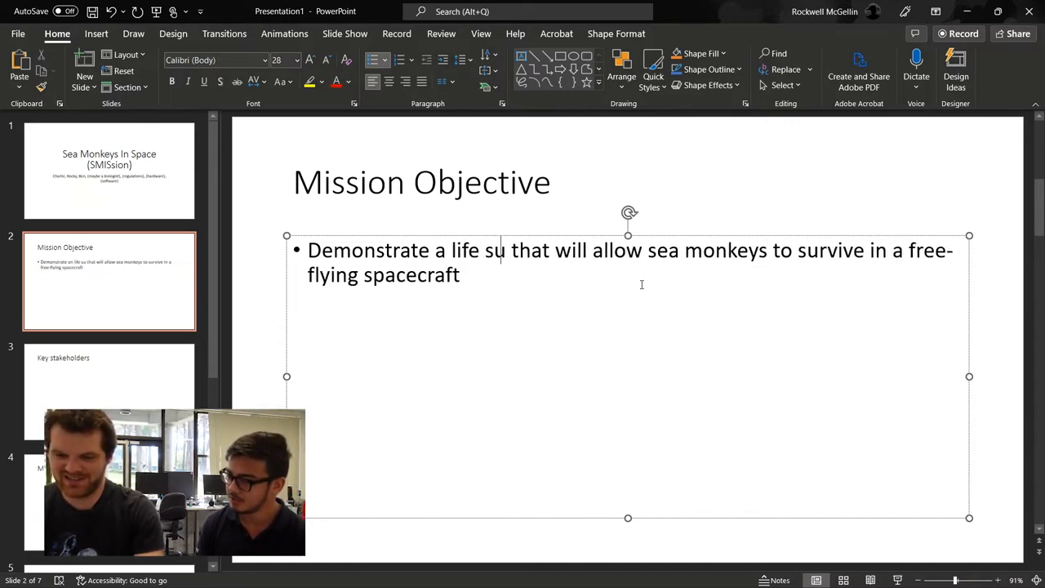
text(pport syst)
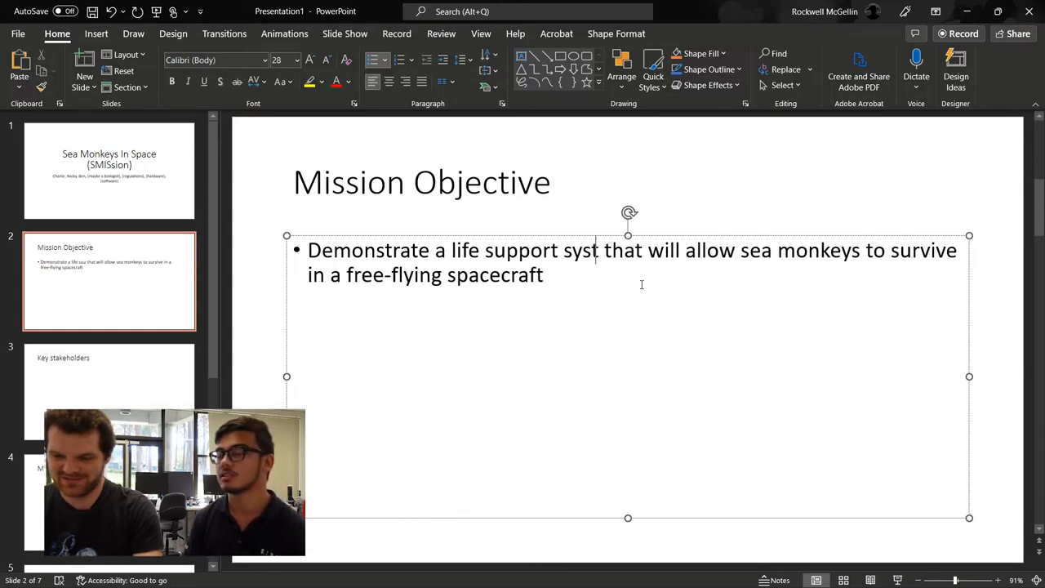
text(em)
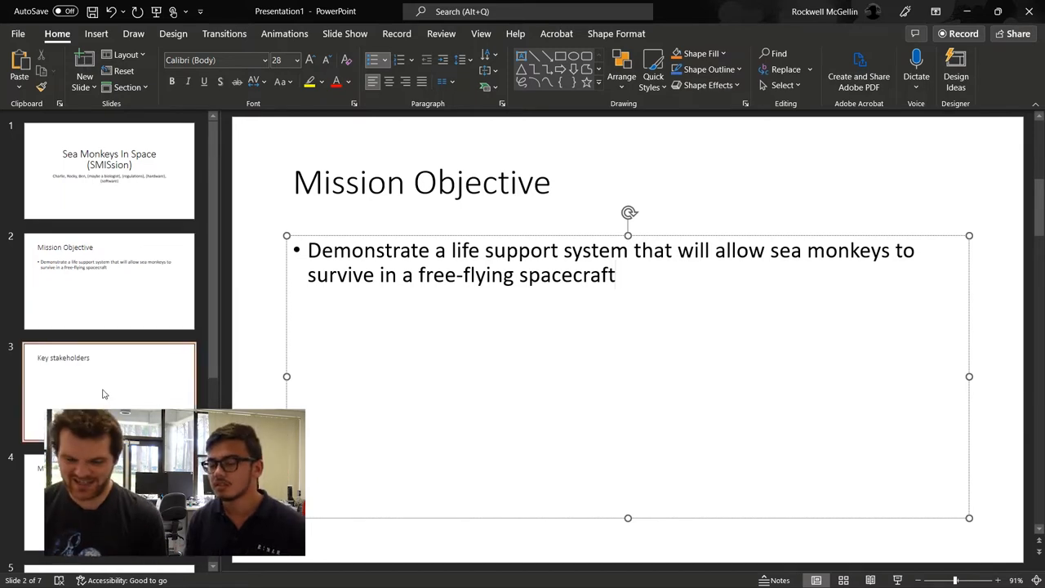
List Us and Space industry (life support specialists) as key stakeholders on slide 3
click(108, 384)
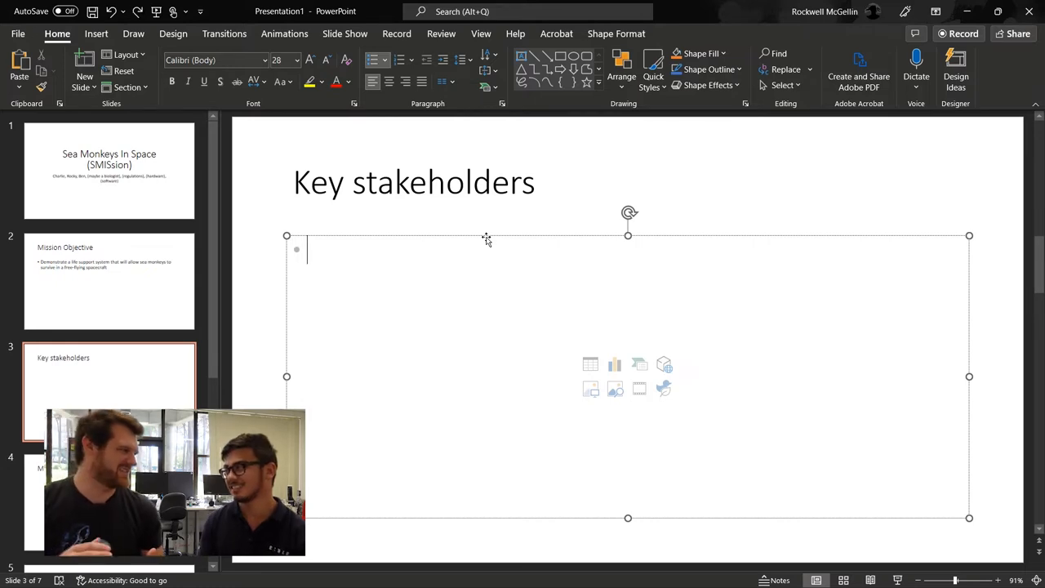
text(Us)
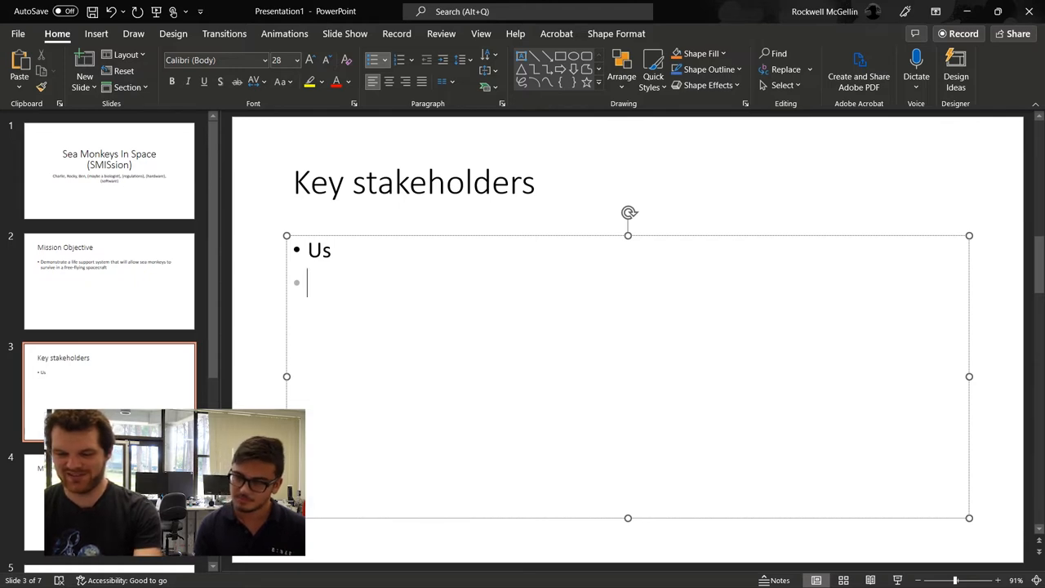
text(Space industry)
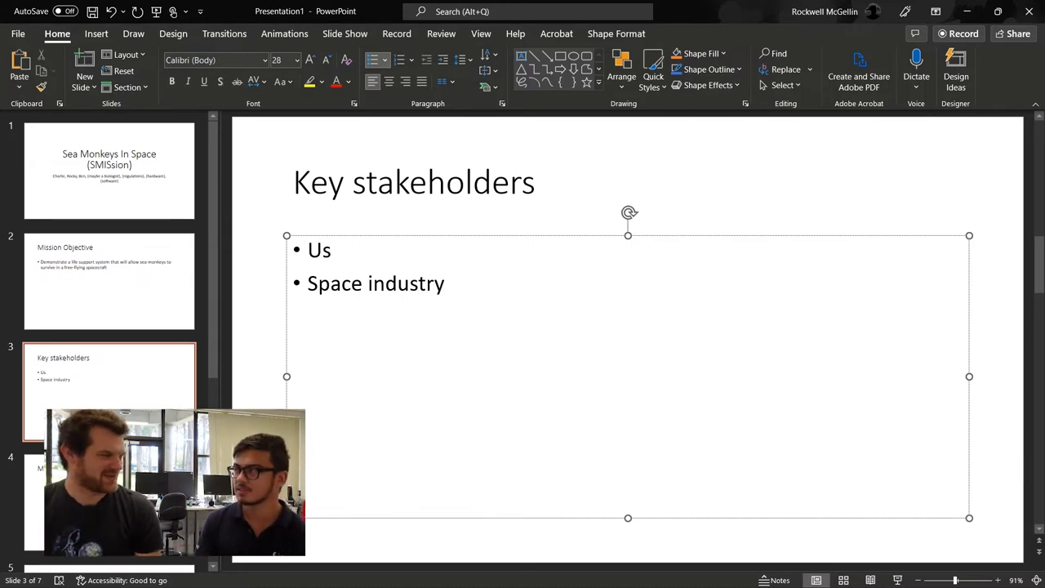
text((life support specialists))
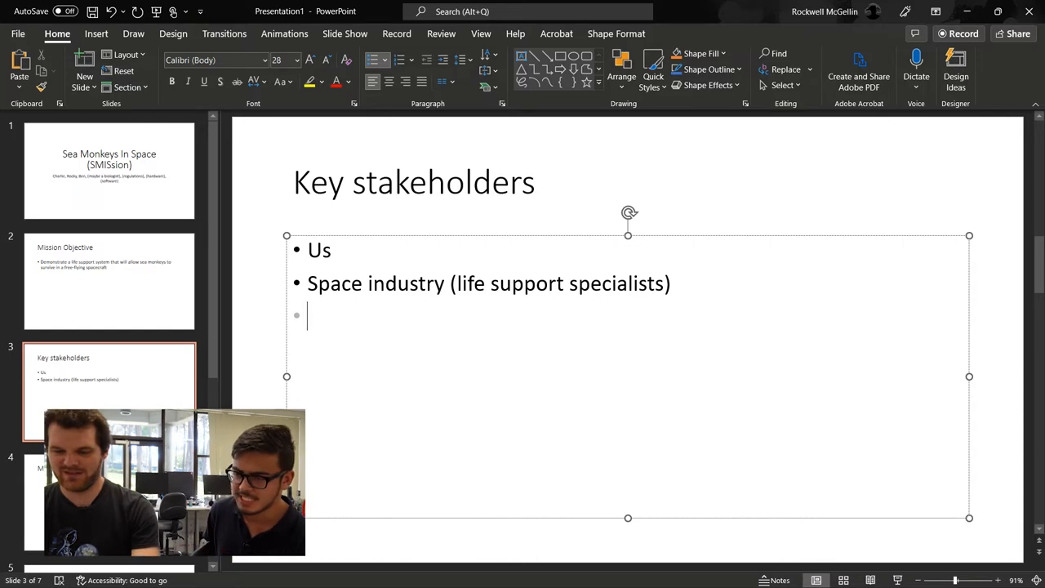
Add Biology researchers (customers for a future miniaturised life support system) as the third stakeholder
text(Biol)
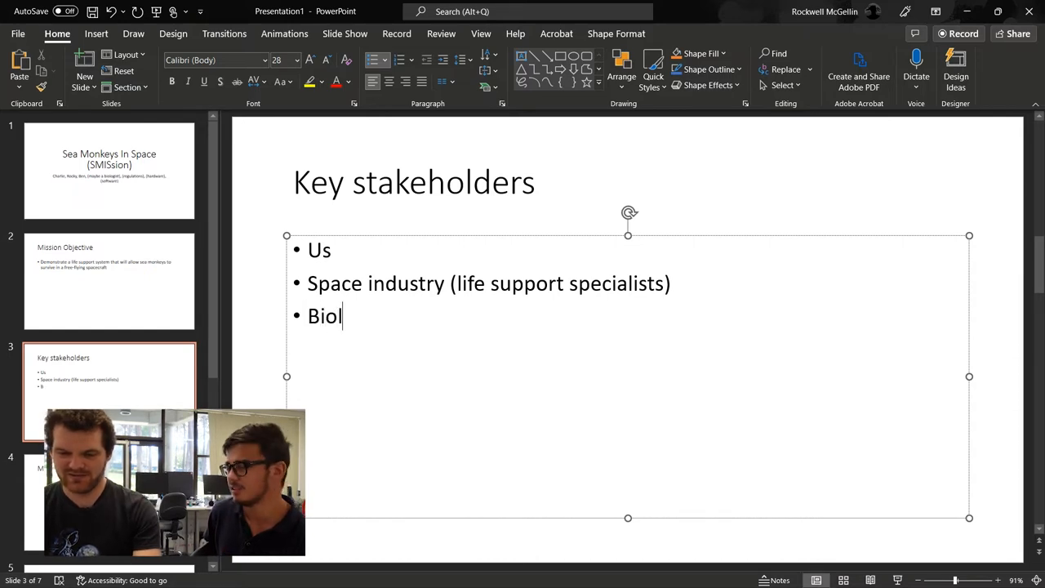
text(ogy researchers)
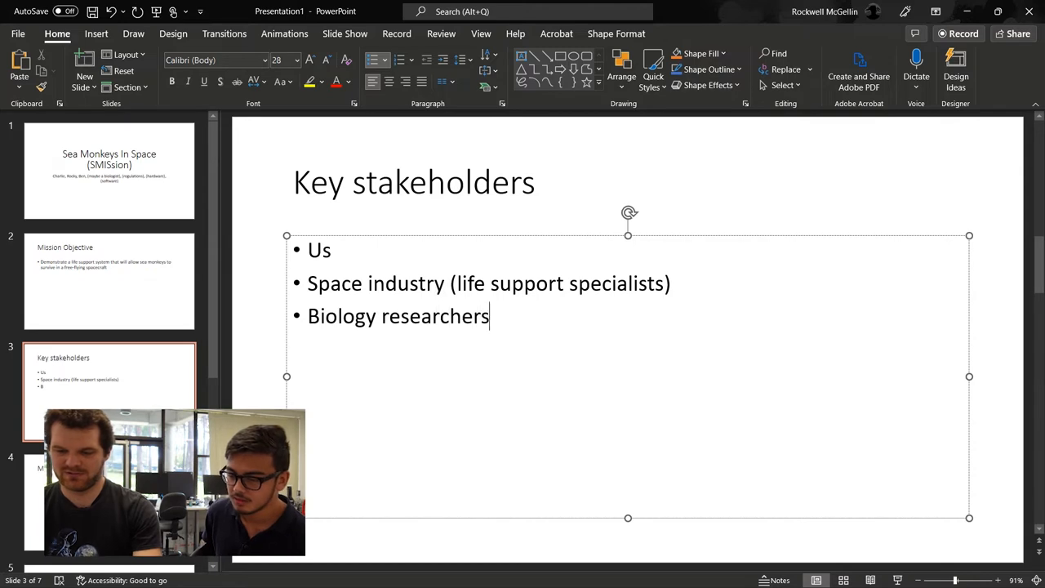
text((customers for a)
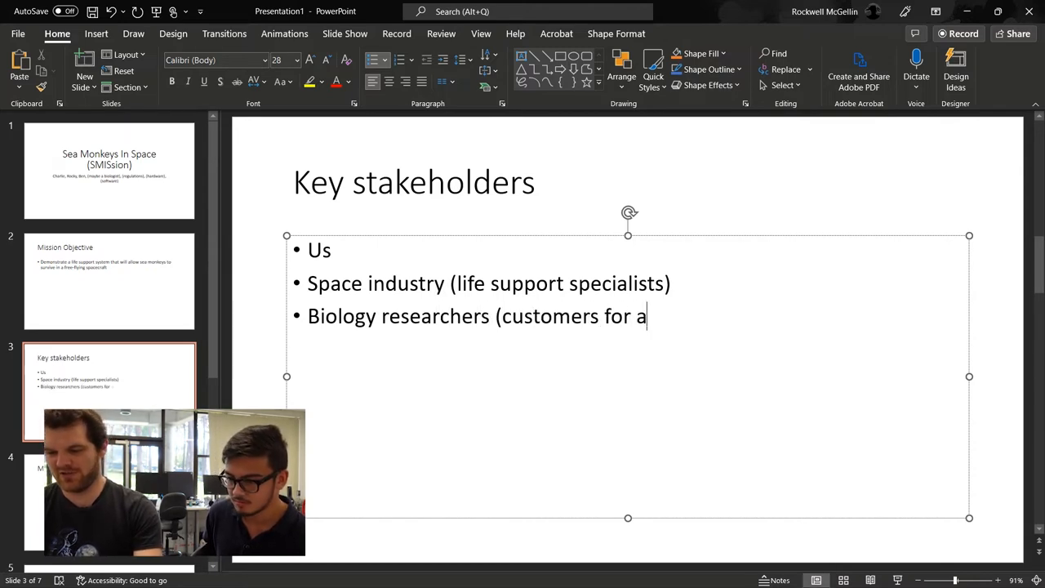
text(future)
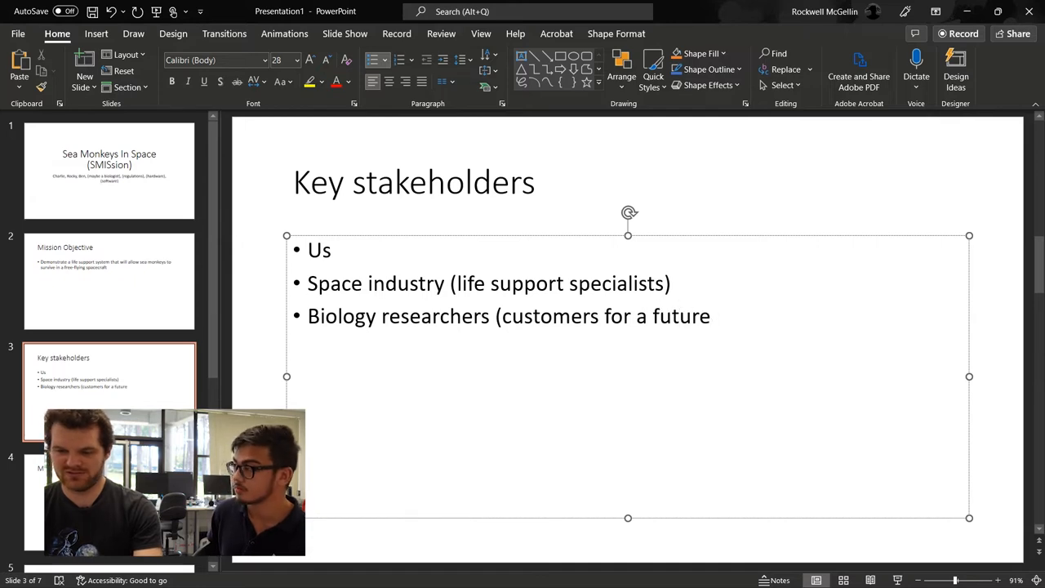
text(miniaturi)
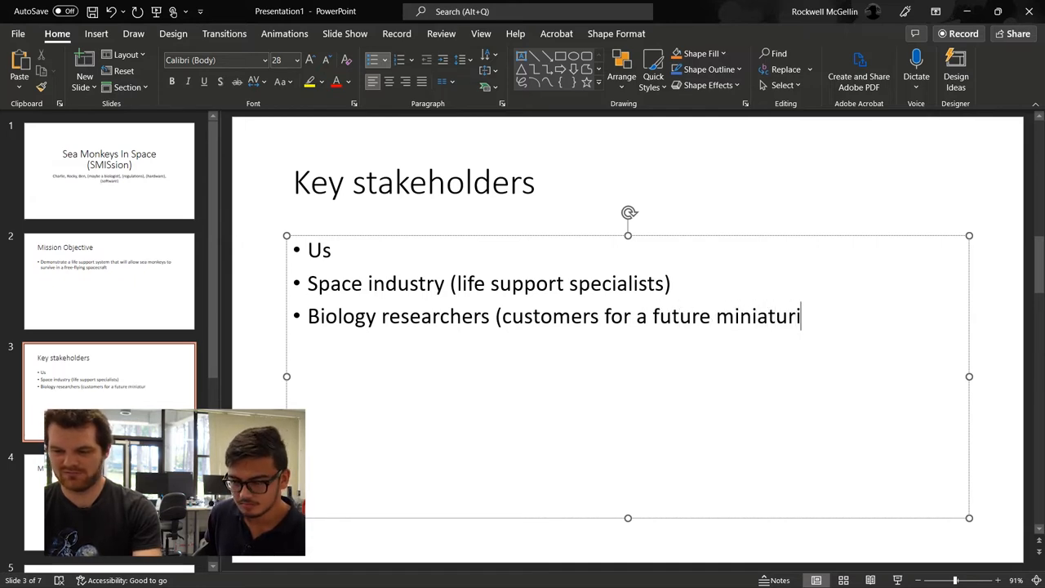
text(sed life support s)
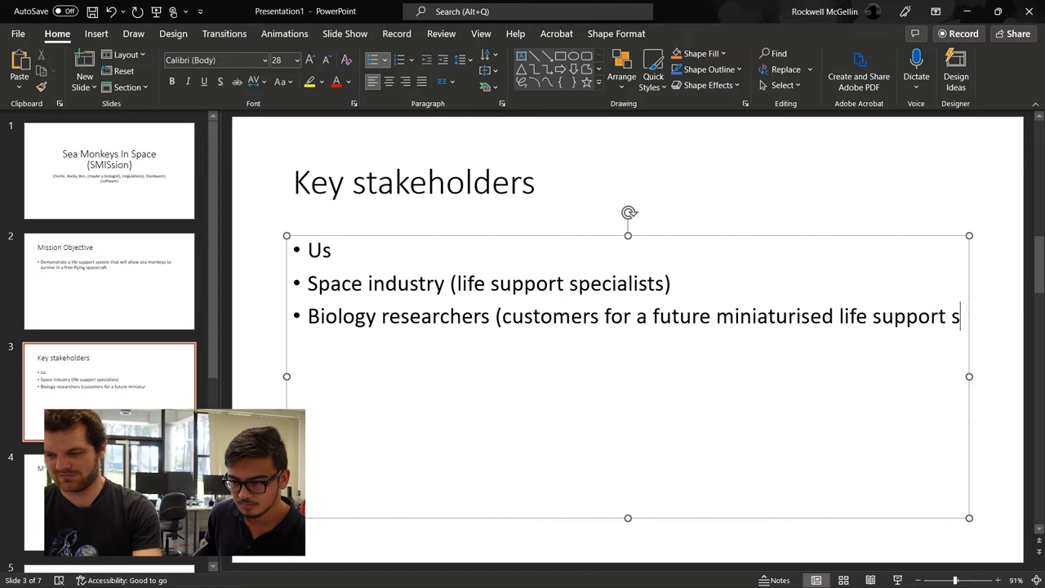
text(ystem))
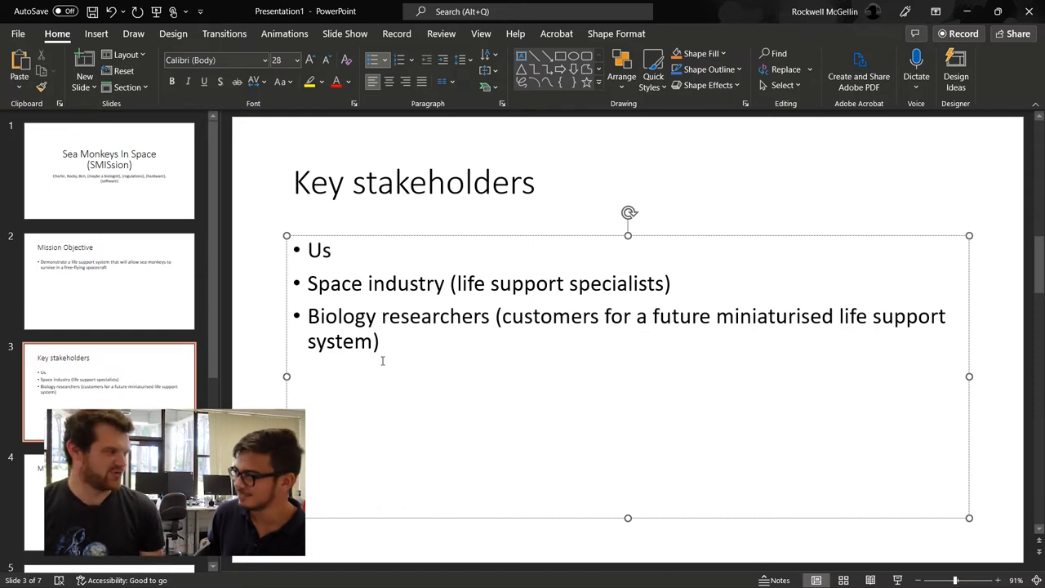
Write the first Key outcomes bullet: Sea monkeys are still alive after a certain amount of time
click(108, 379)
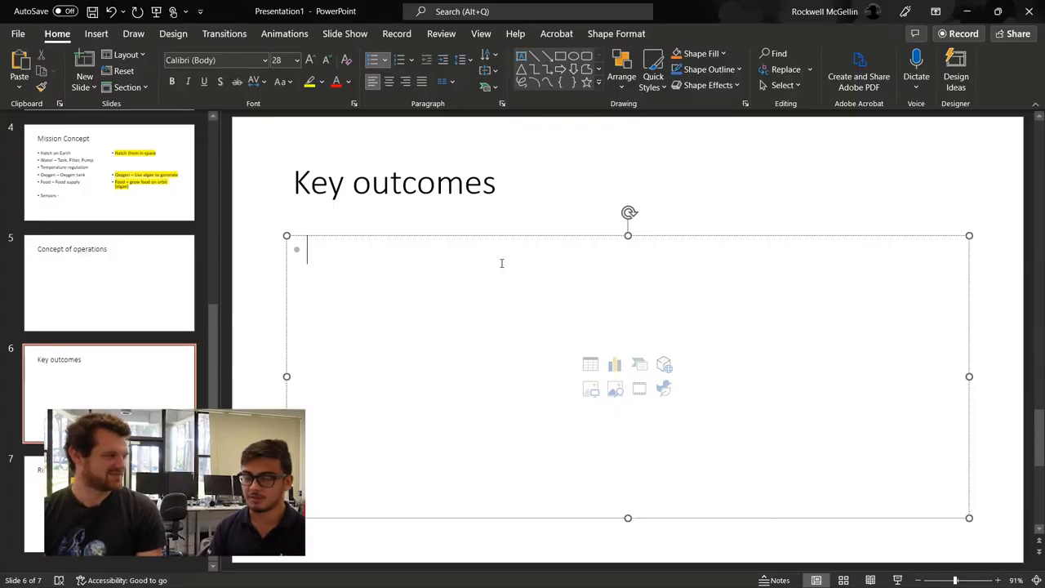
text(Se)
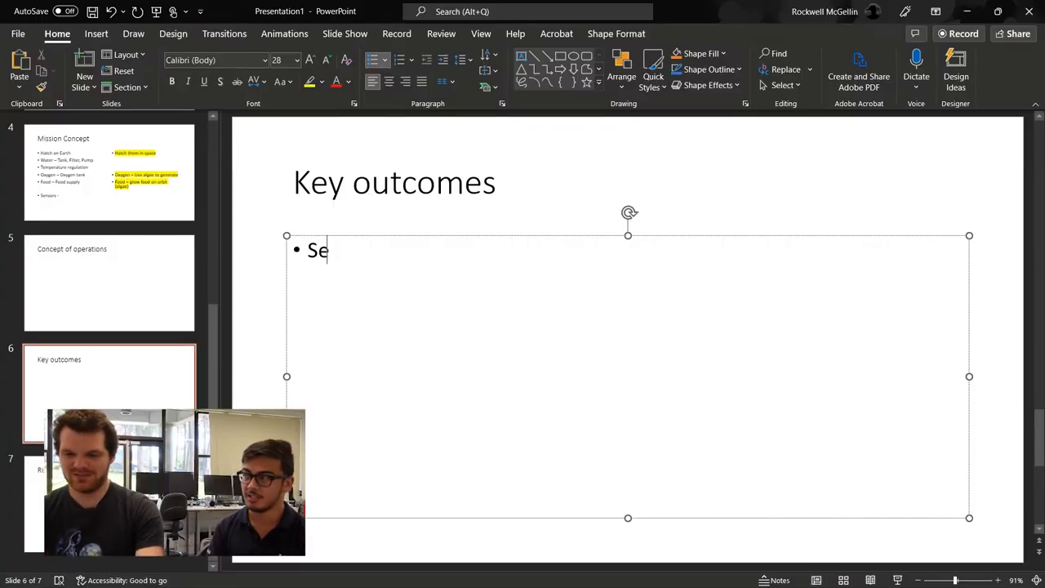
text(a monkeys are s)
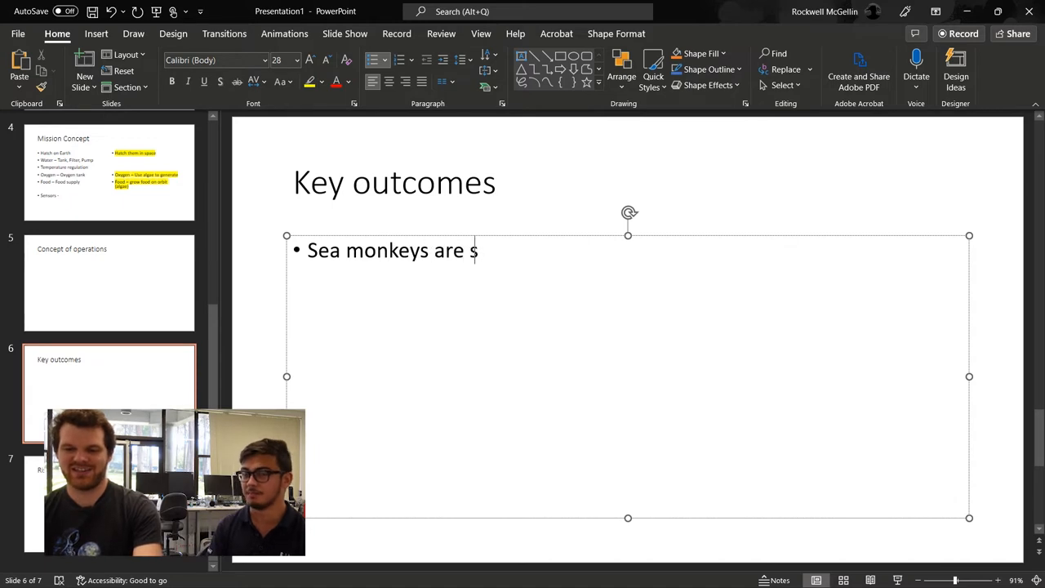
text(till alive af)
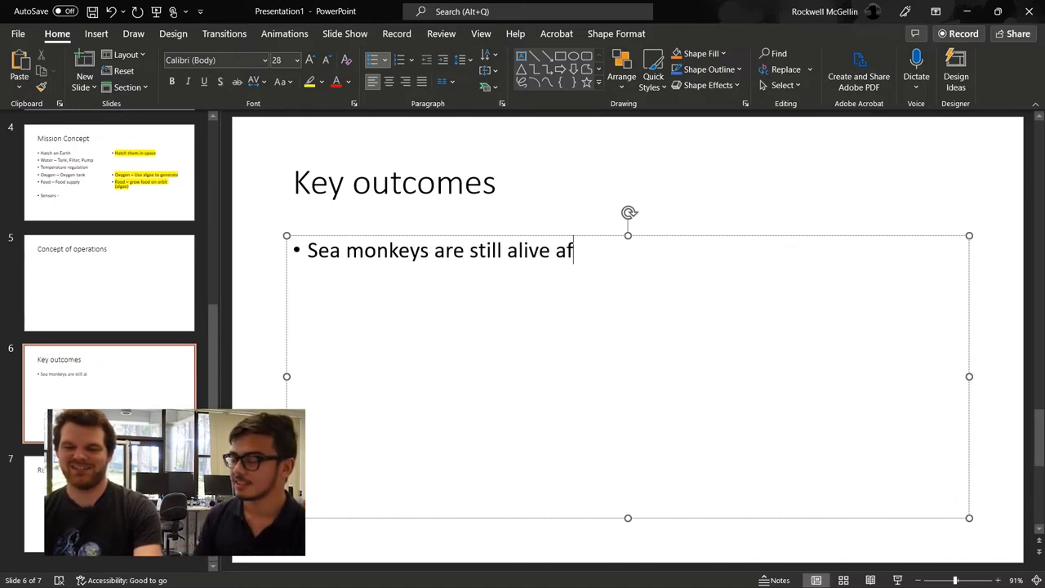
text(ter a certain a)
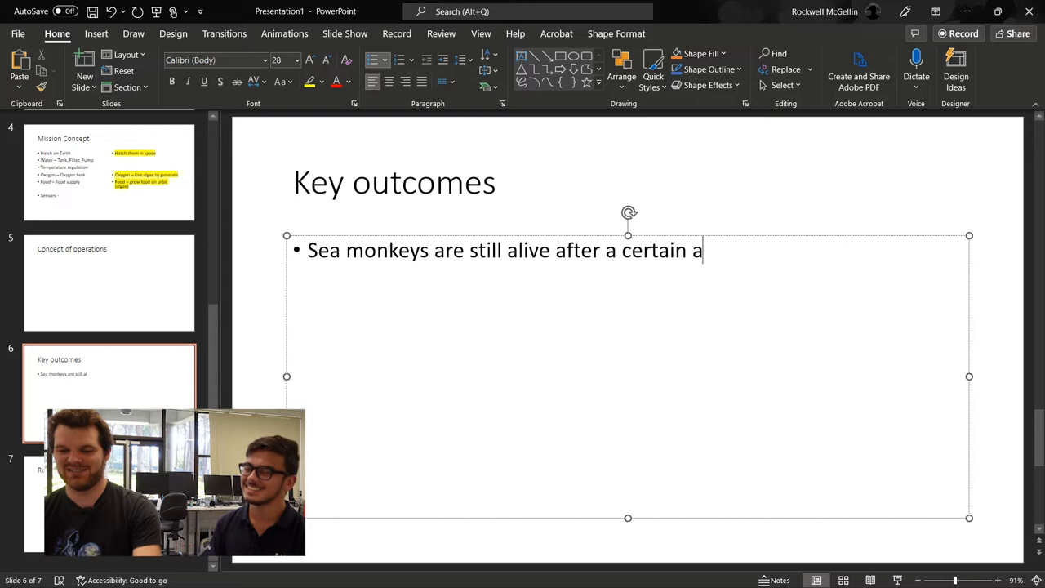
text(mo)
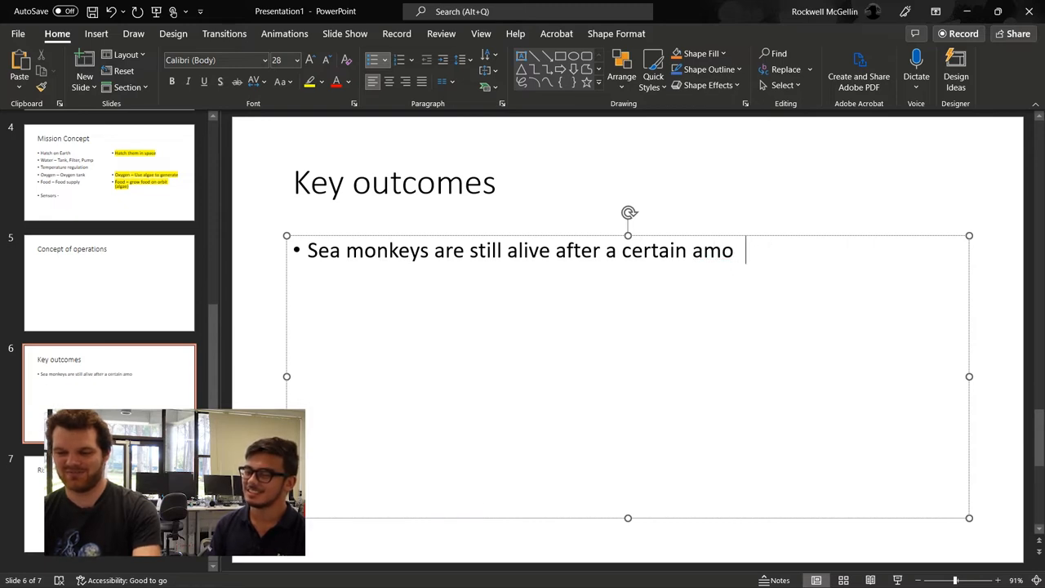
text(unt of tim)
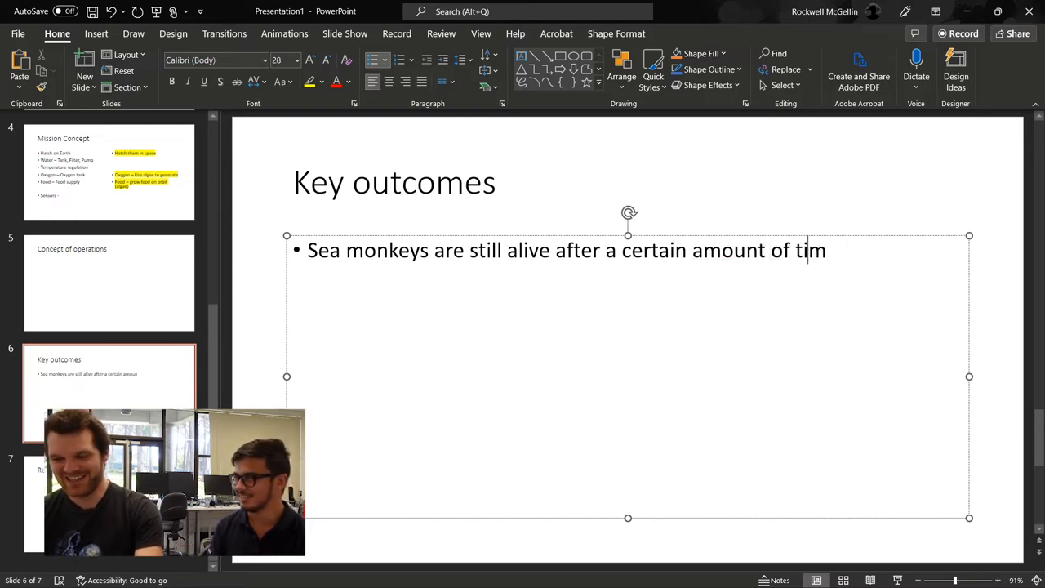
text(e)
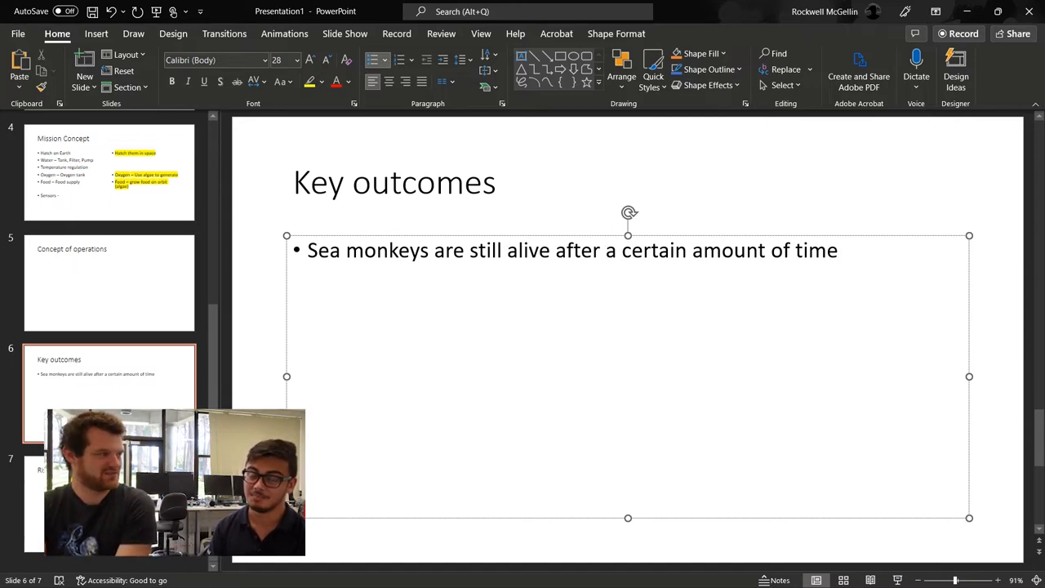
Insert 'Sea monkeys hatch in space' as a bullet above the survival outcome
click(837, 252)
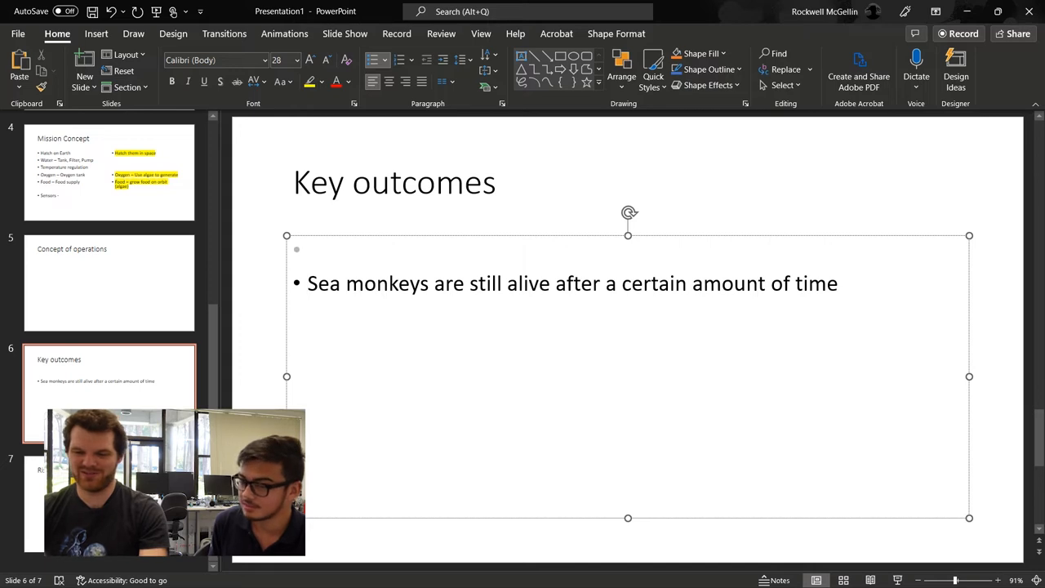
text(Sea monkeys)
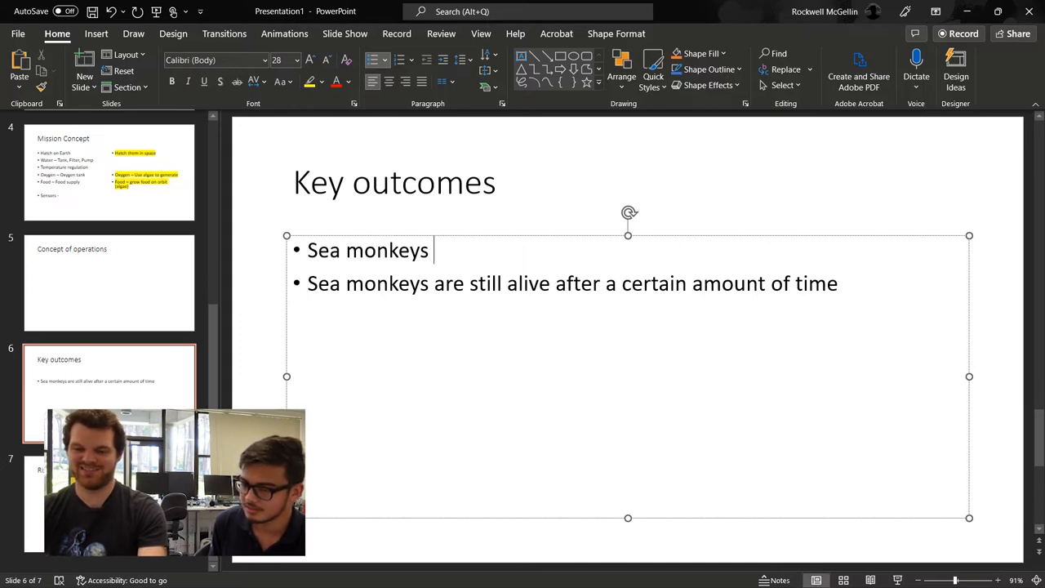
text(hatch in space)
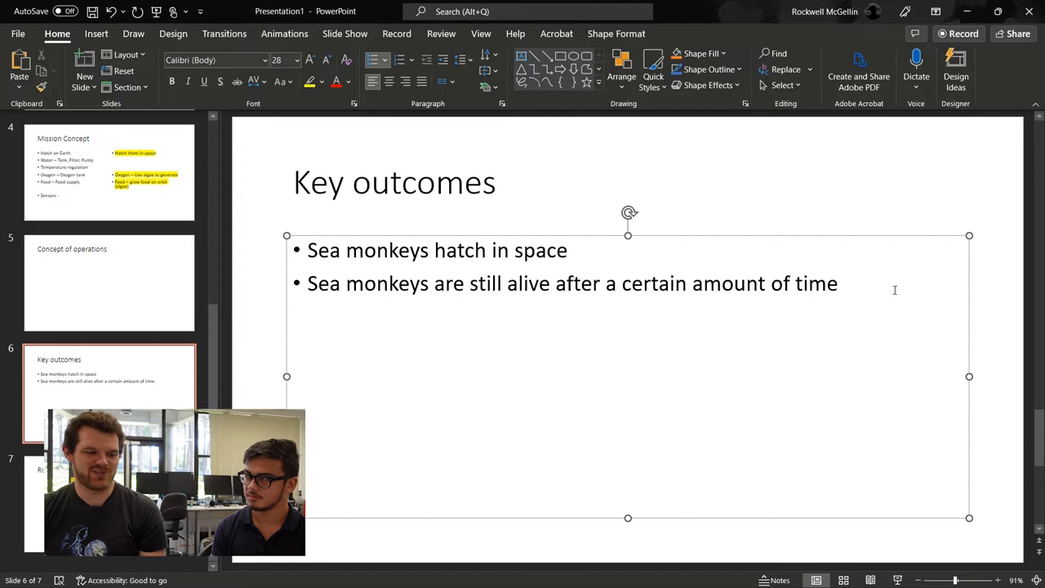
Add 'Sea monkeys reproduce in space' as a bullet after the survival outcome
click(840, 284)
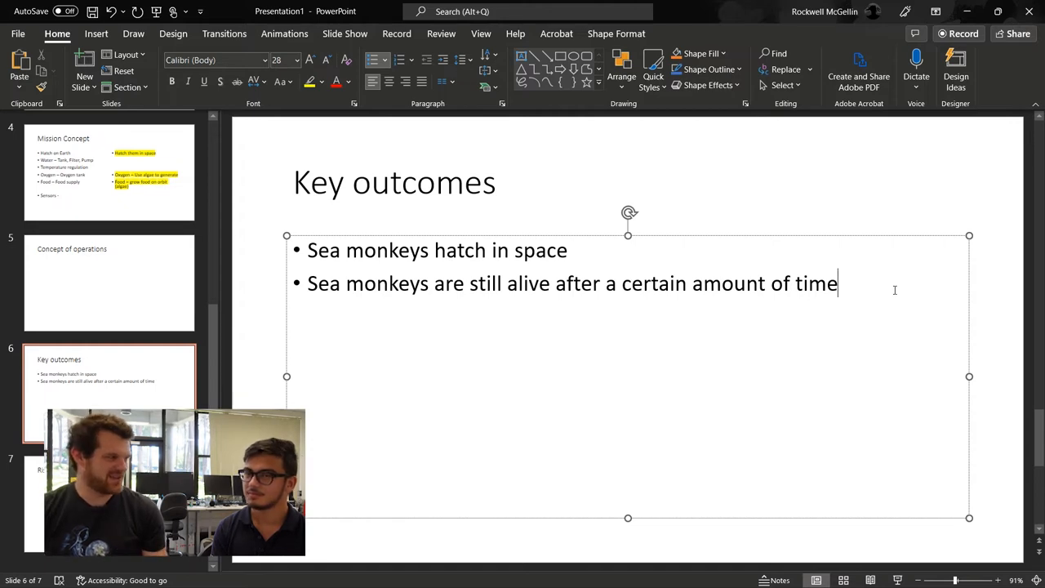
text(Sea monek)
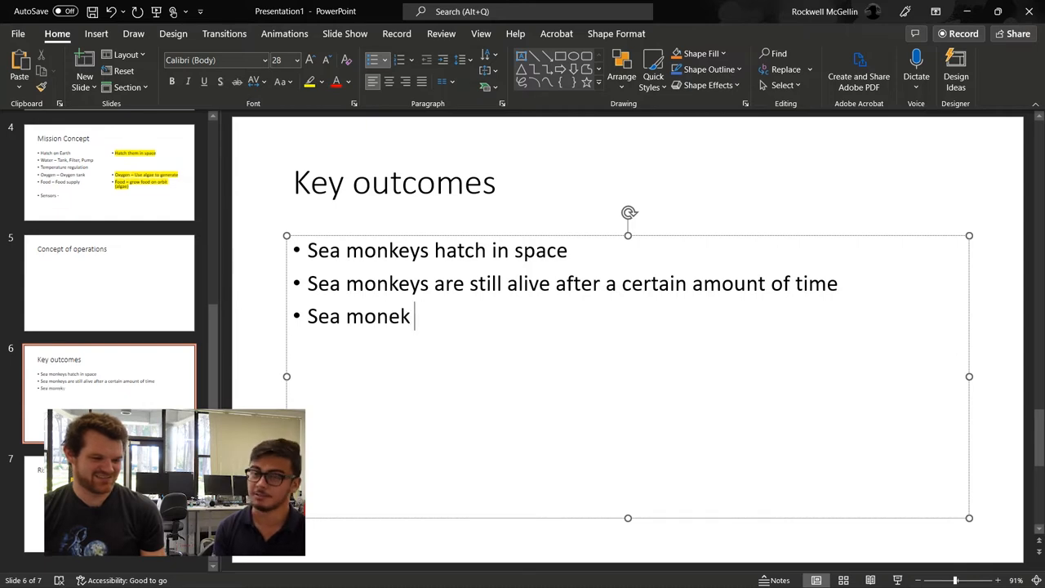
text(eys)
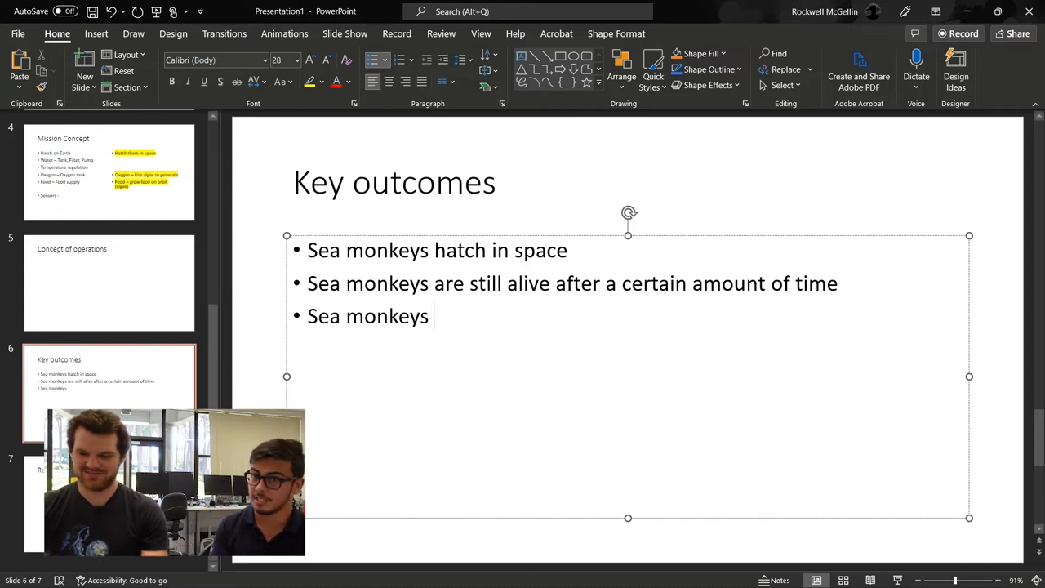
text(re)
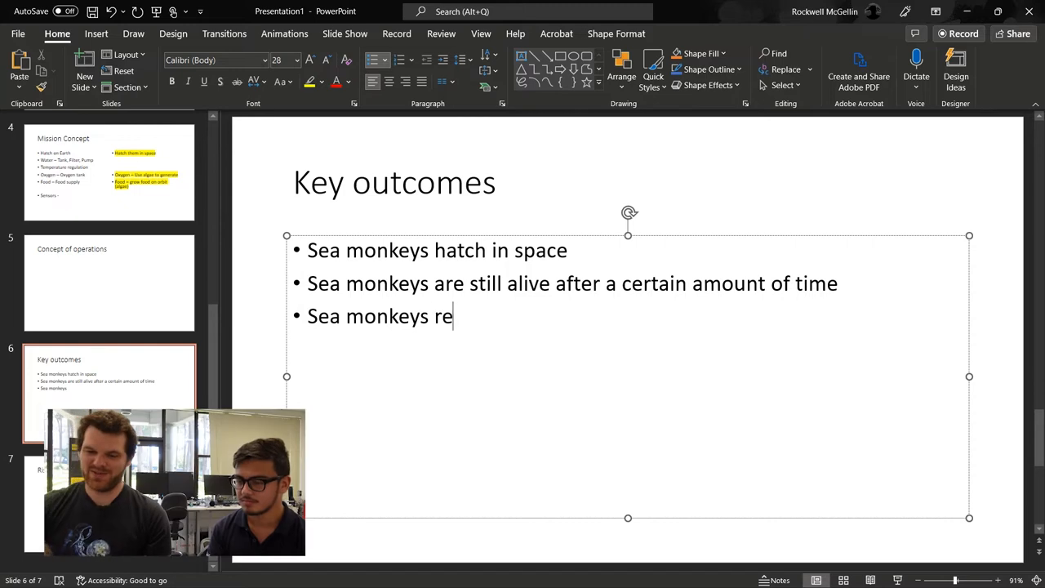
text(produce i)
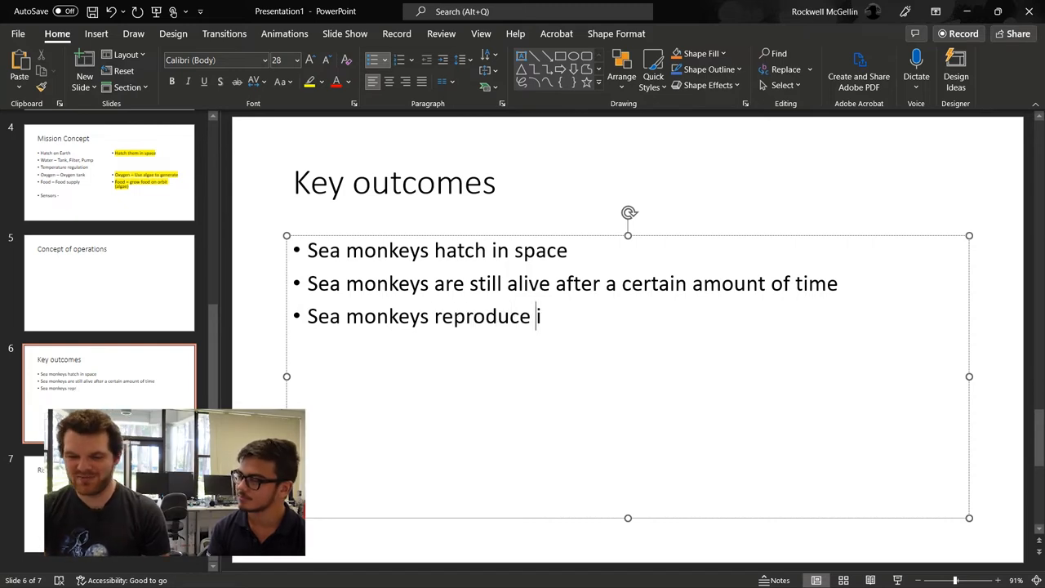
text(n space)
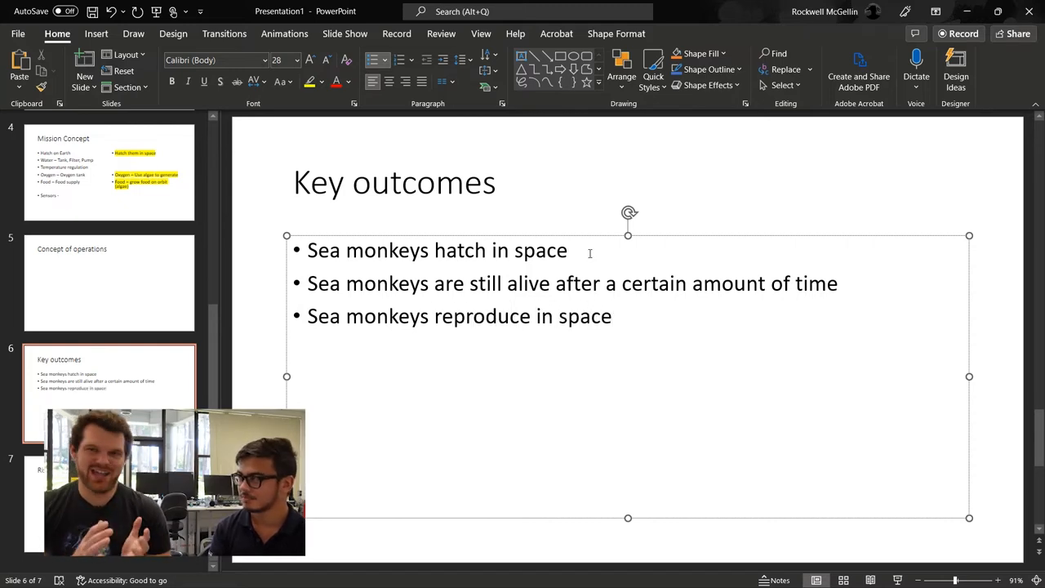
mouse_move(829, 271)
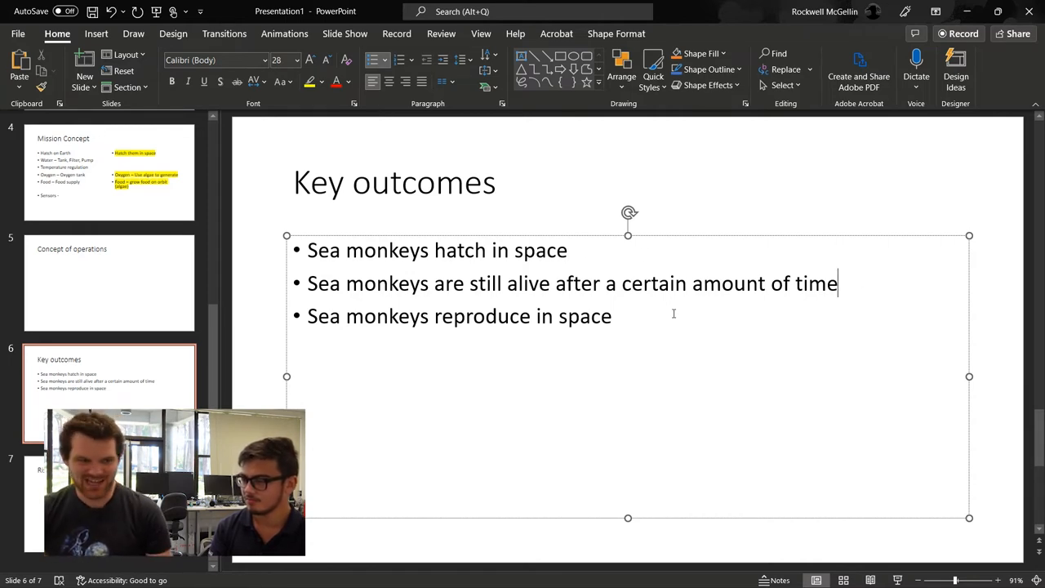
Label the two Mission Concept columns 'Hatch on Earth' and 'Hatch them in space', highlighting the latter yellow
click(611, 316)
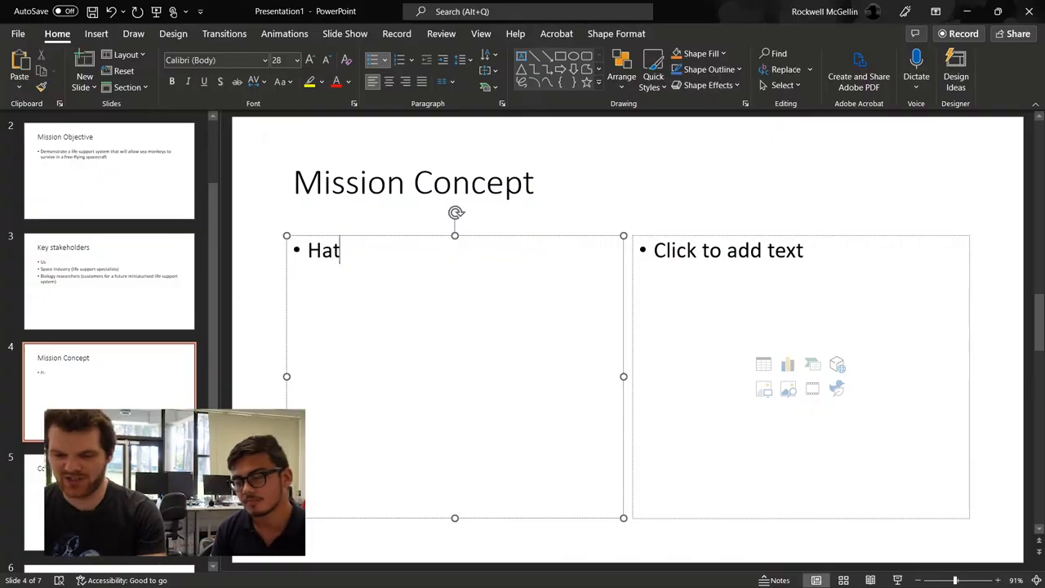
text(ch on Earth)
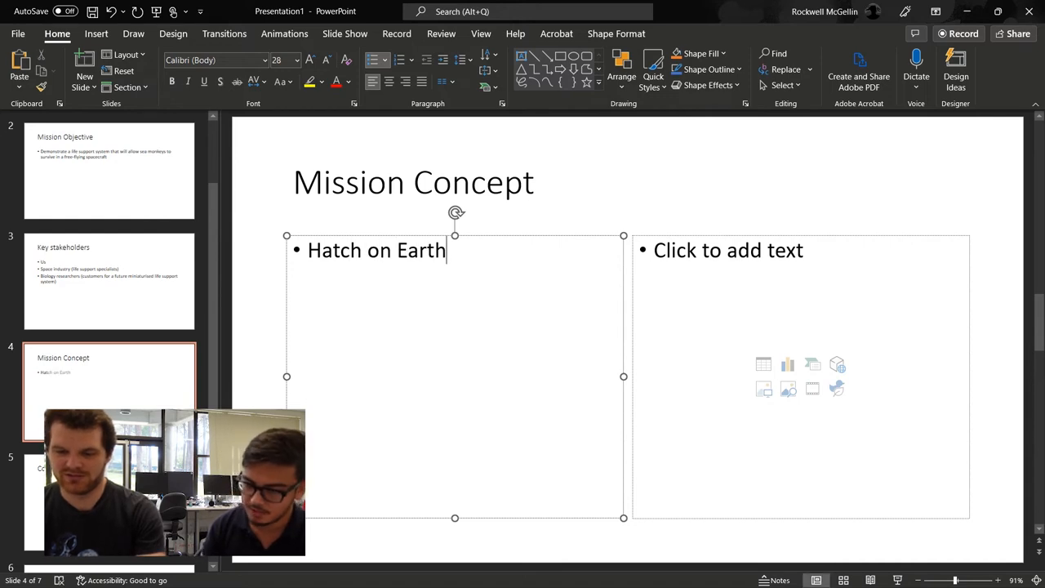
text(Ha)
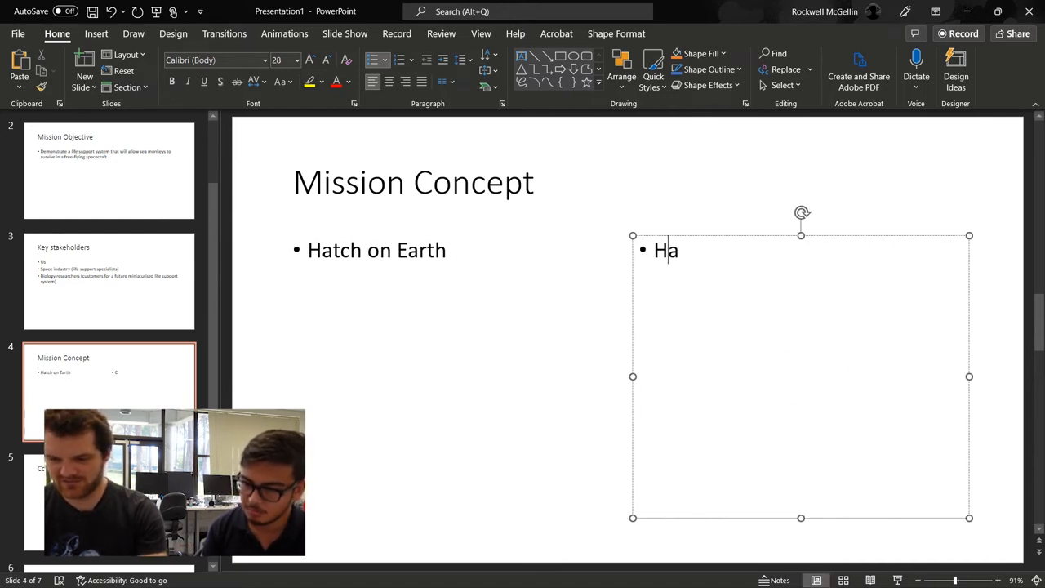
text(tch th)
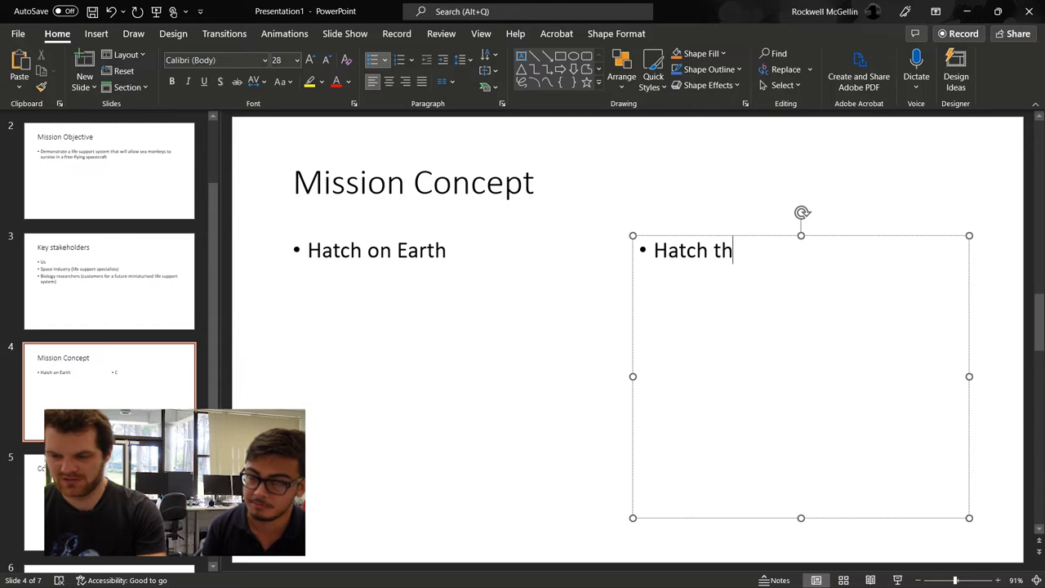
text(em in space)
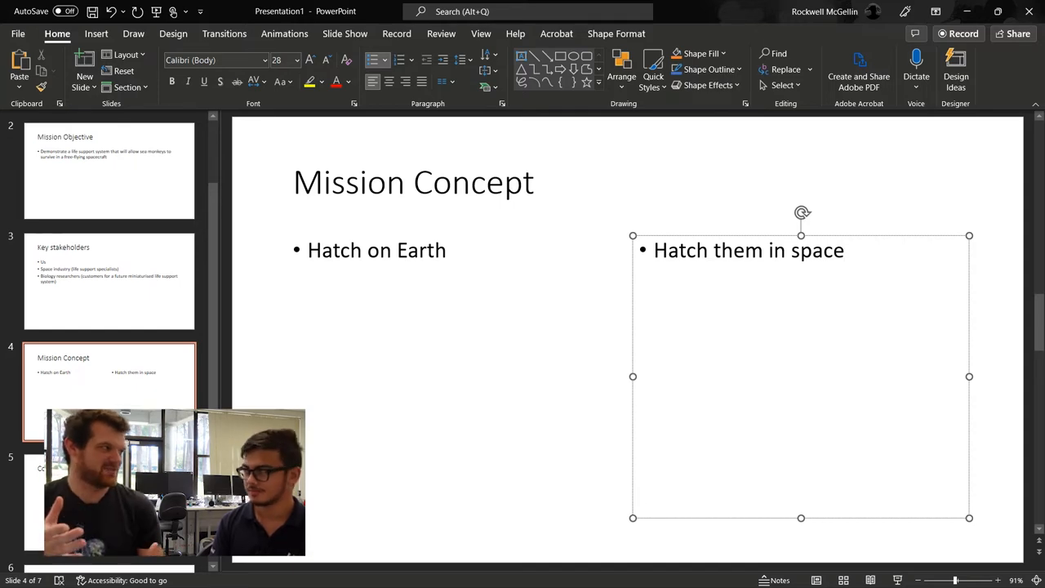
click(375, 250)
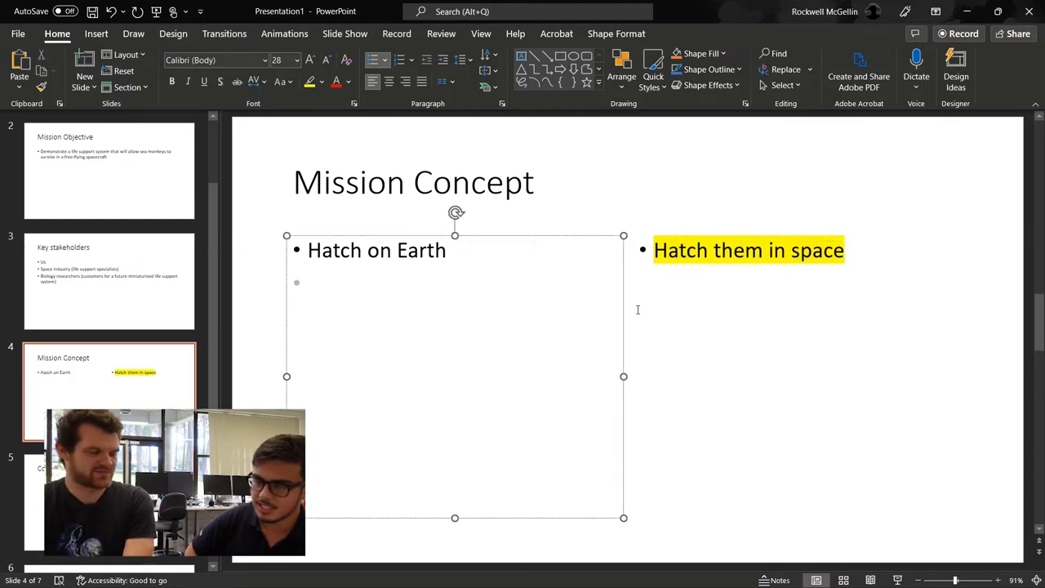
List water tank and pump, temperature regulation and oxygen under Hatch on Earth
click(307, 283)
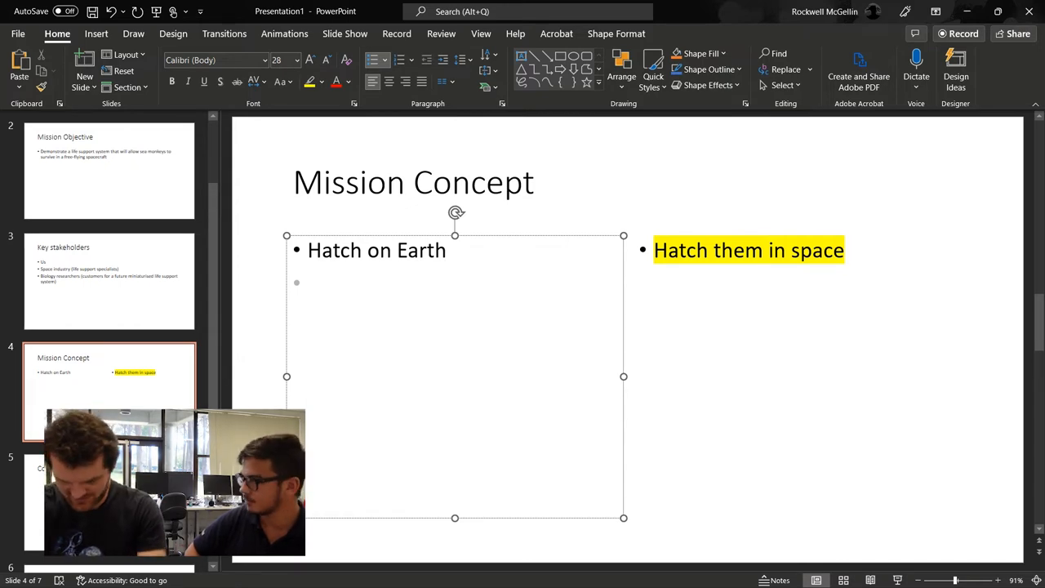
text(Water,)
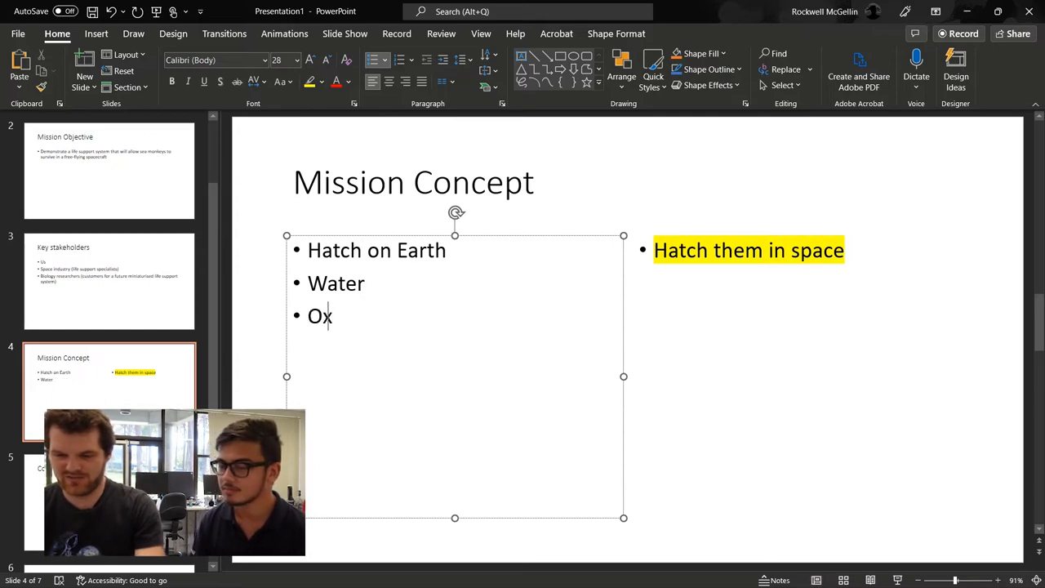
text(ygen)
text(Food)
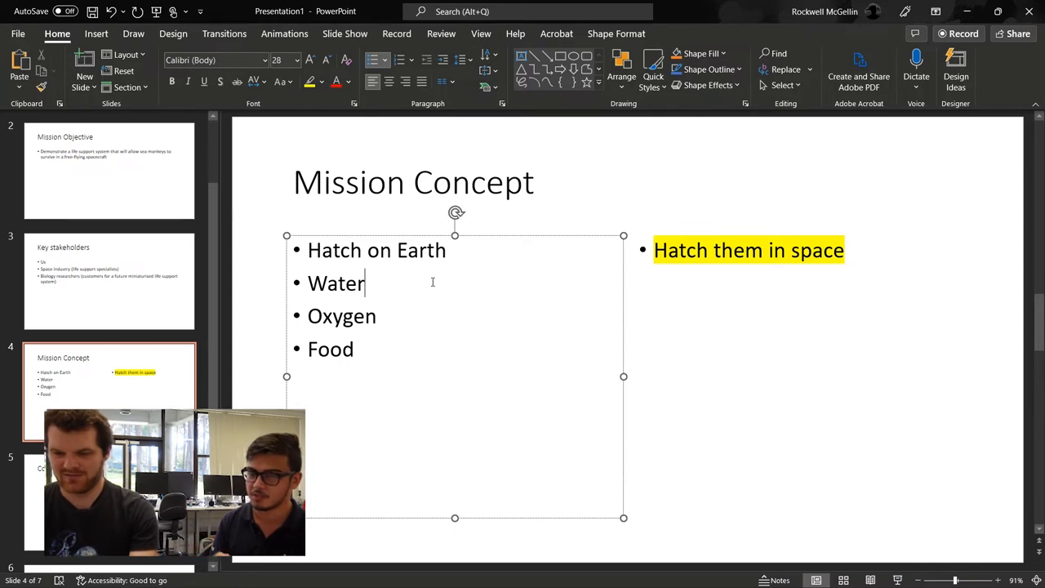
text(-)
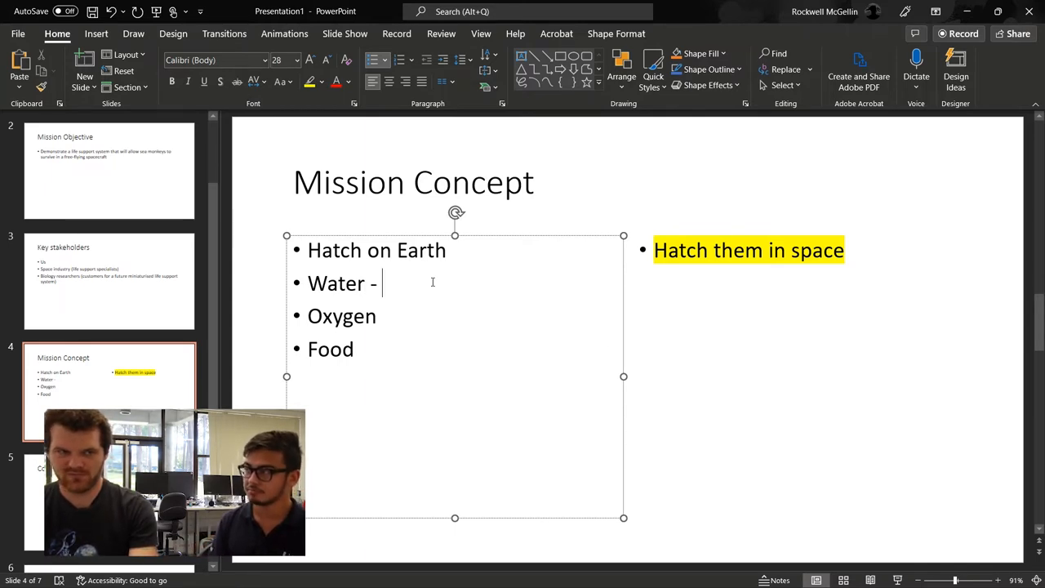
key(BackSpace)
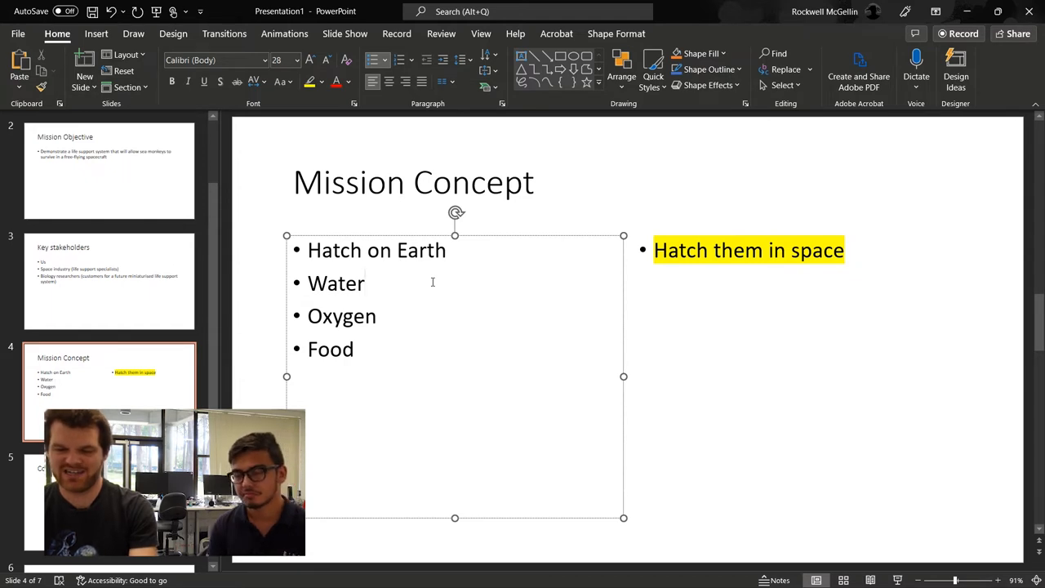
text(- Tank, Fil)
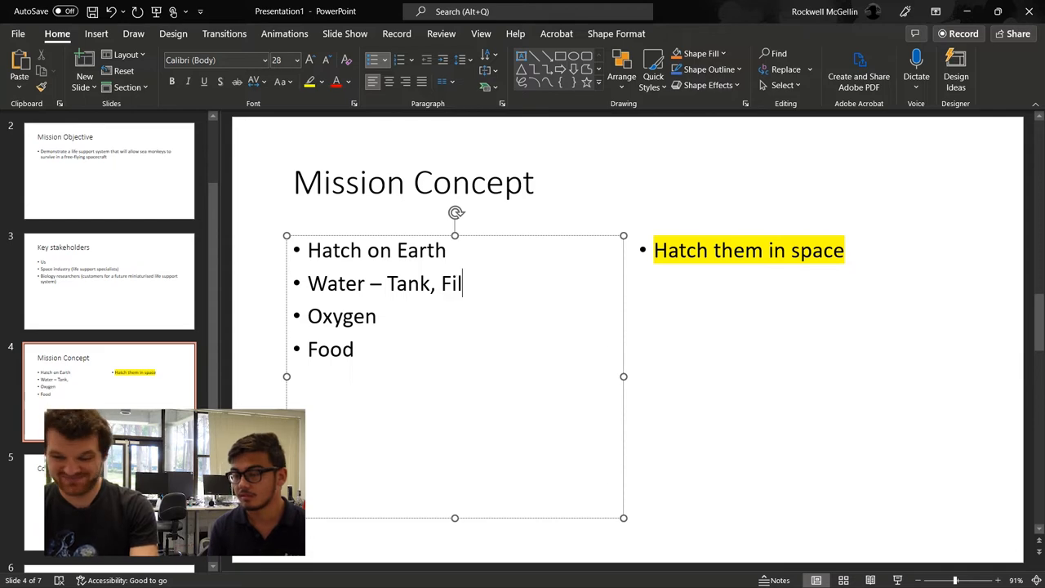
text(ter,)
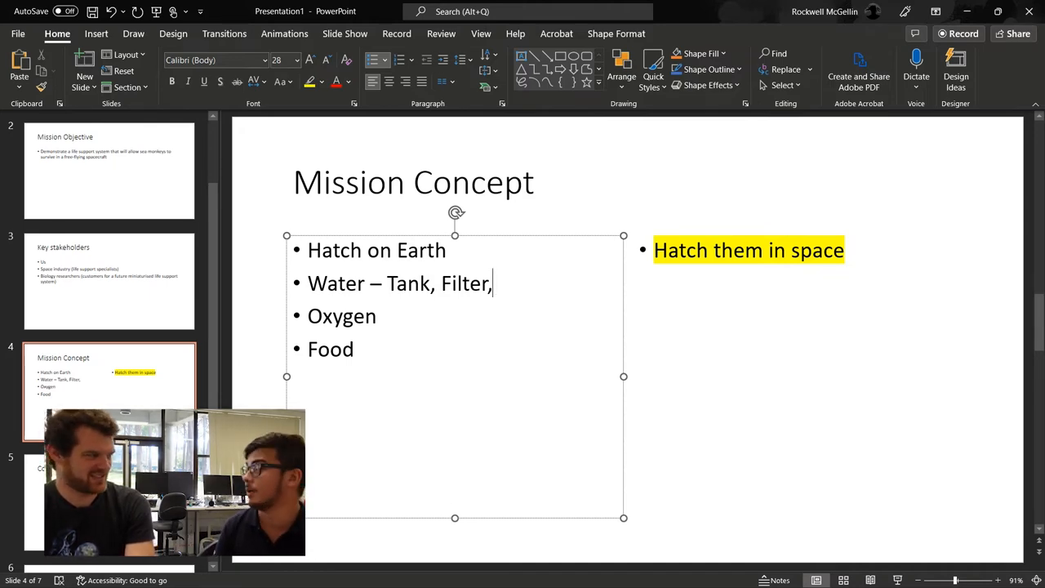
text(Pum)
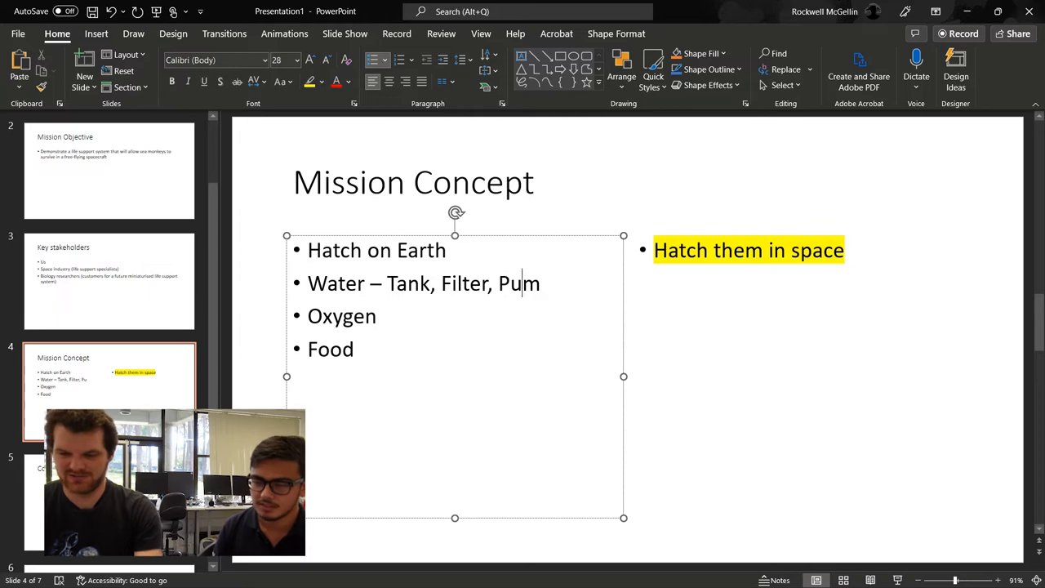
text(p)
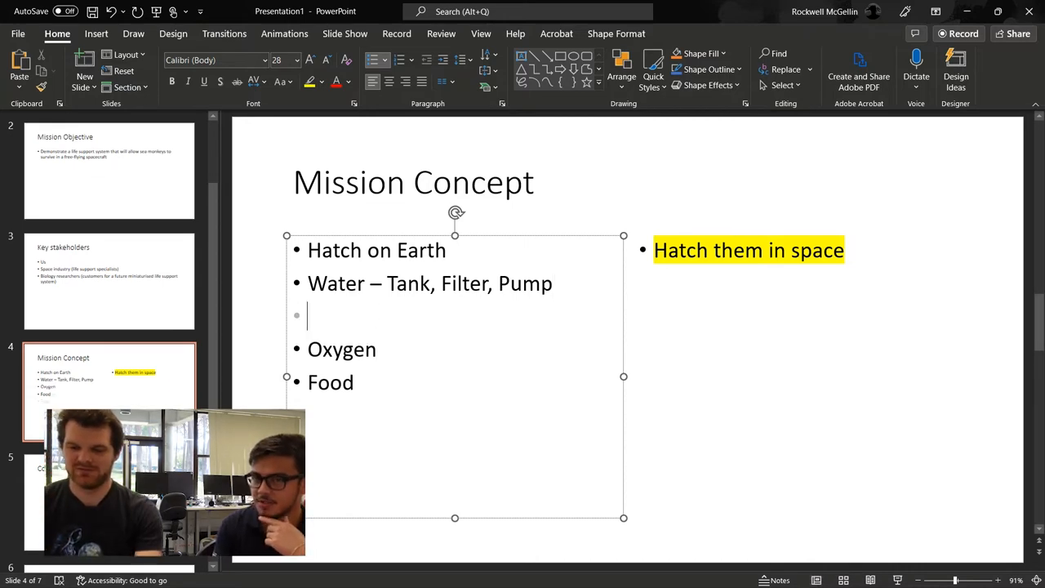
text(Temperature regulation)
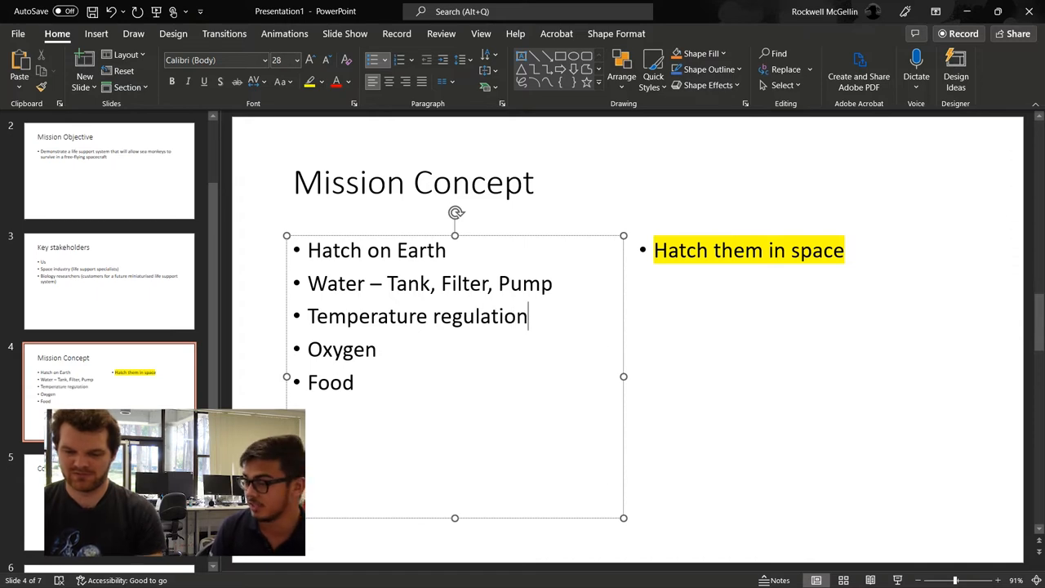
Note an oxygen tank after the earth-side Oxygen item and start 'Oxygen – Use' in the space column
click(376, 349)
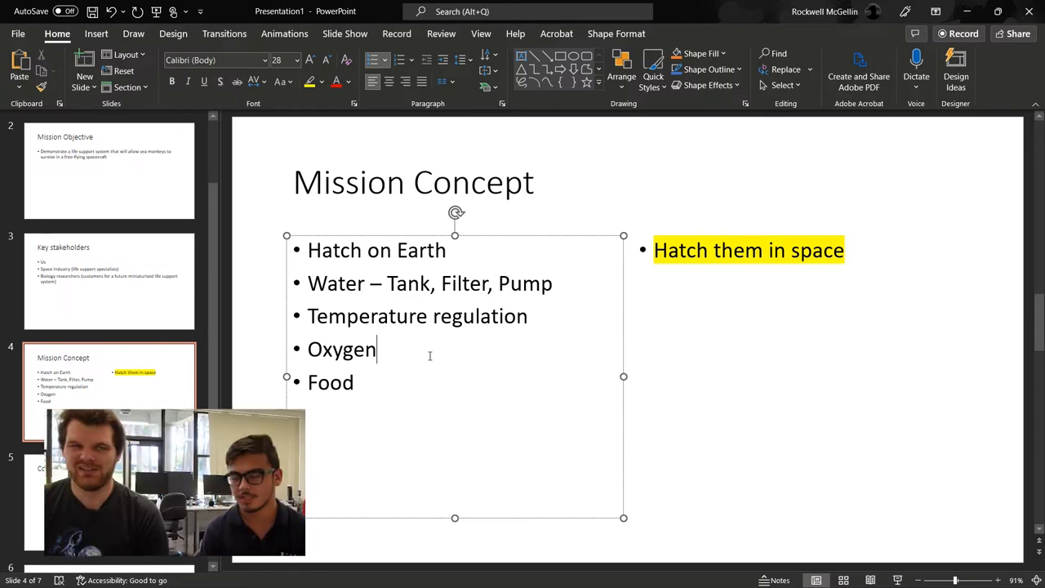
text(-)
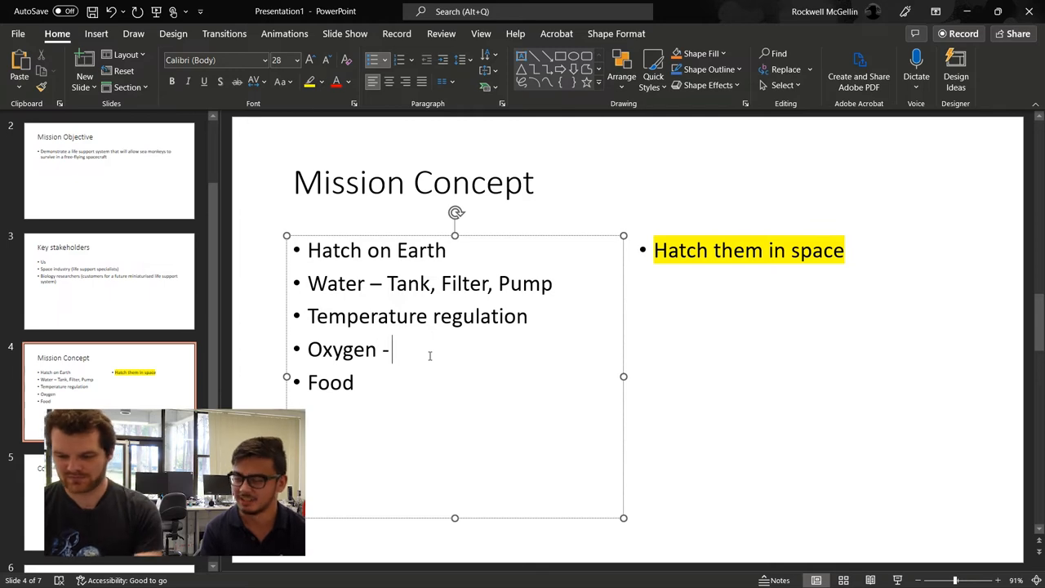
text(Oxtgen tank)
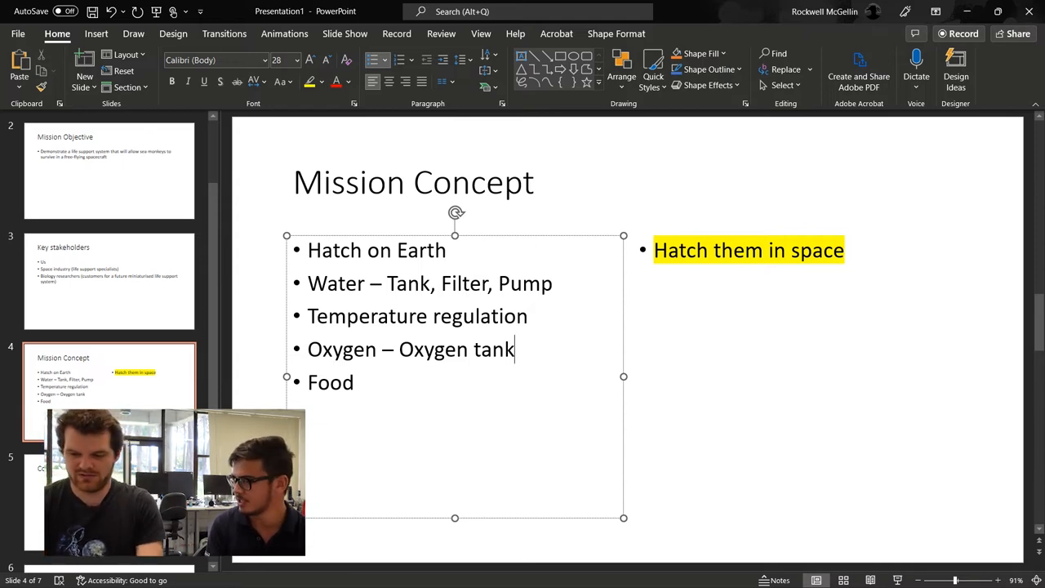
text(Oxygen – Use)
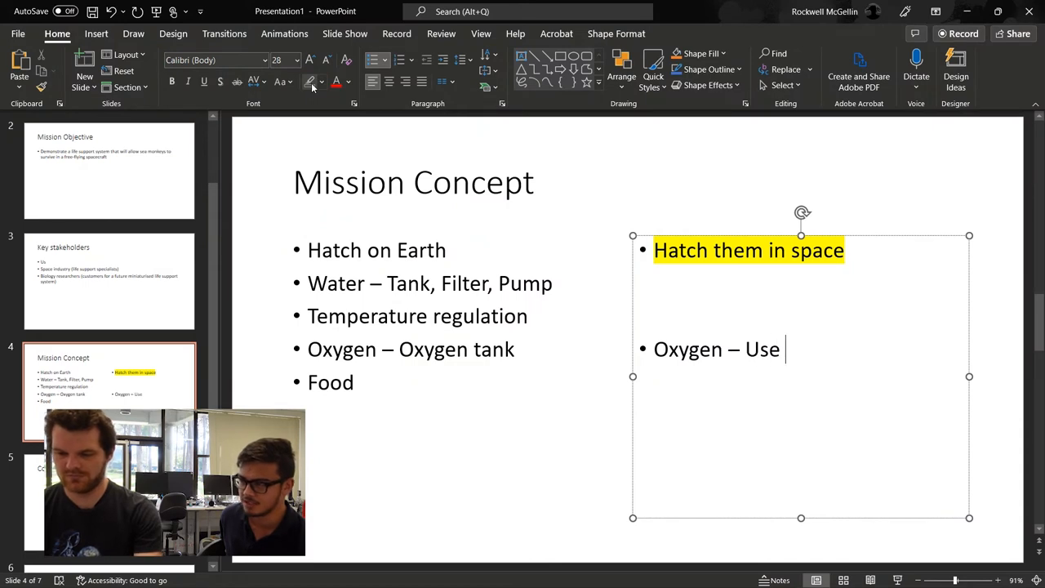
Finish the space column with algae-generated oxygen, then return to the Key stakeholders slide
text(algae to generate)
text(Food – grow fo)
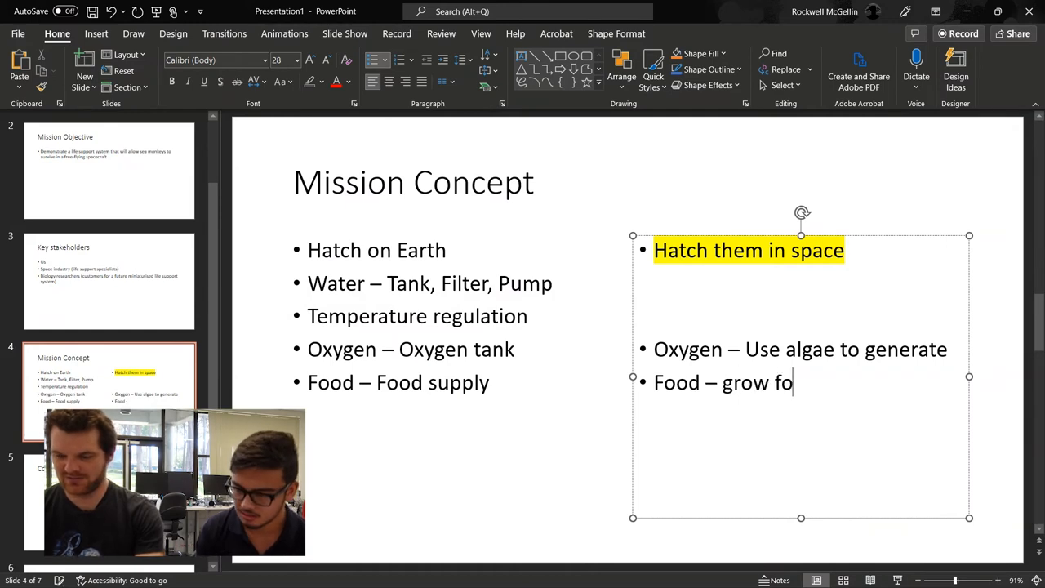
click(108, 281)
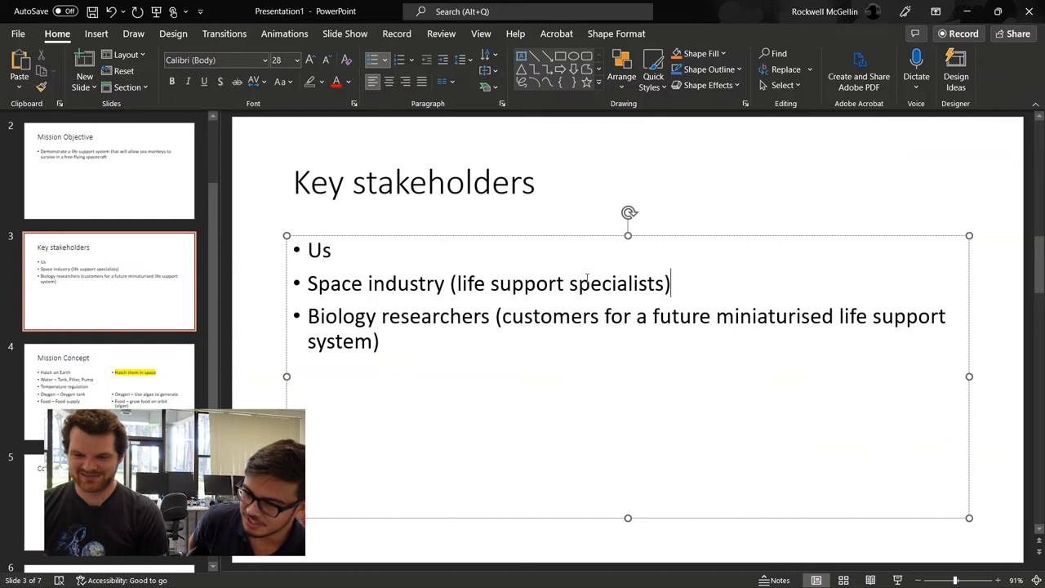
Highlight the Space industry (life support specialists) stakeholder line in yellow
triple_click(488, 284)
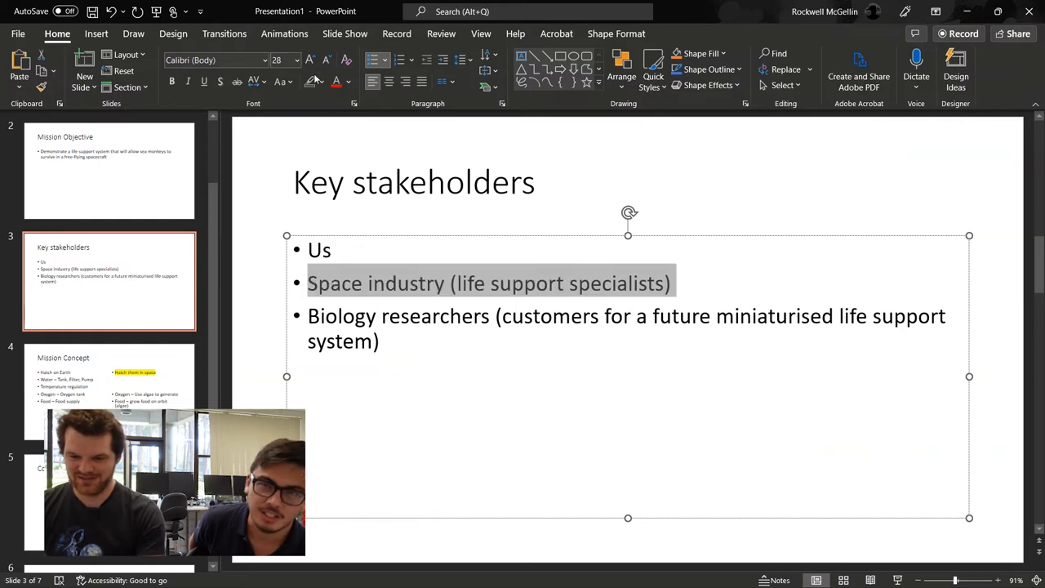
click(311, 81)
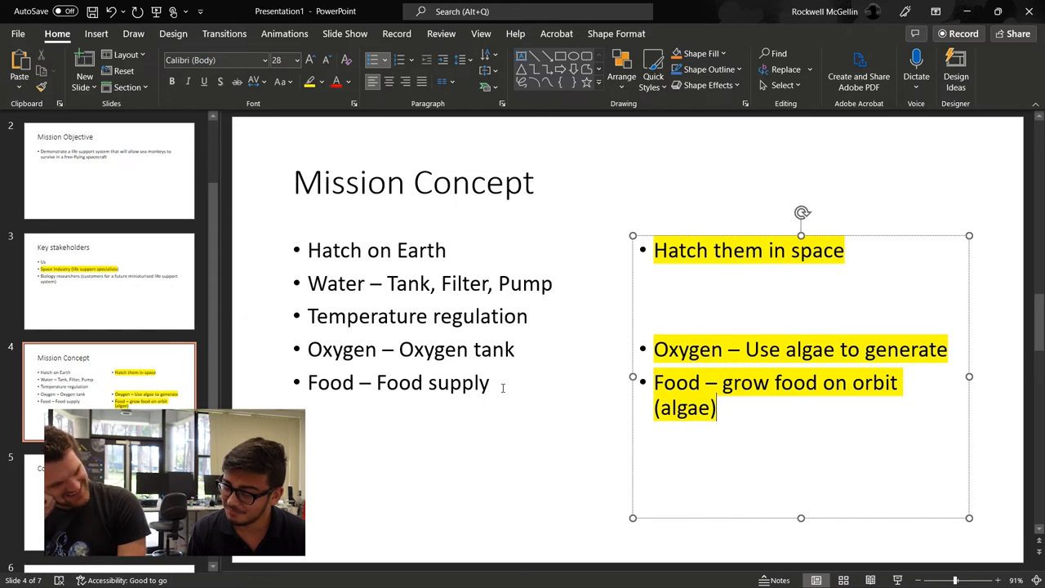
Add an unfinished 'Sensors -' item below Food in the earth-side list, removing a stray letter
text(Sensors -)
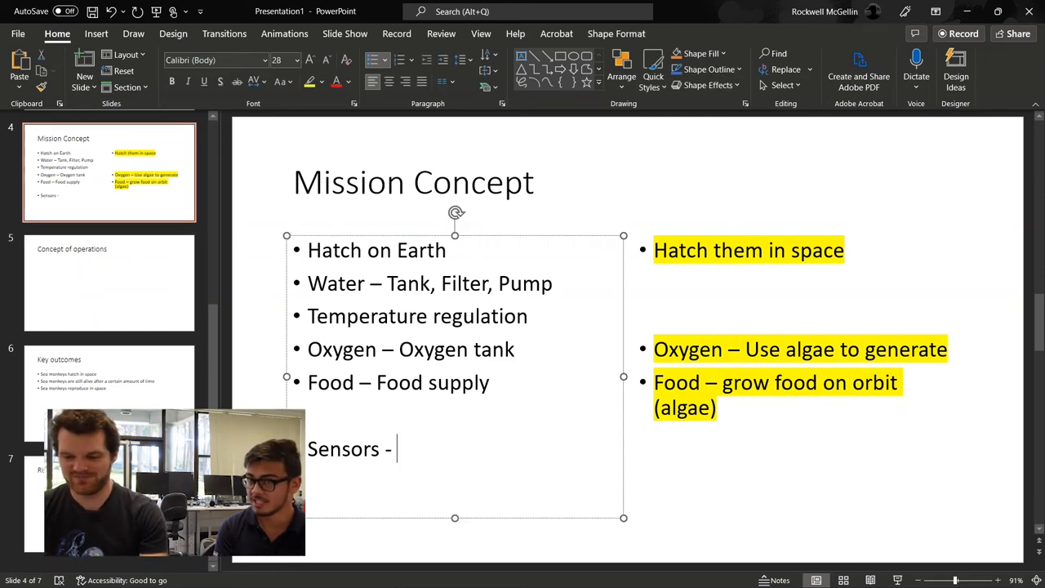
text(D)
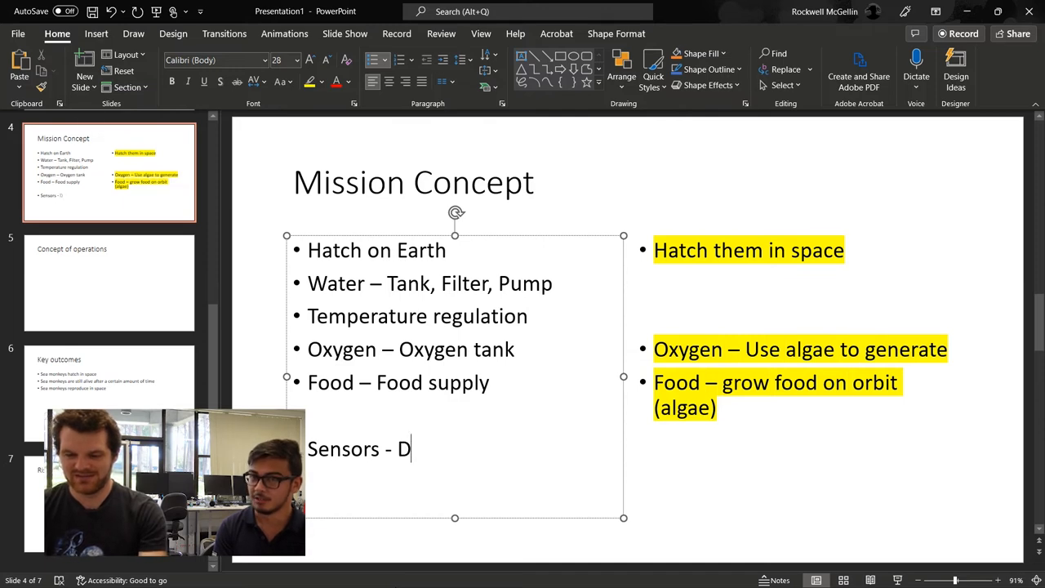
key(Backspace)
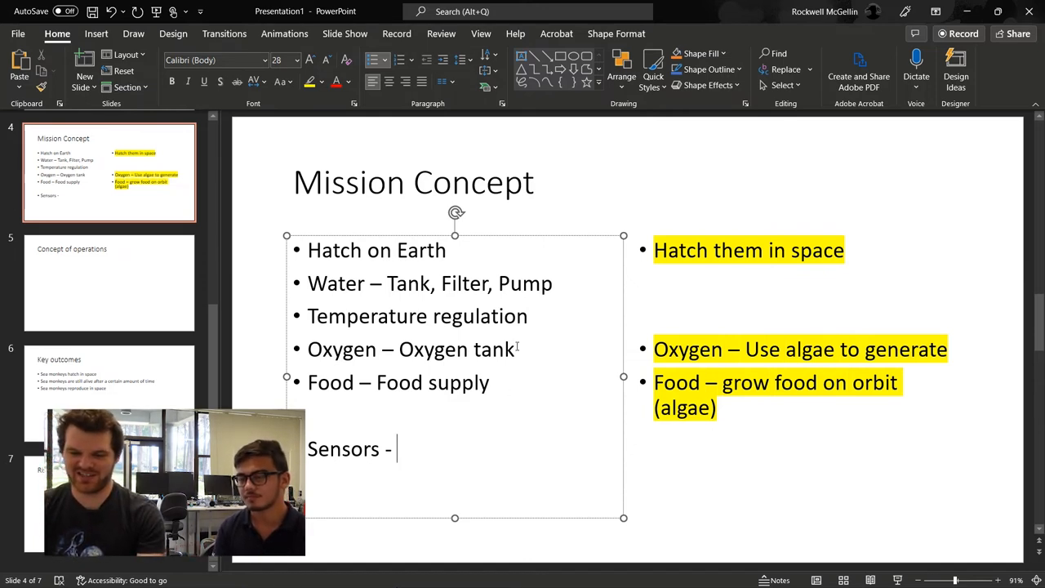
Append '(# of monkeys)' to each of the three Key outcomes bullets
click(108, 389)
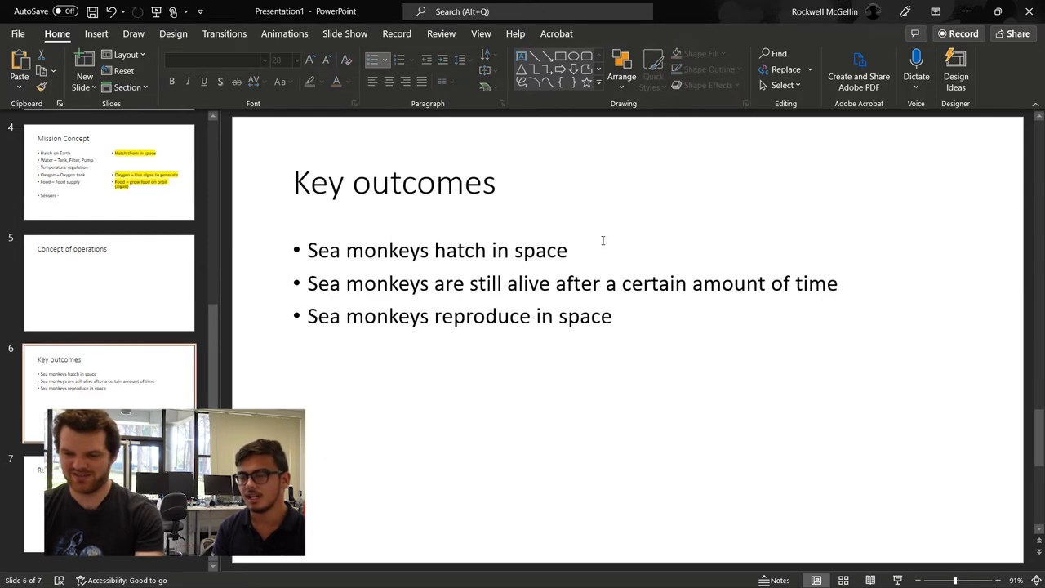
text((#)
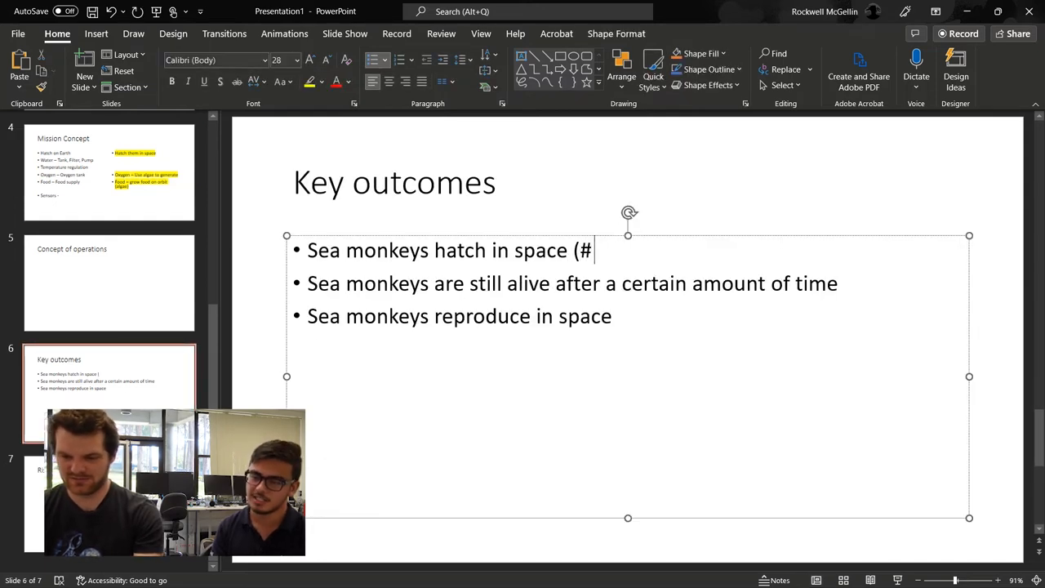
text(of monkeys))
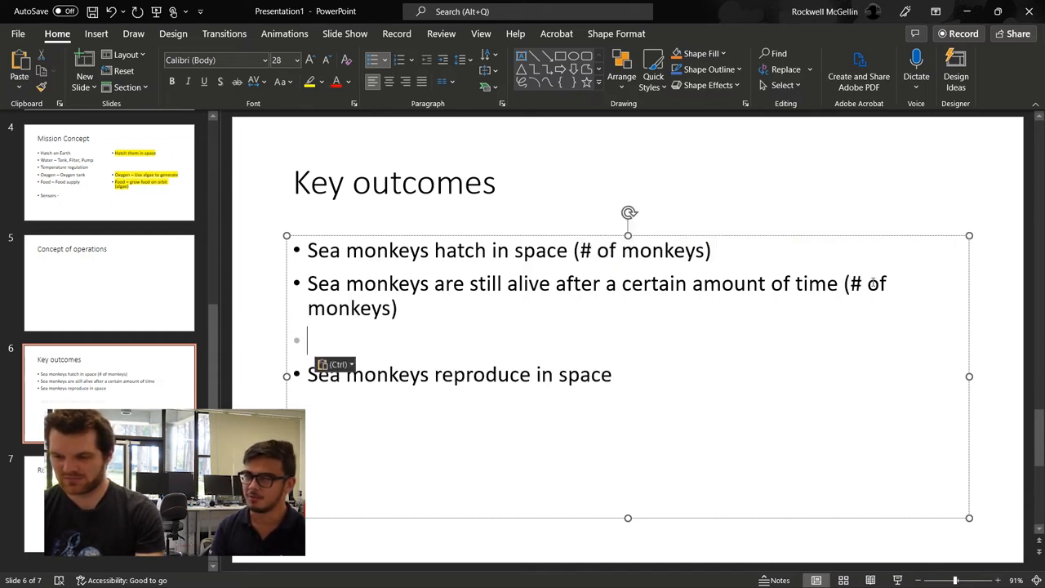
text((# of monkeys))
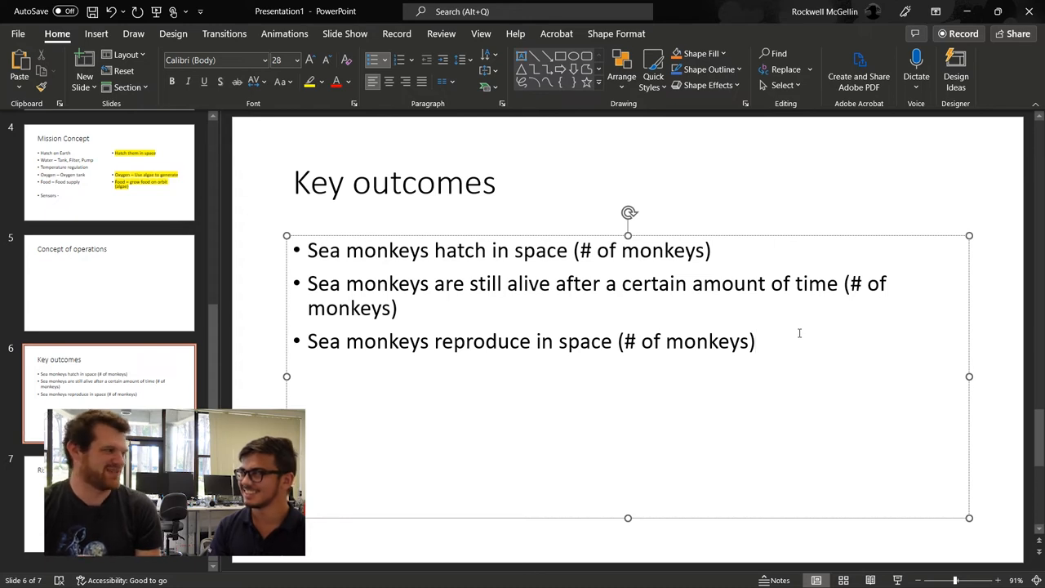
Complete the earth-side item as 'Sensors - Camera' on the Mission Concept slide
click(108, 172)
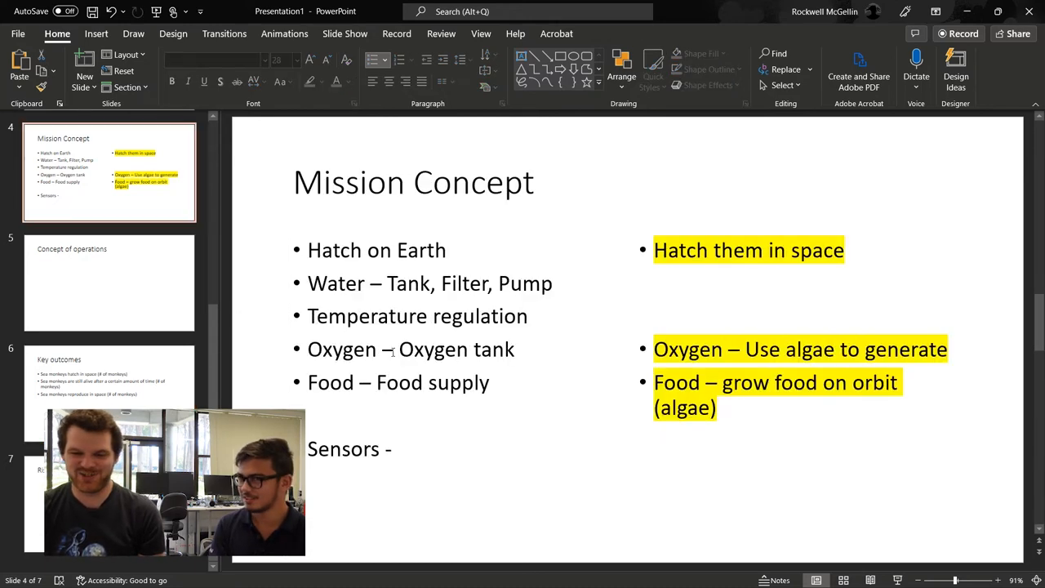
click(400, 449)
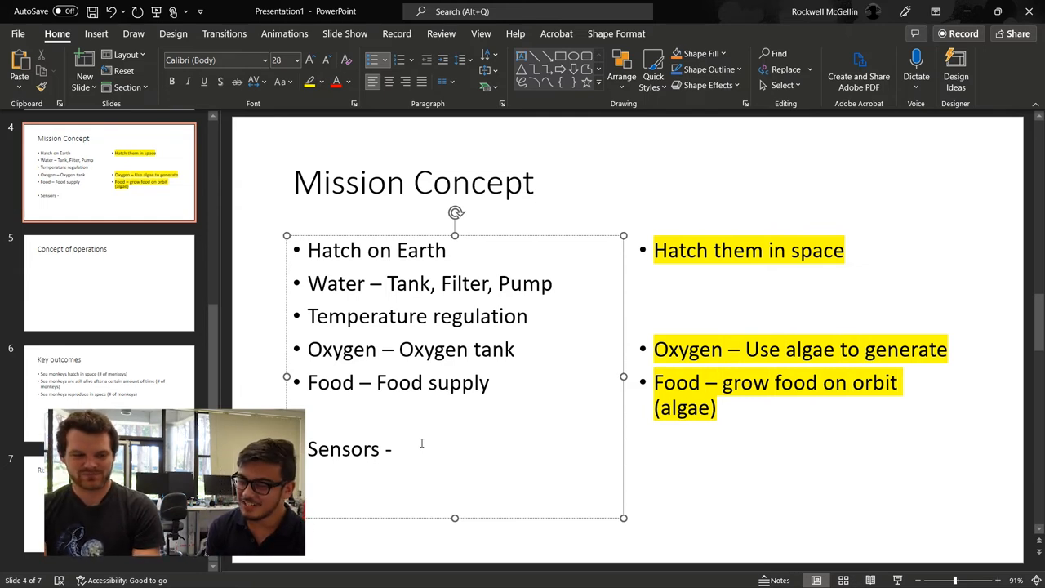
text(Ca)
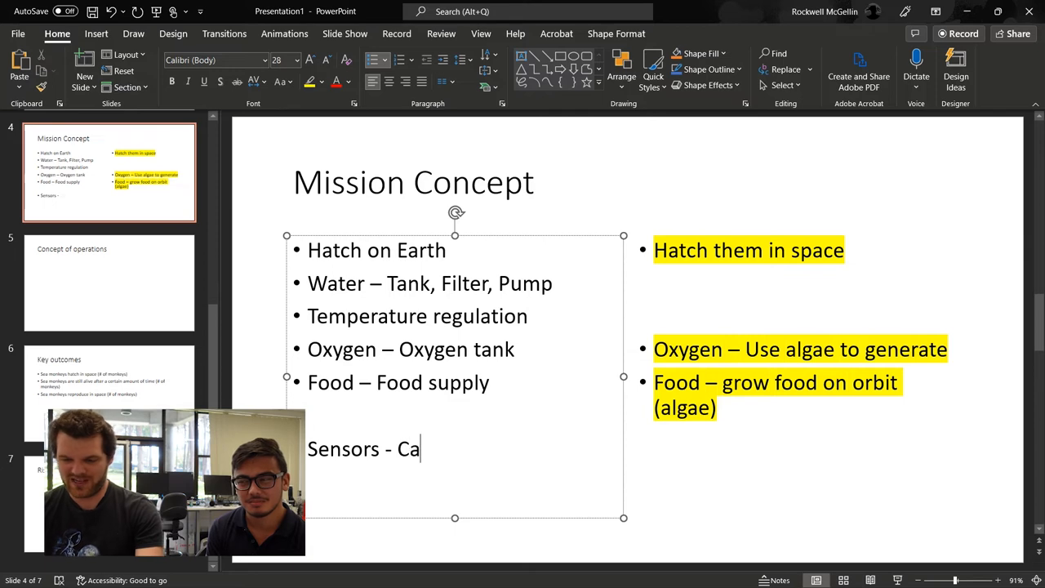
text(mera)
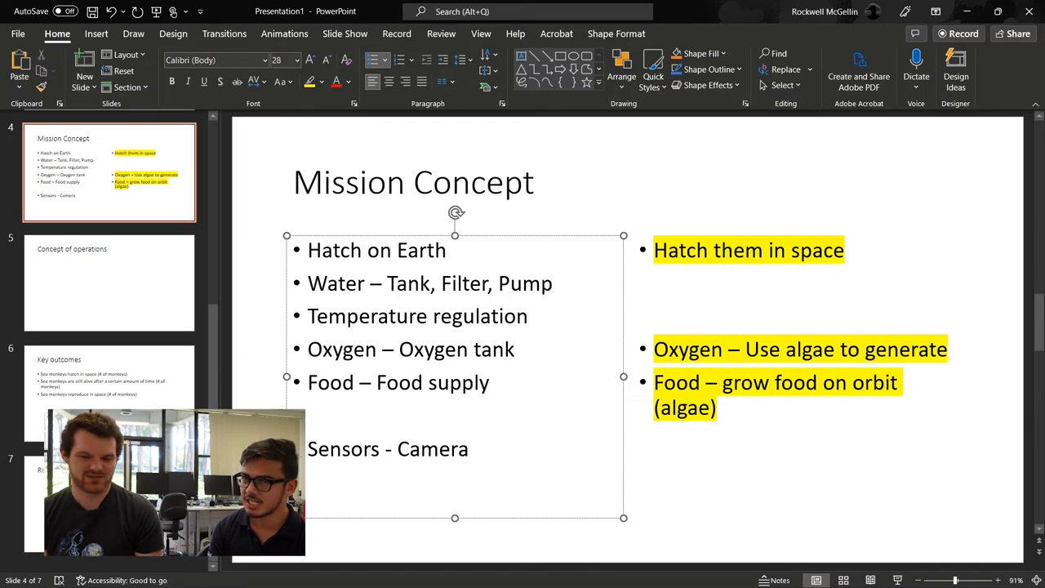
Add a 'Sensors – motion detector' line below the space-side Food entry
click(754, 421)
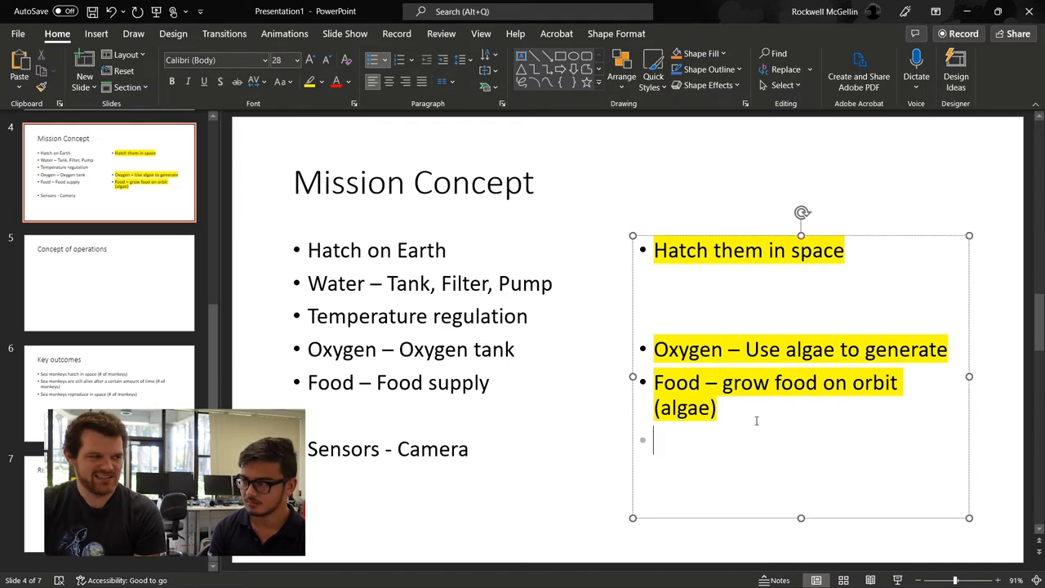
text(Se)
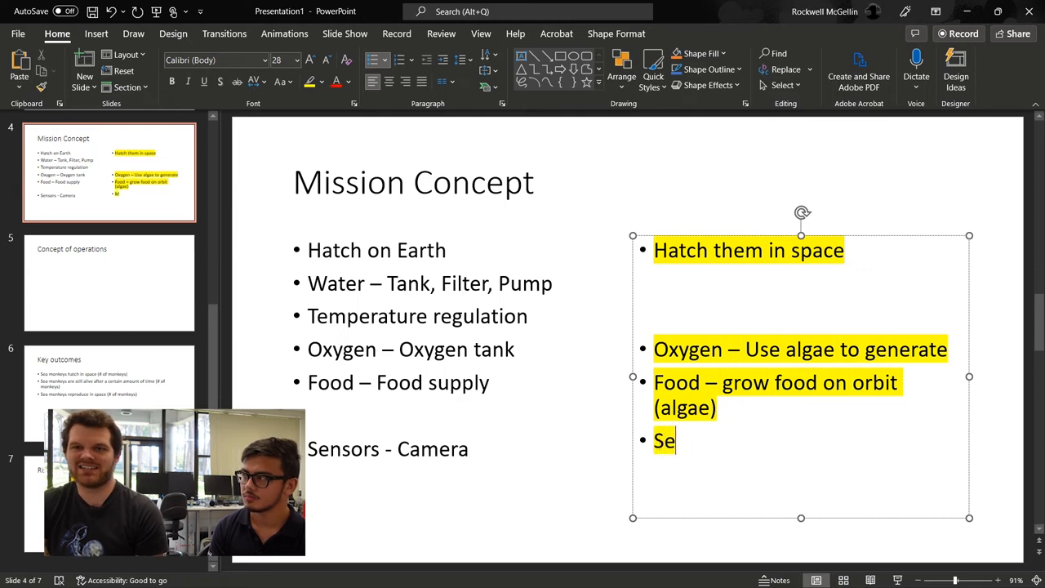
text(nsors - motion detector)
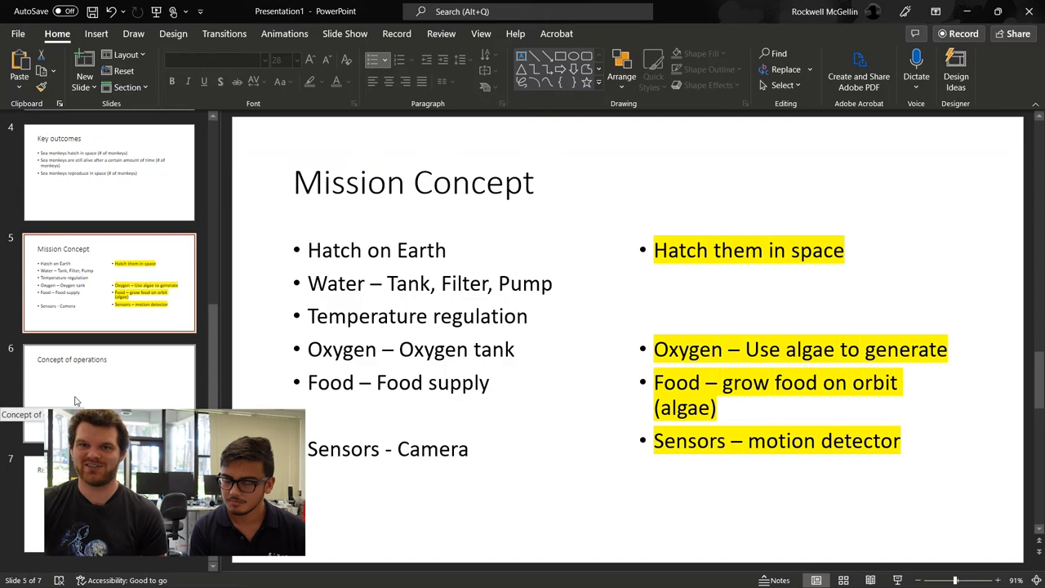
List operations bullets: Maintain temperature, Circulate water, Take measurements and transmit data
click(108, 379)
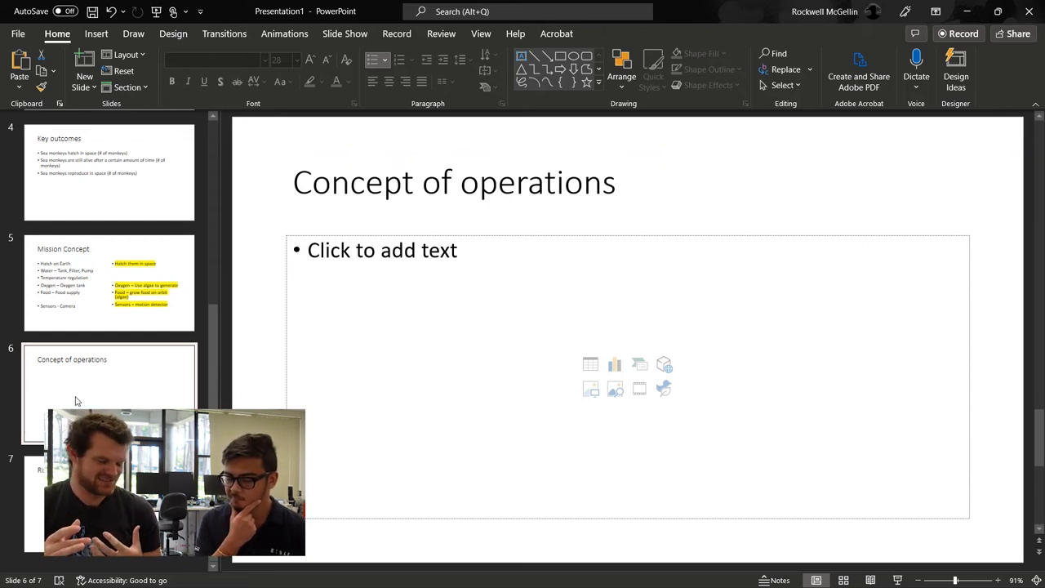
text(Maintain temperature)
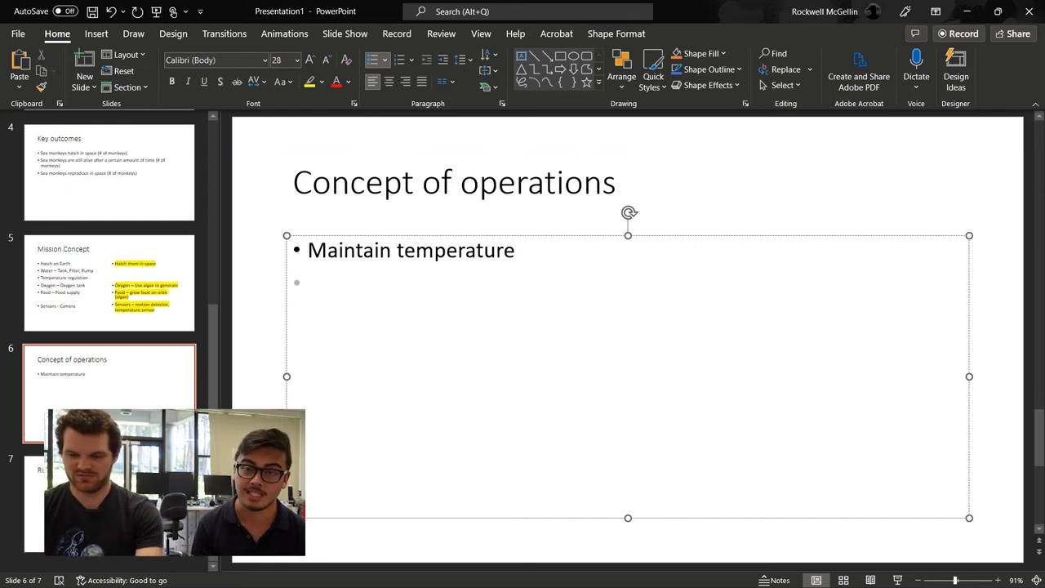
text(Circul)
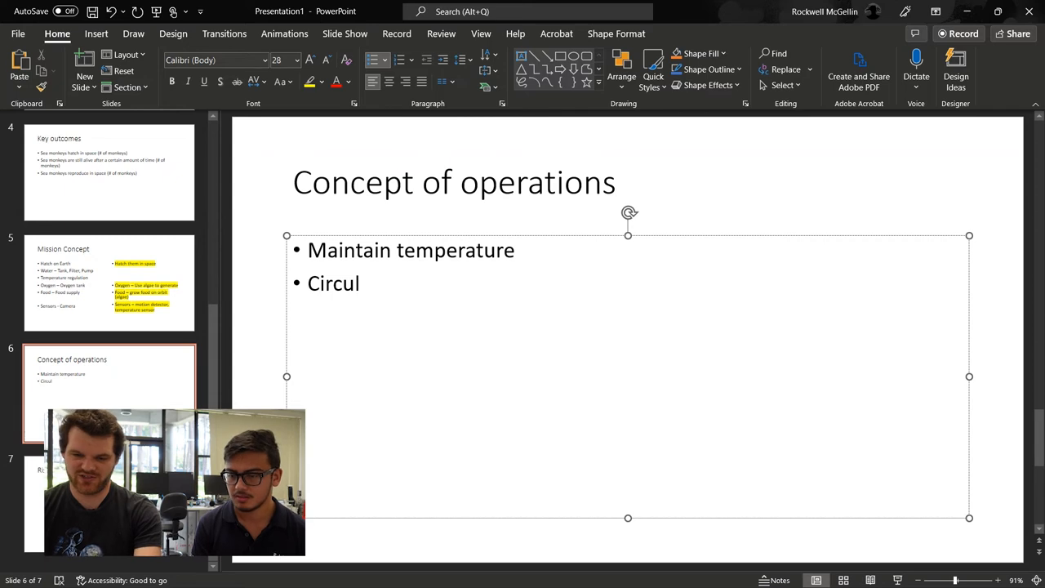
text(ate water)
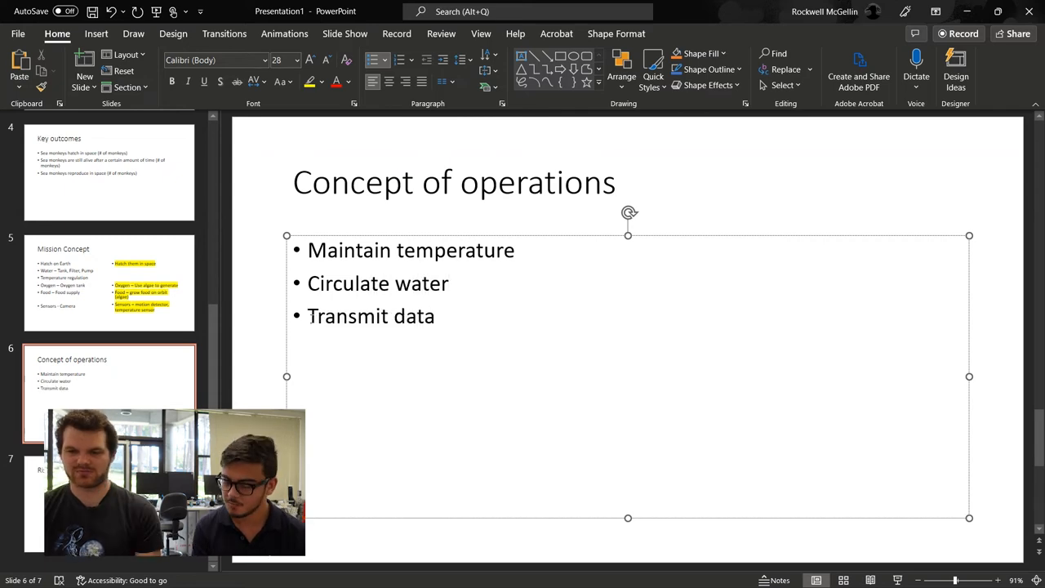
text(am)
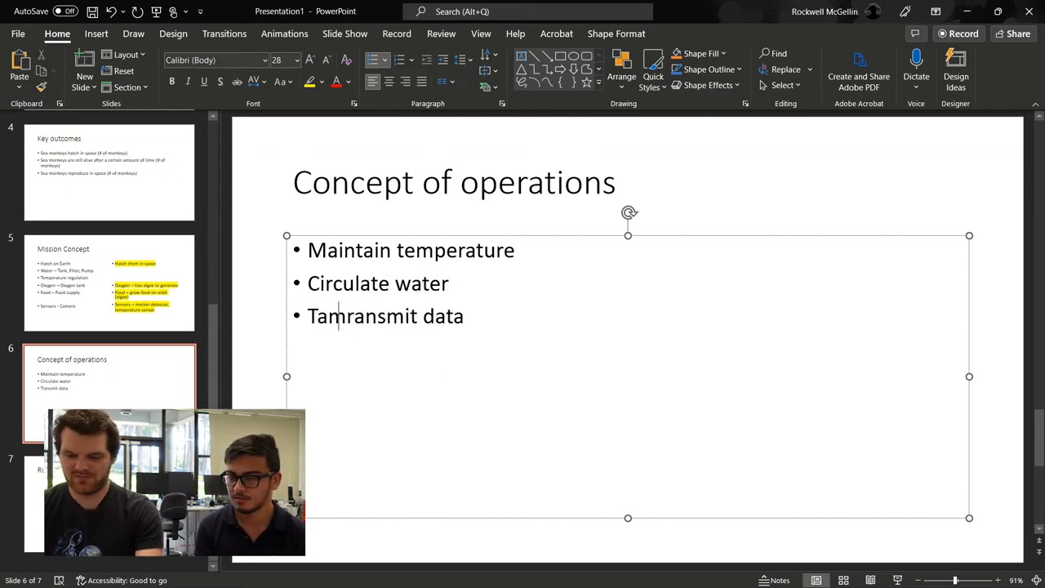
text(Take measurements)
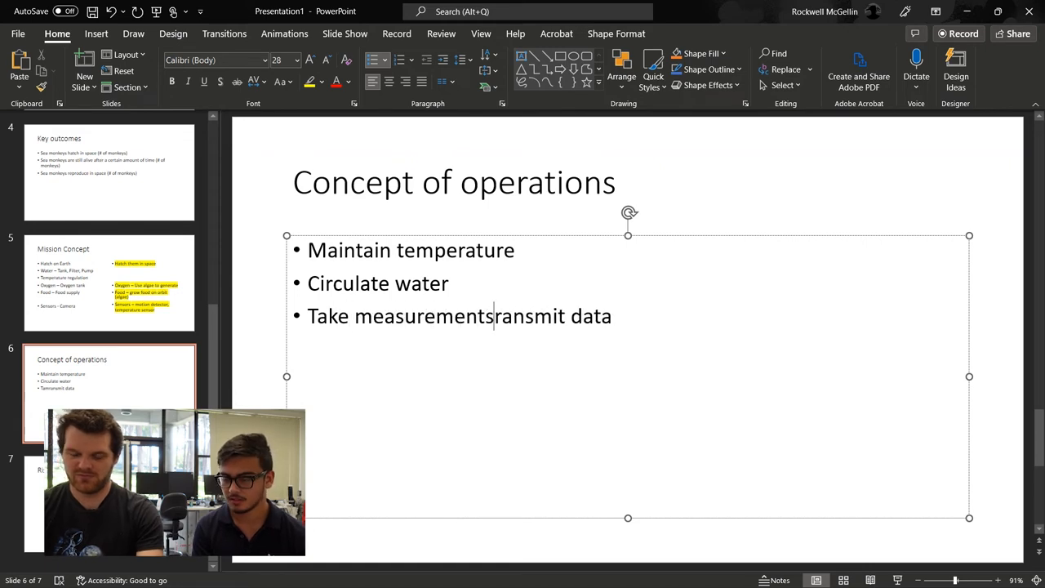
text(and t)
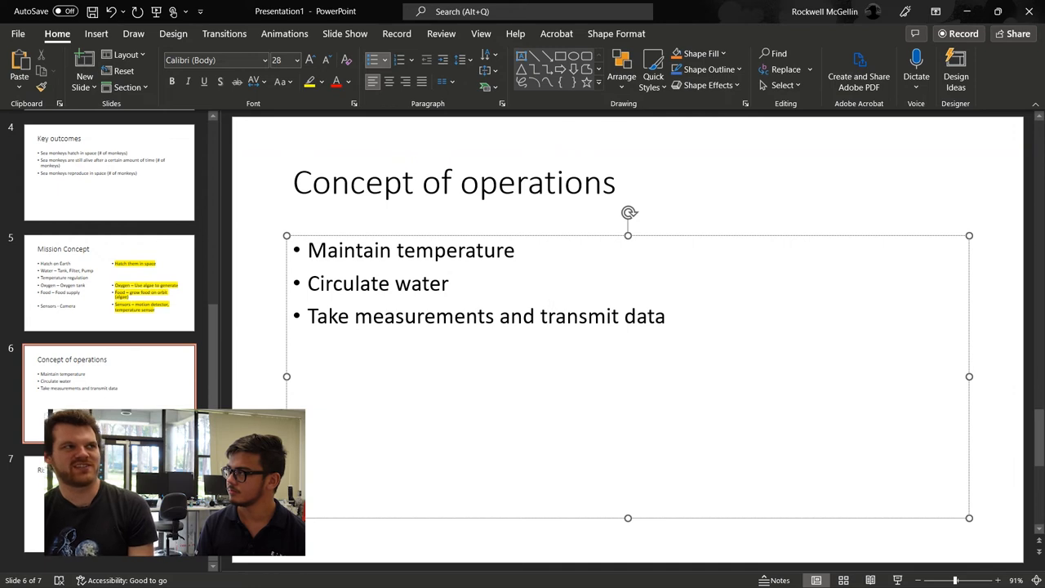
Expand the third bullet with ', count movements,' after Take measurements
click(548, 317)
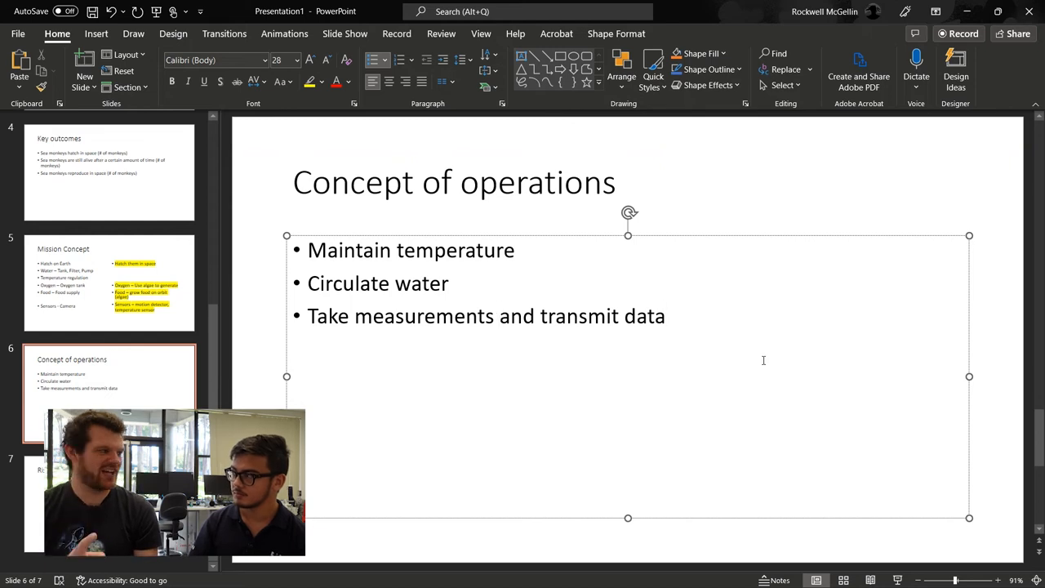
text(, count mov)
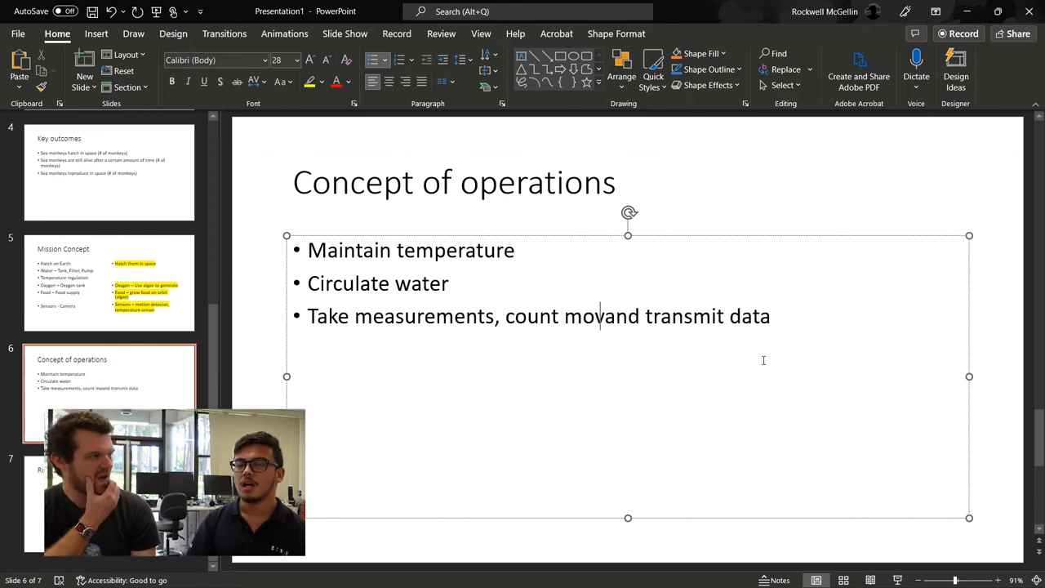
text(ements,)
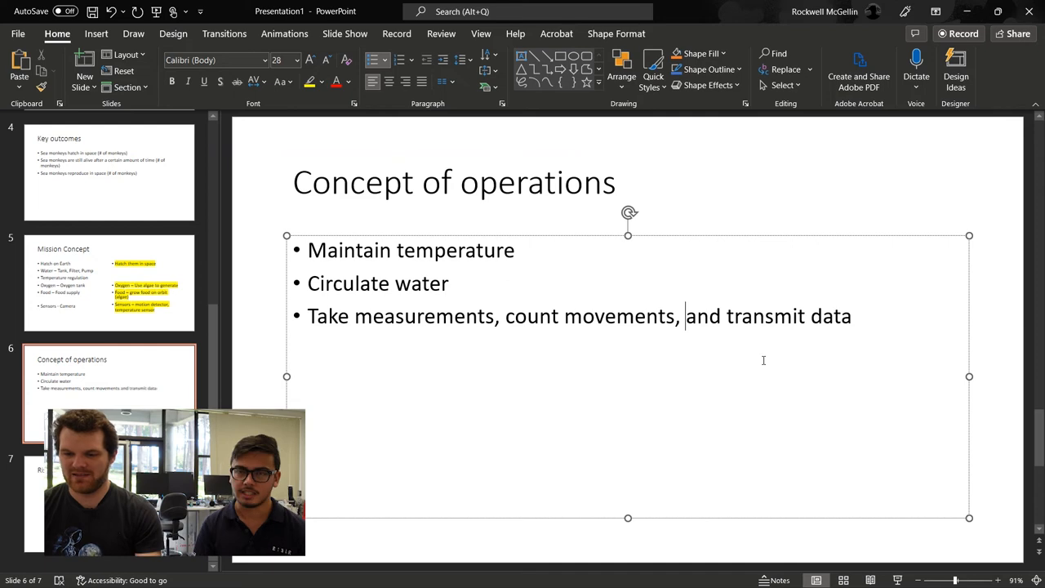
Add a bullet 'Two modes: Counting mode and pumping mode'
text(Two modes)
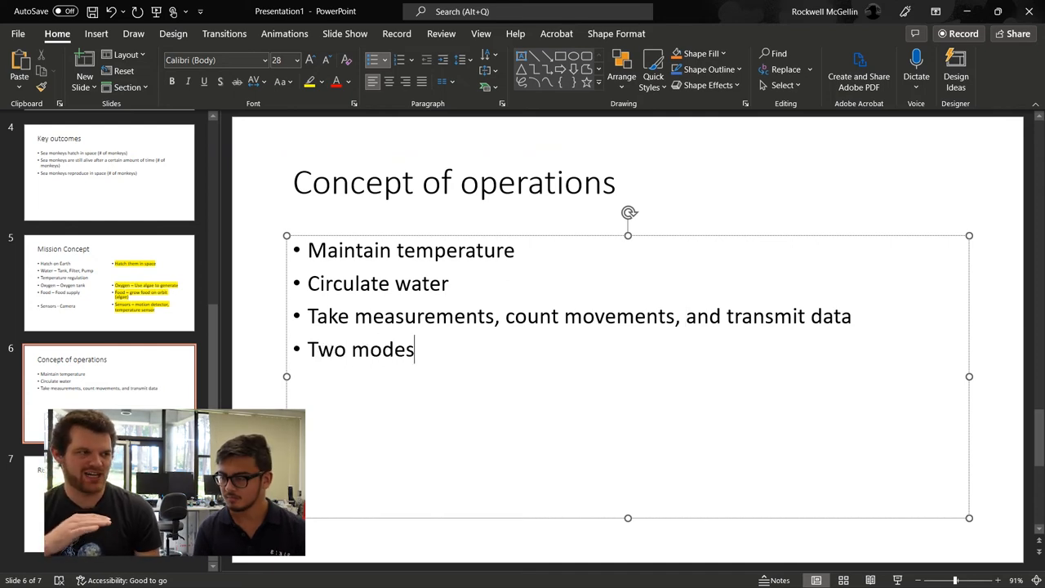
text(:)
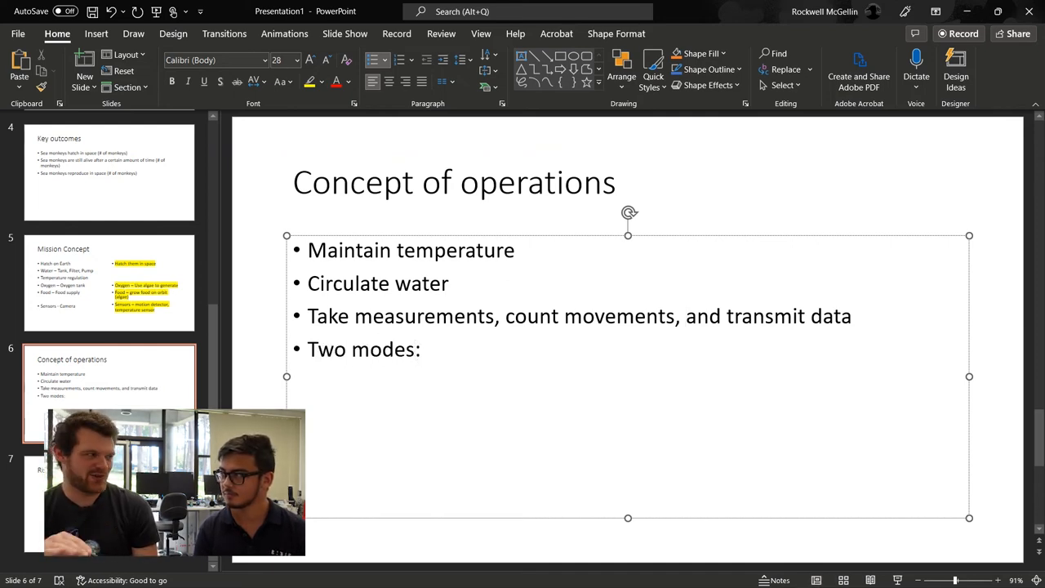
text(Counting)
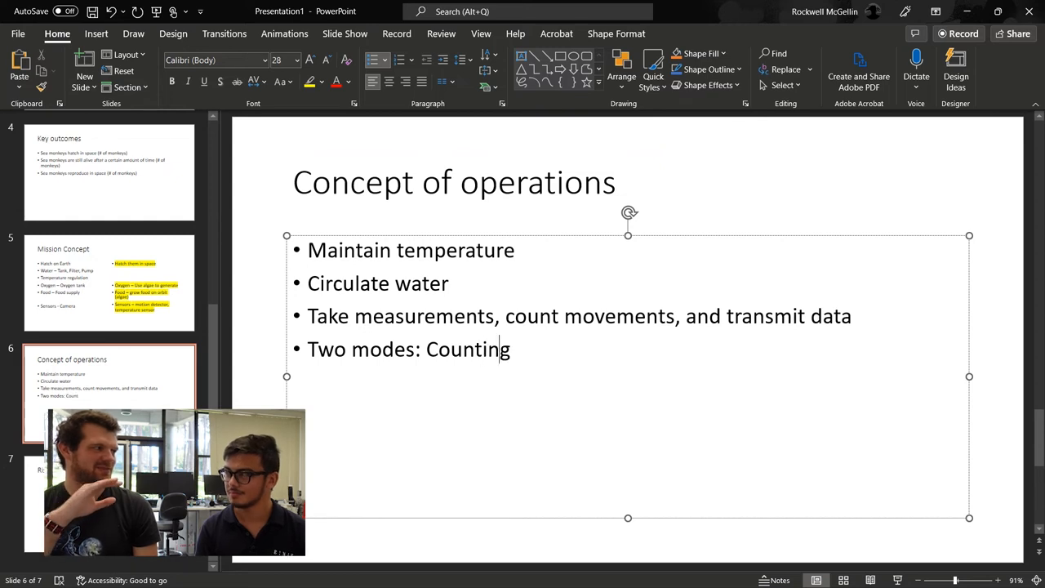
text(mode and)
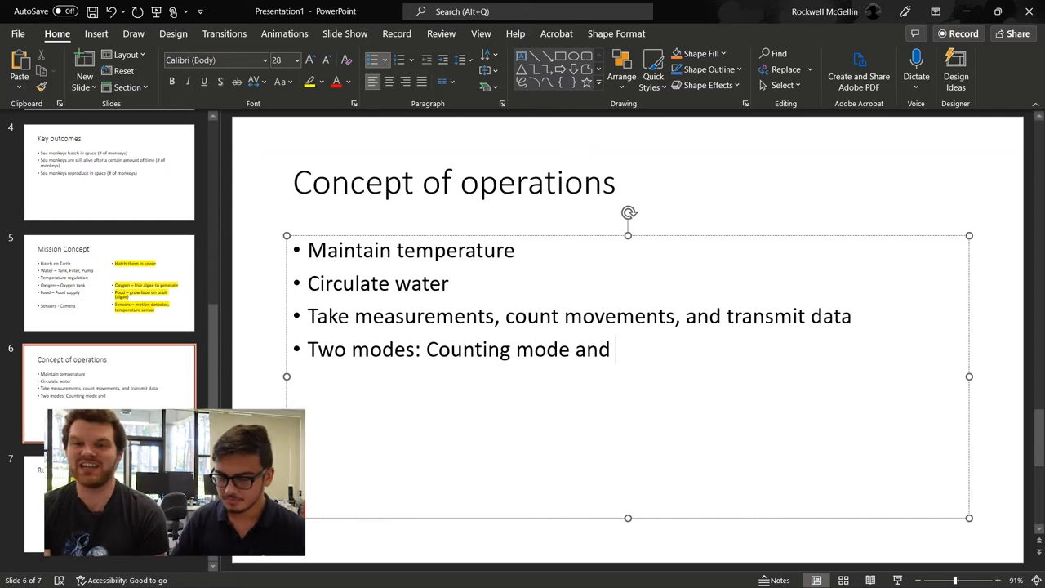
text(pumping m)
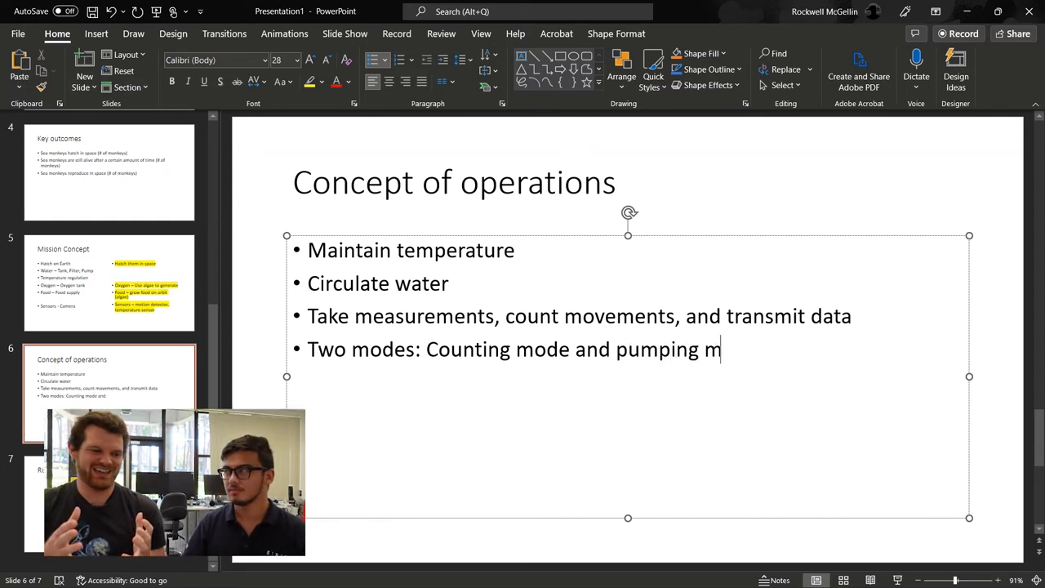
text(ode)
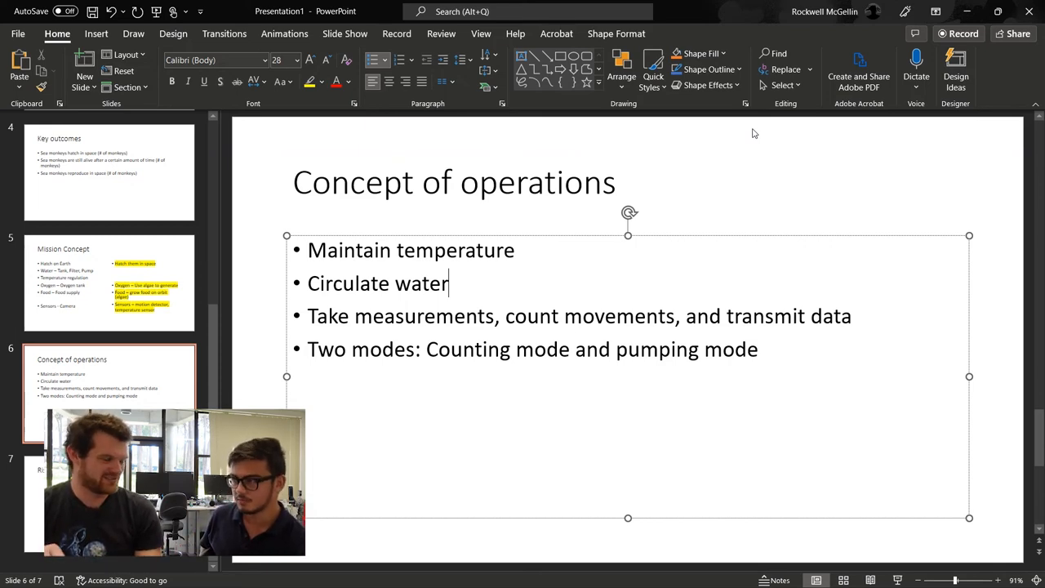
Add a bullet 'Payload will switch between modes on a schedule or on command'
text(Payload will switch betw)
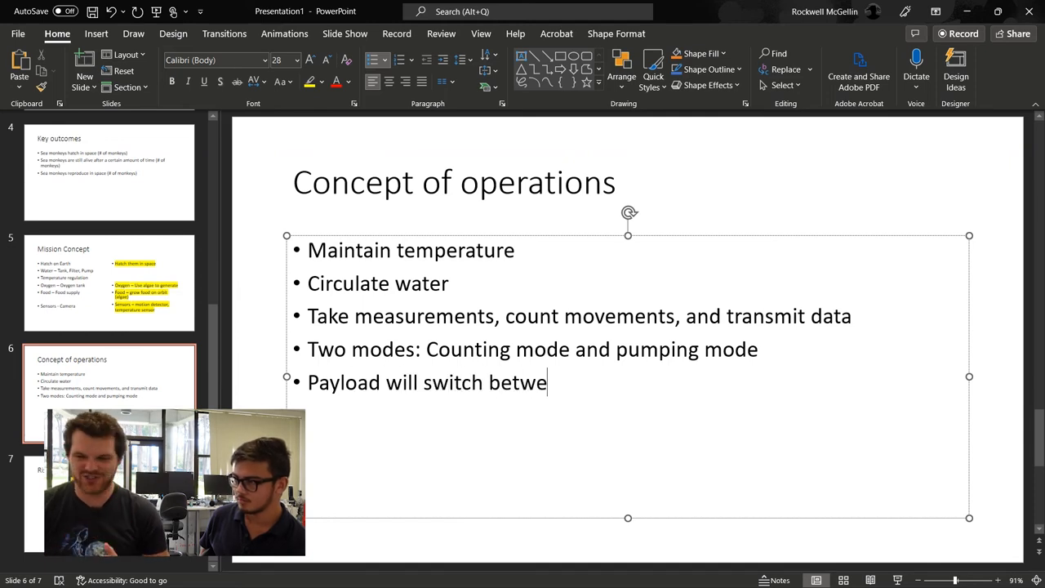
text(en modes on a)
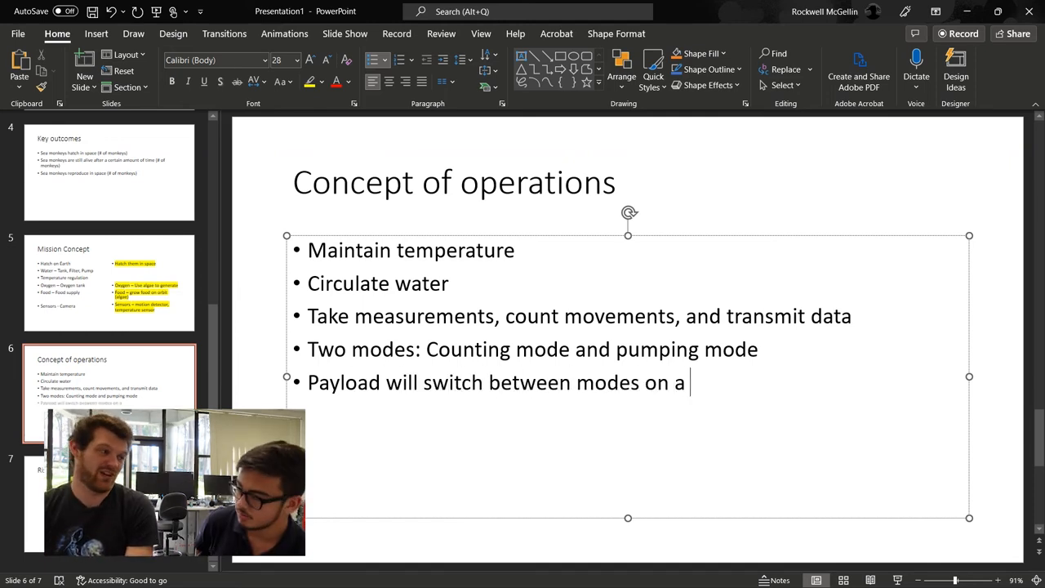
text(schedule)
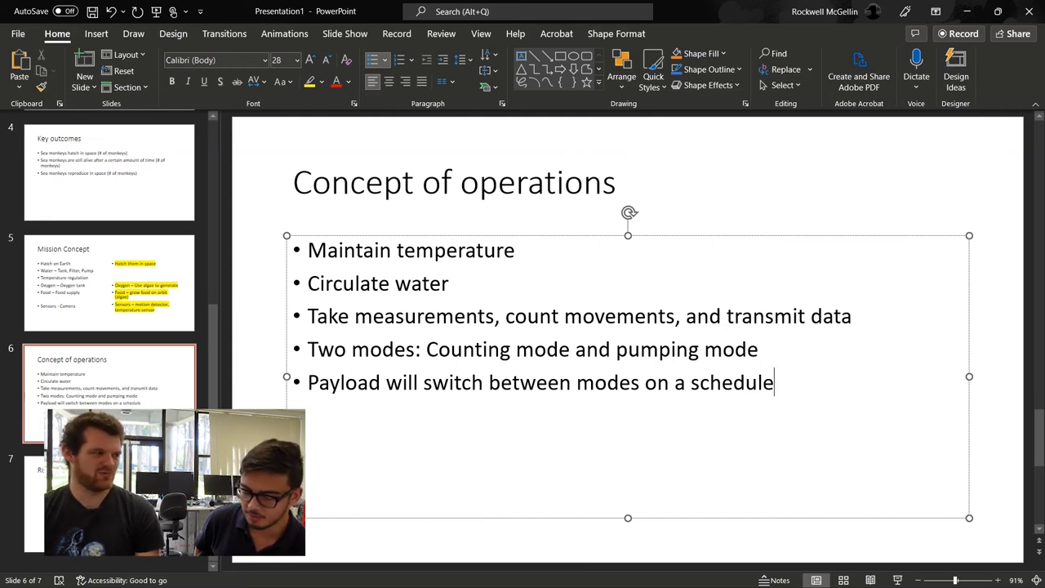
text(or on command)
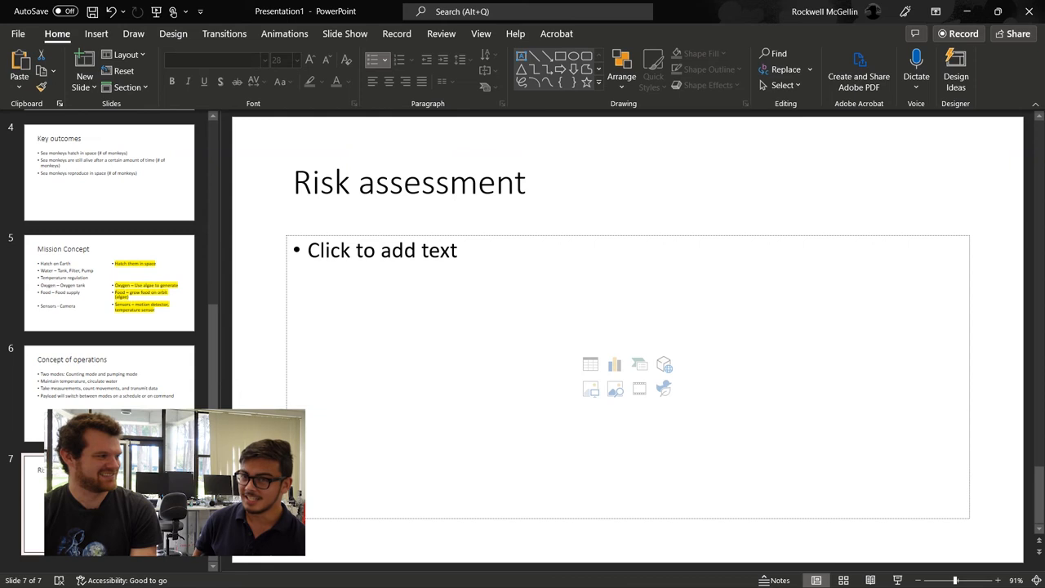
Write 'Leaks – mitigate through extensive testing' as the first risk on Risk assessment
click(464, 333)
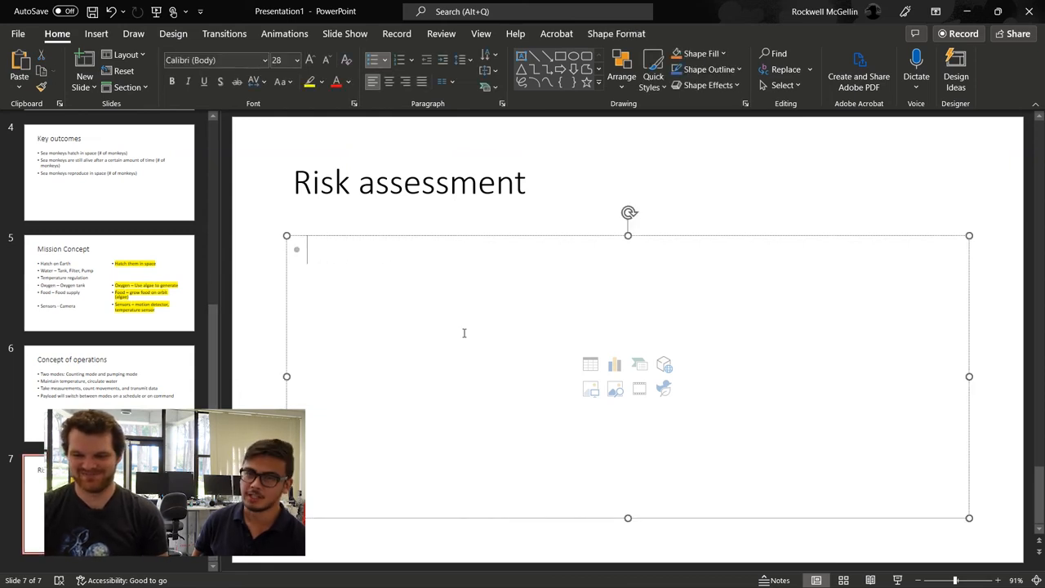
text(Leaks)
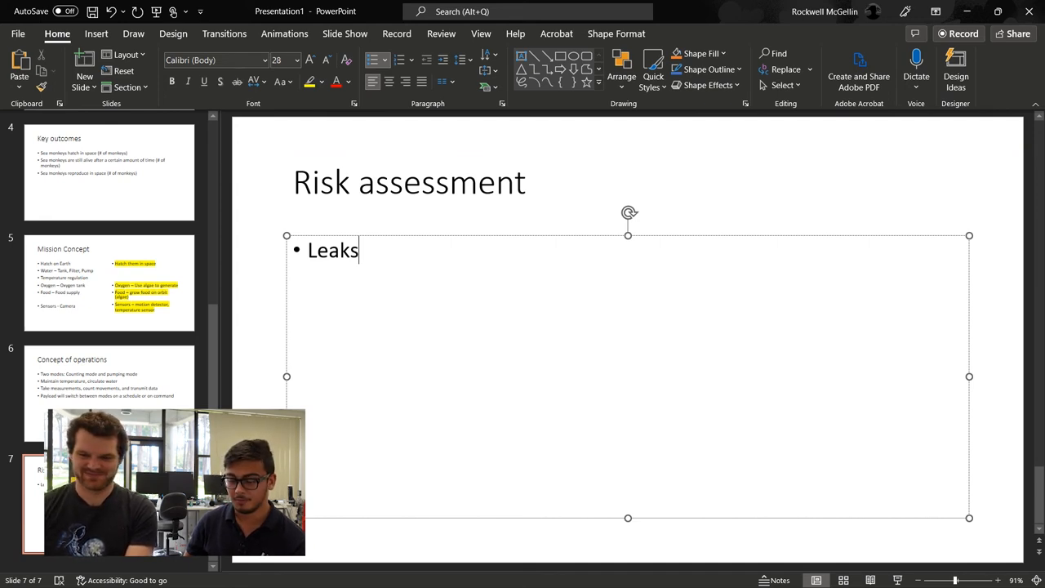
text(-)
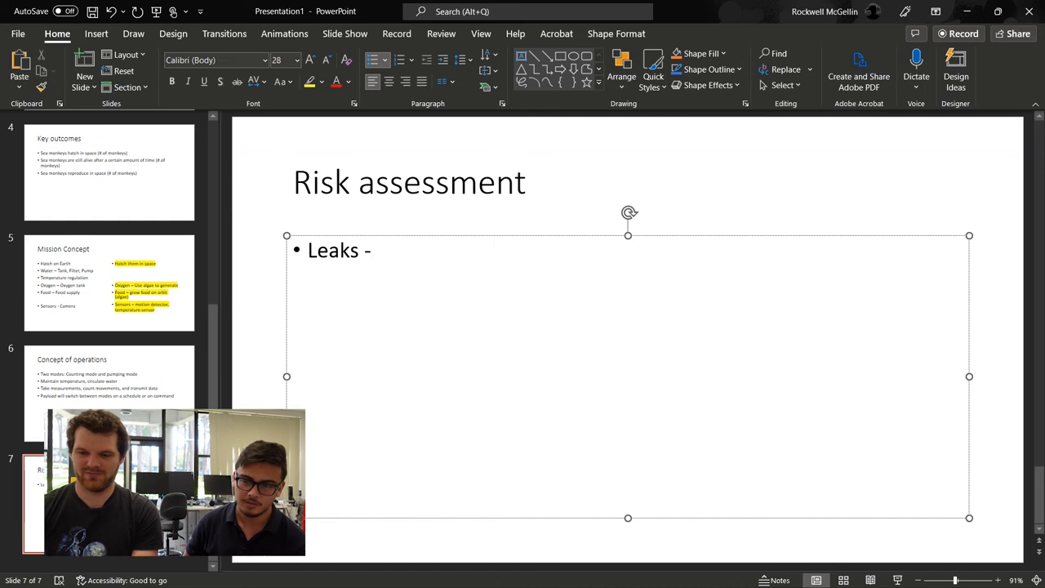
text(mitigat)
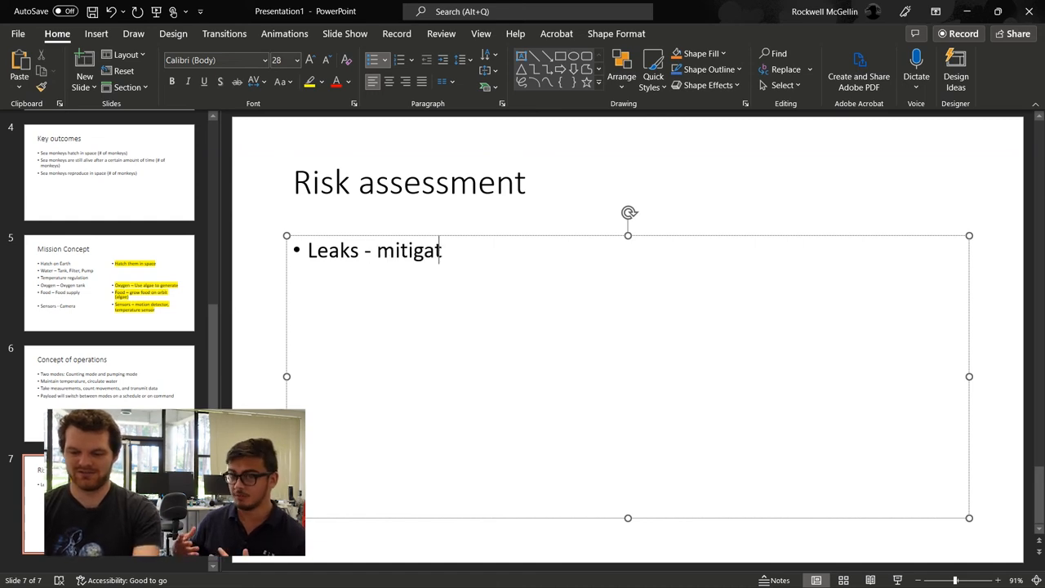
text(e through)
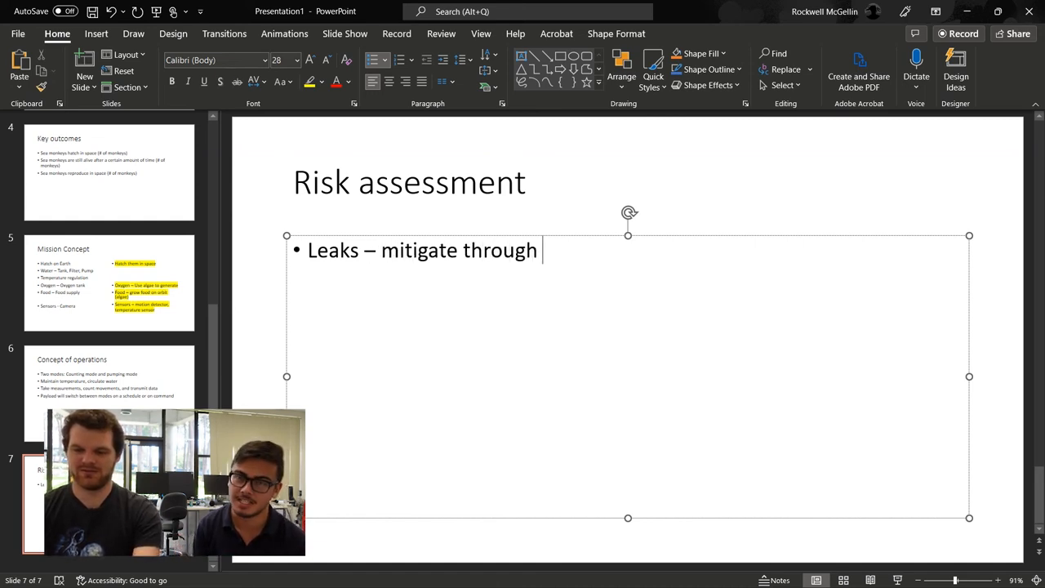
text(testing)
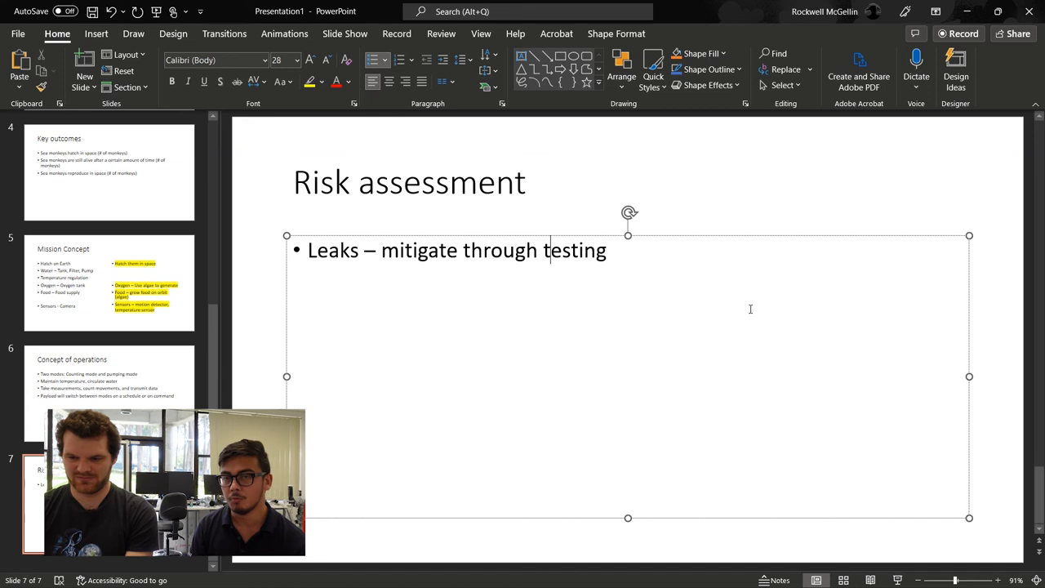
text(extensive)
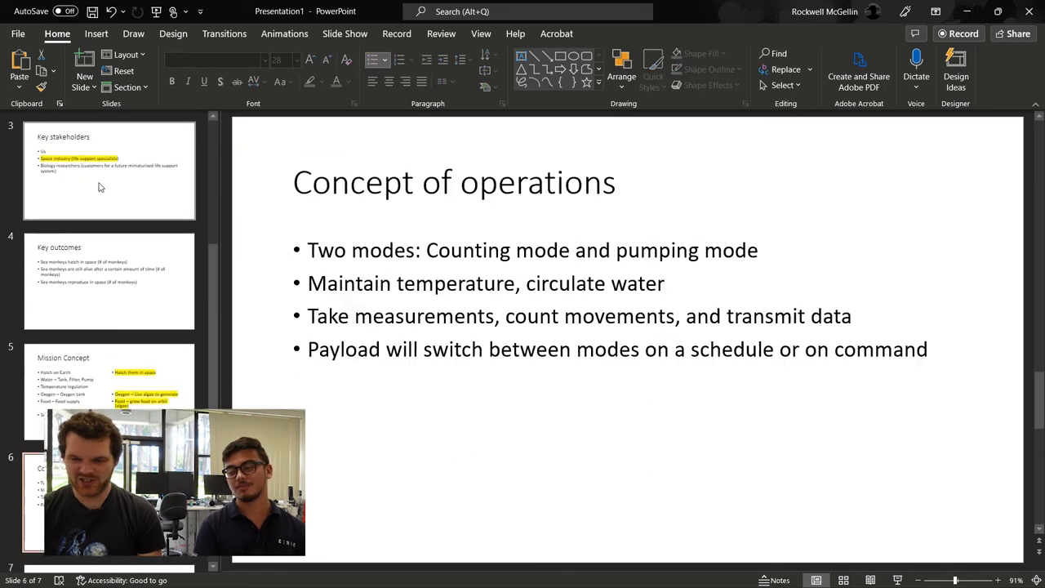
Return to the title slide of the deck
scroll(down, 3)
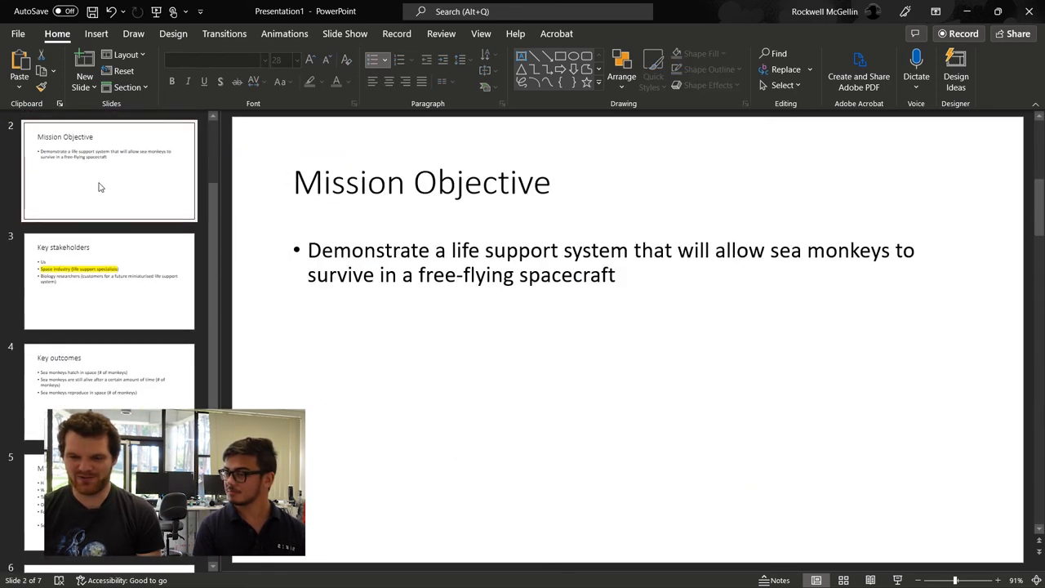
click(108, 170)
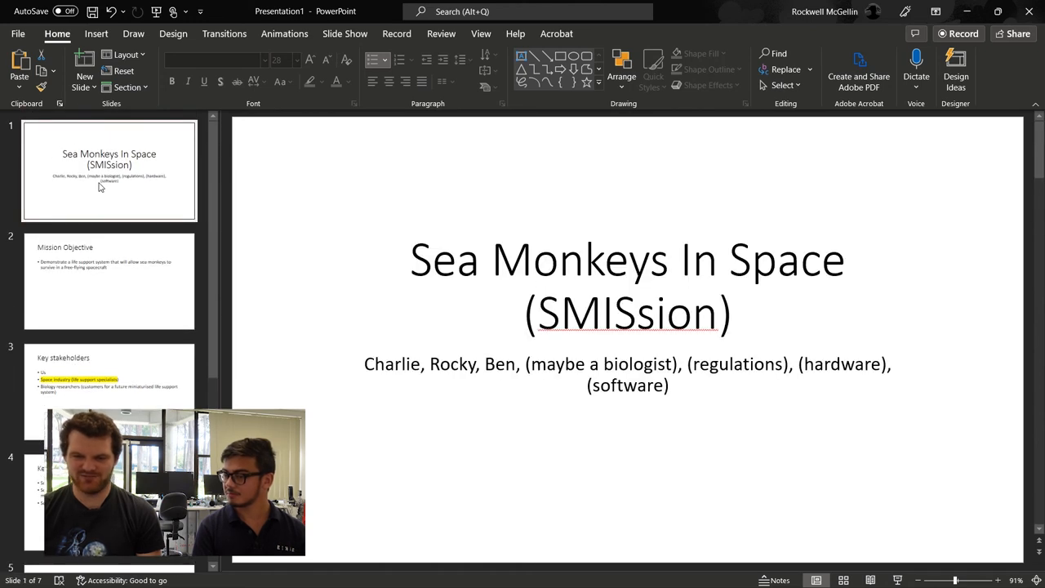